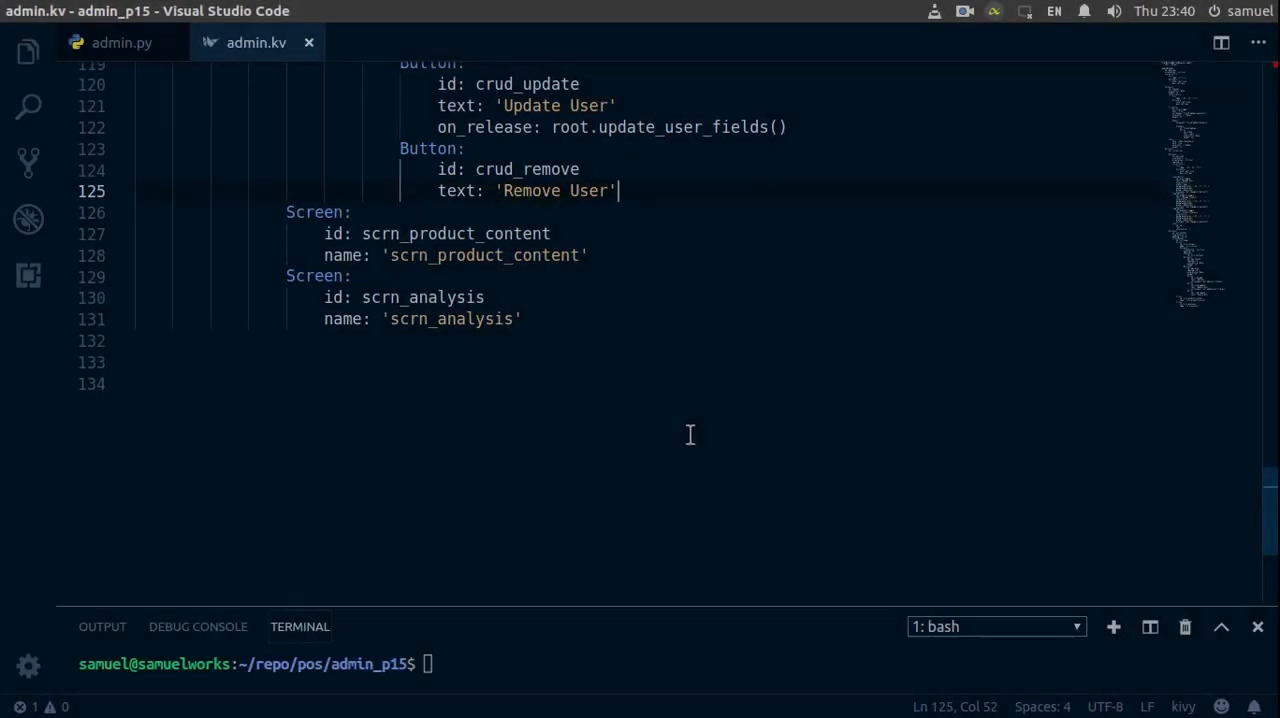
pyautogui.moveTo(682, 222)
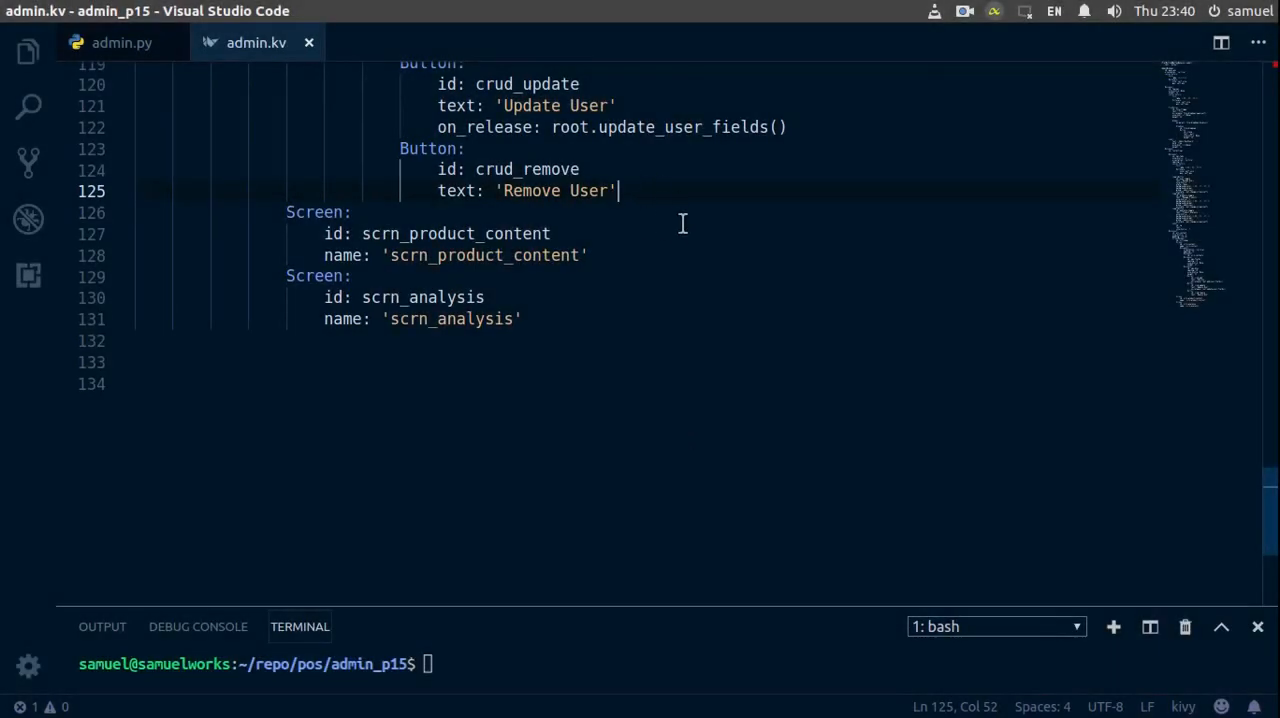
# - Add on_release: root.remove_user_fields() under the Remove User button in admin.kv and save
pyautogui.press('Return')
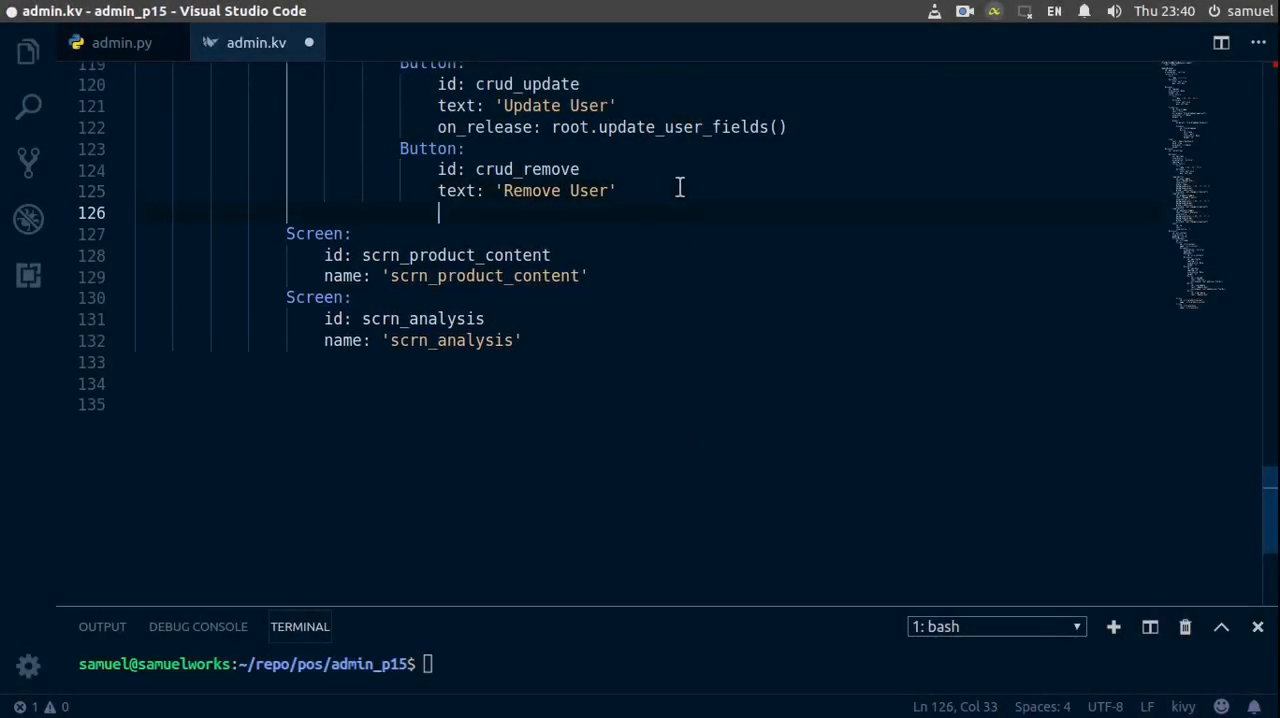
pyautogui.write('on')
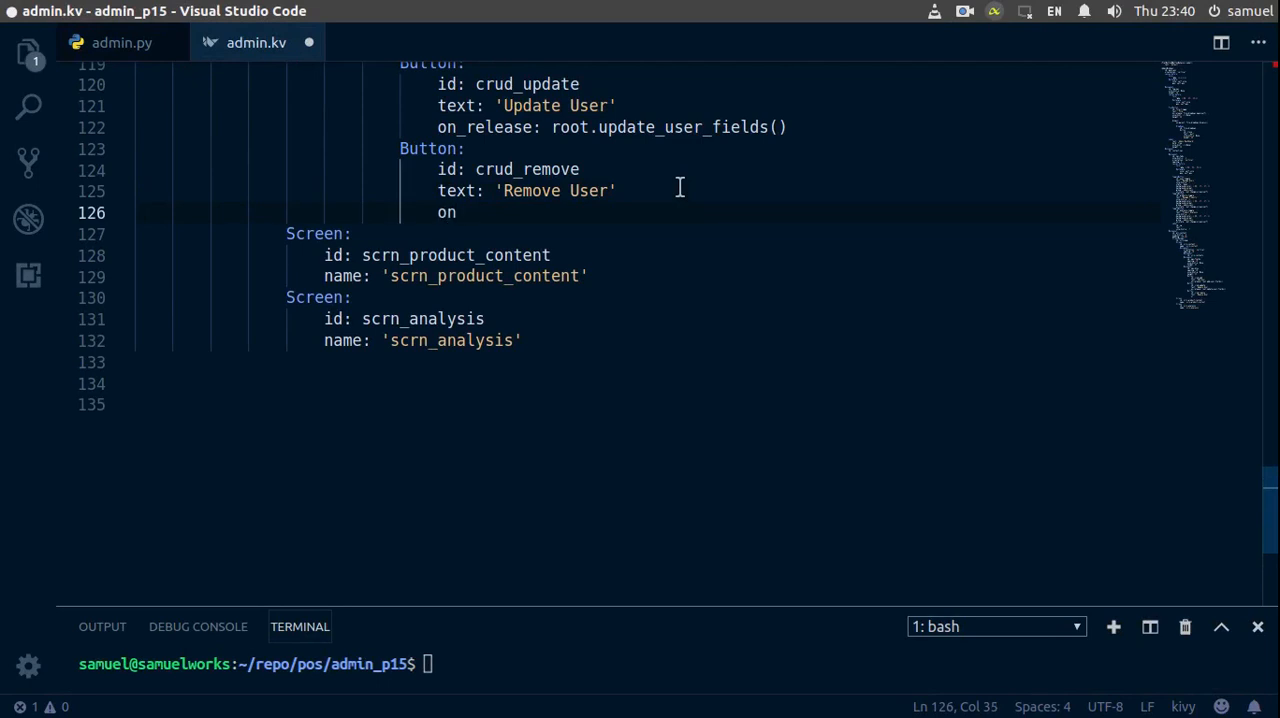
pyautogui.write('_release: r')
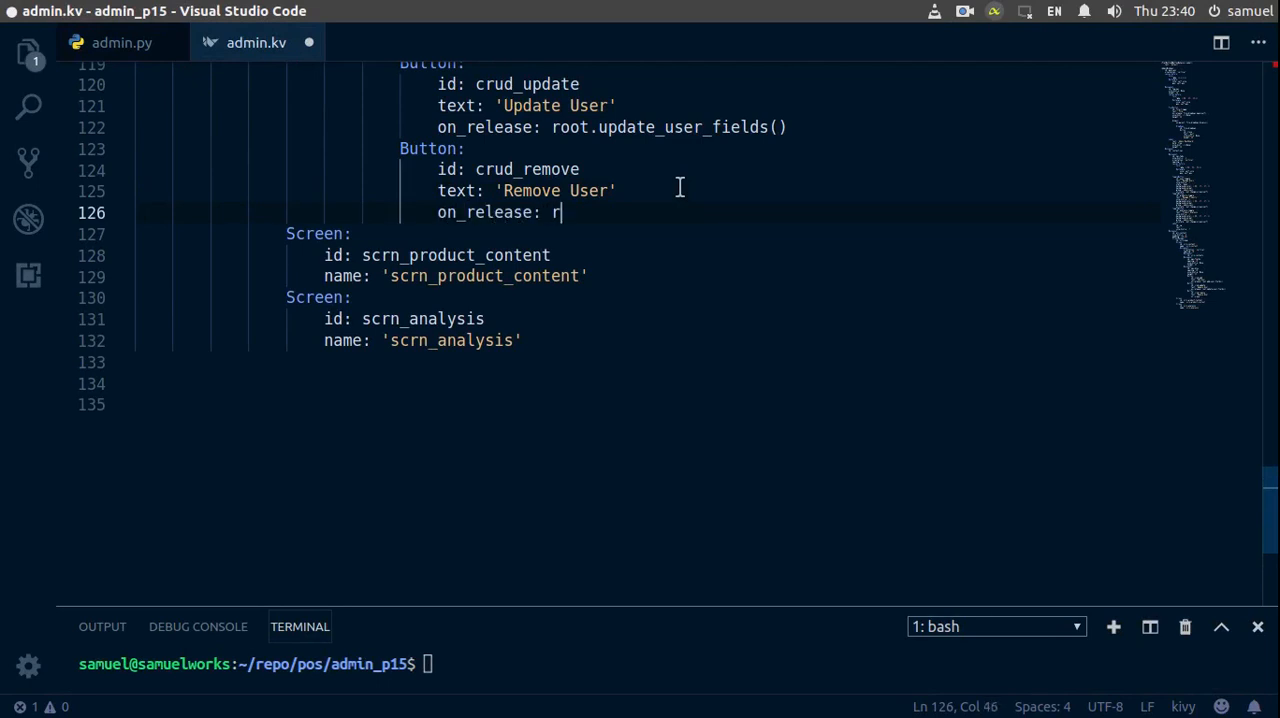
pyautogui.write('oot')
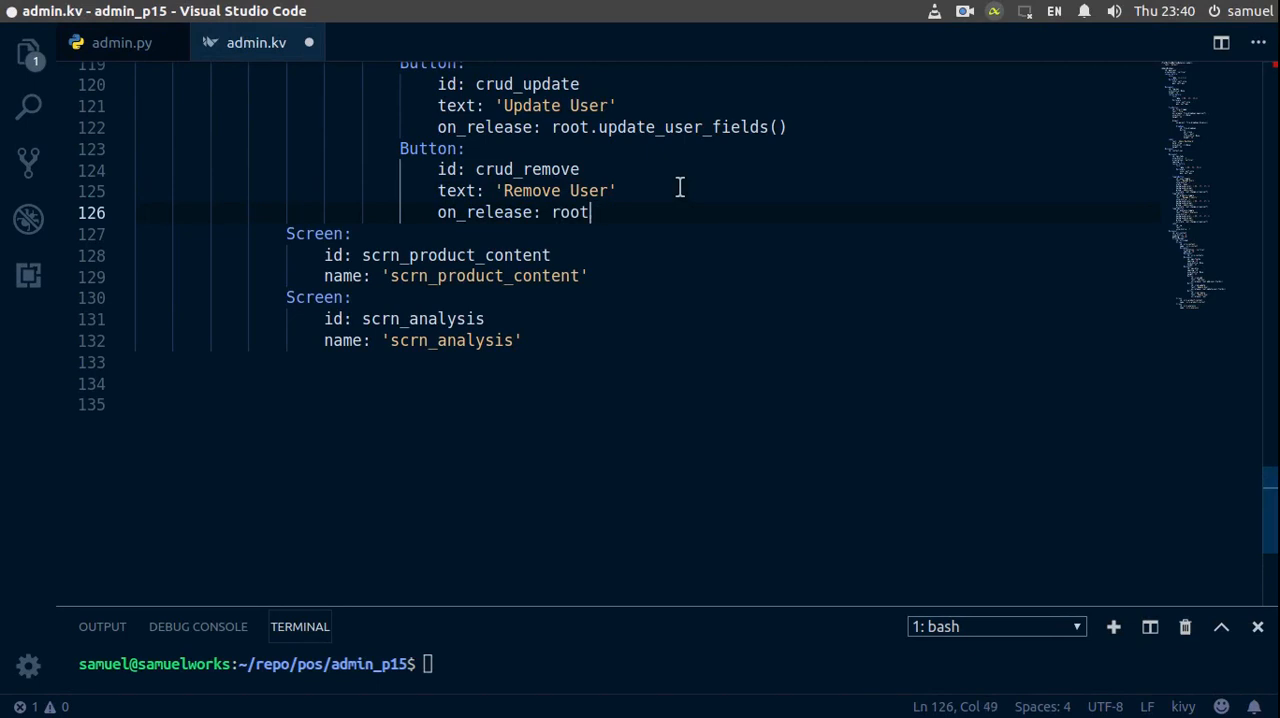
pyautogui.write('.remo')
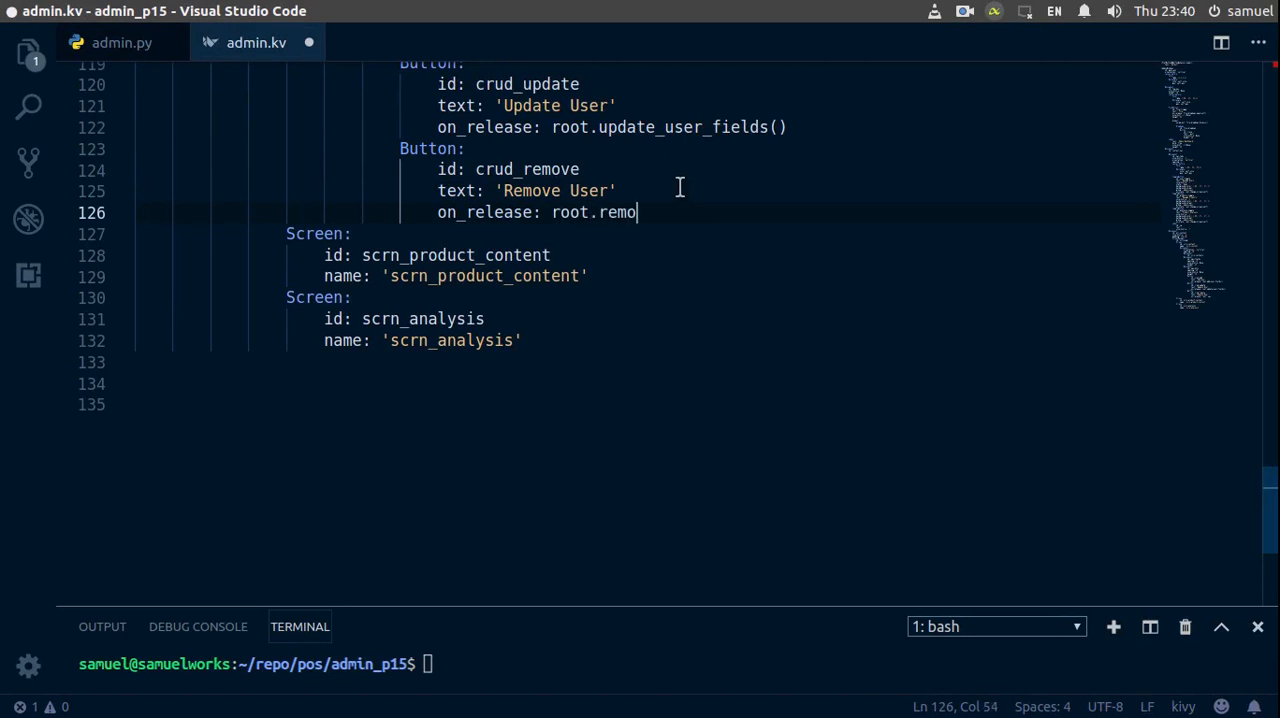
pyautogui.write('ve_use')
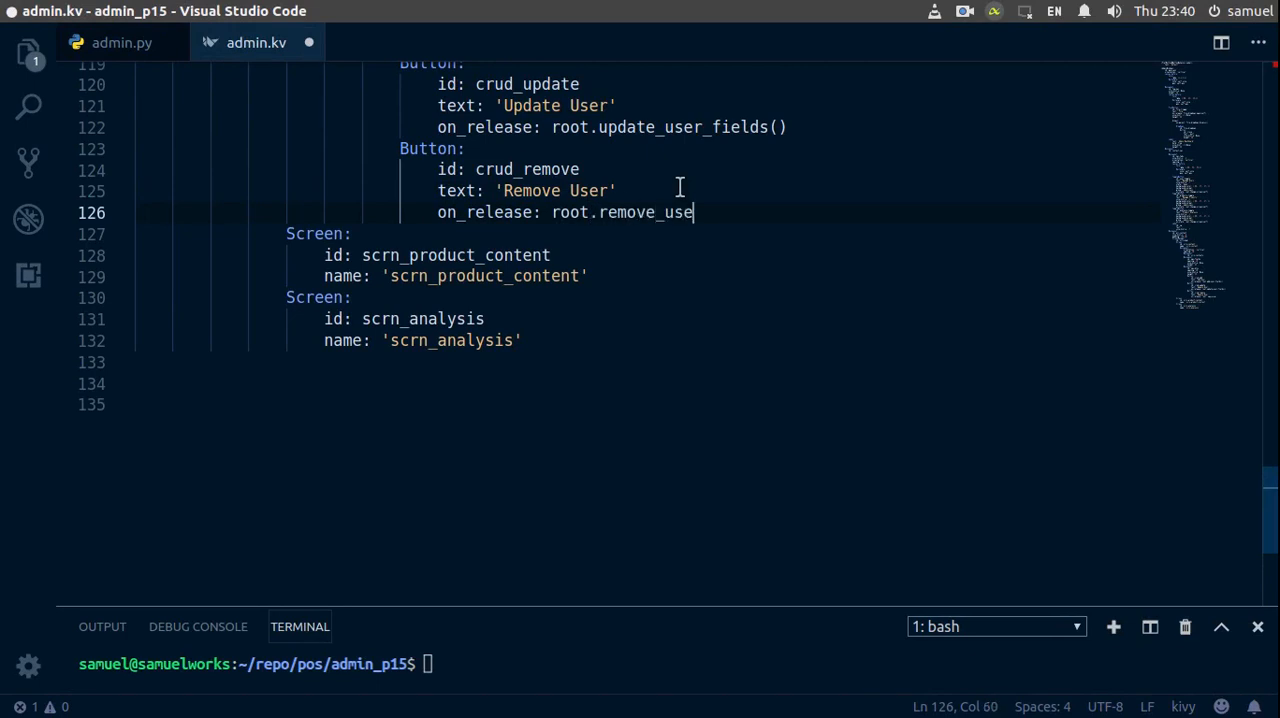
pyautogui.write('r_fiel')
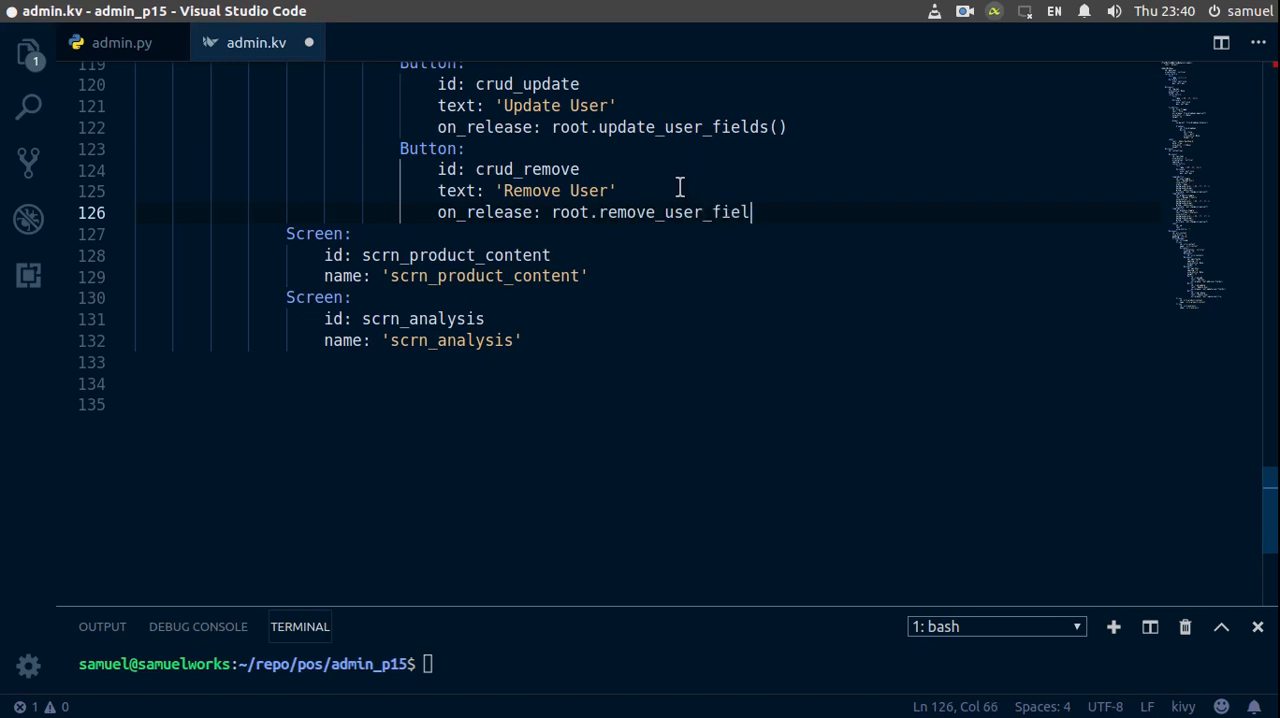
pyautogui.write('ds()')
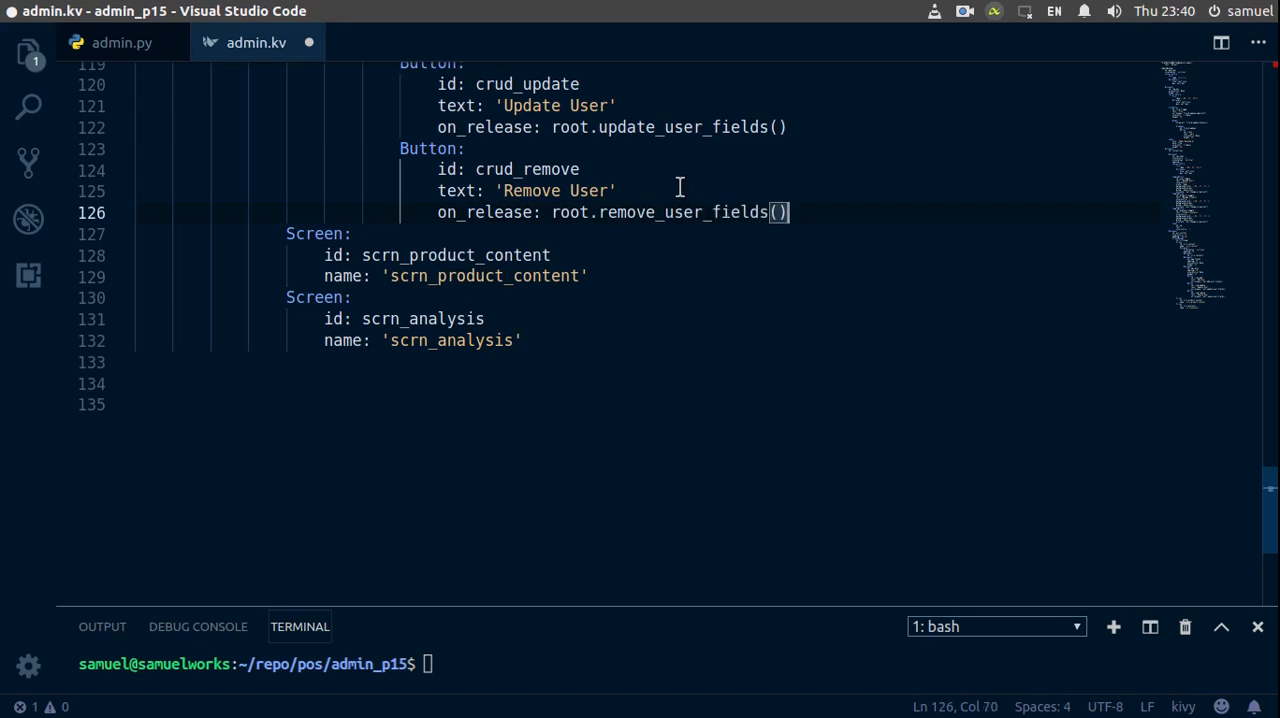
pyautogui.press('ctrl+s')
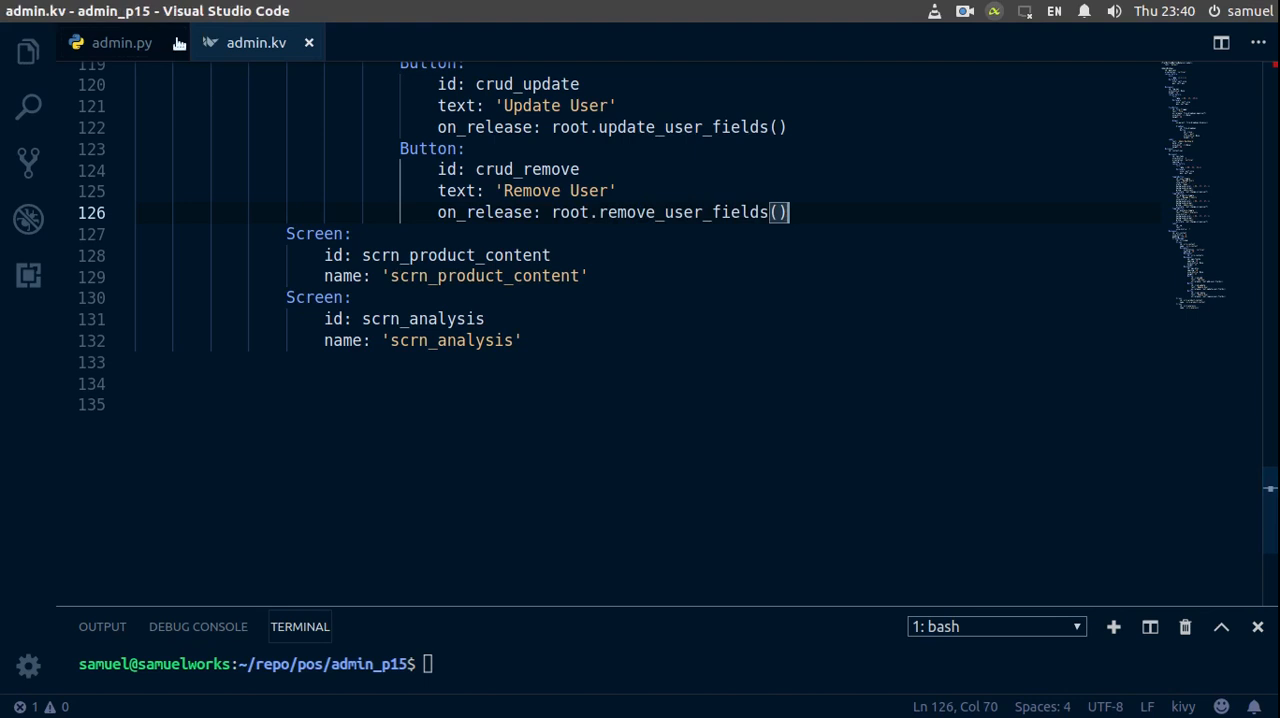
# - In admin.py, write a def remove_user_fields(self): header just below update_user
pyautogui.click(121, 42)
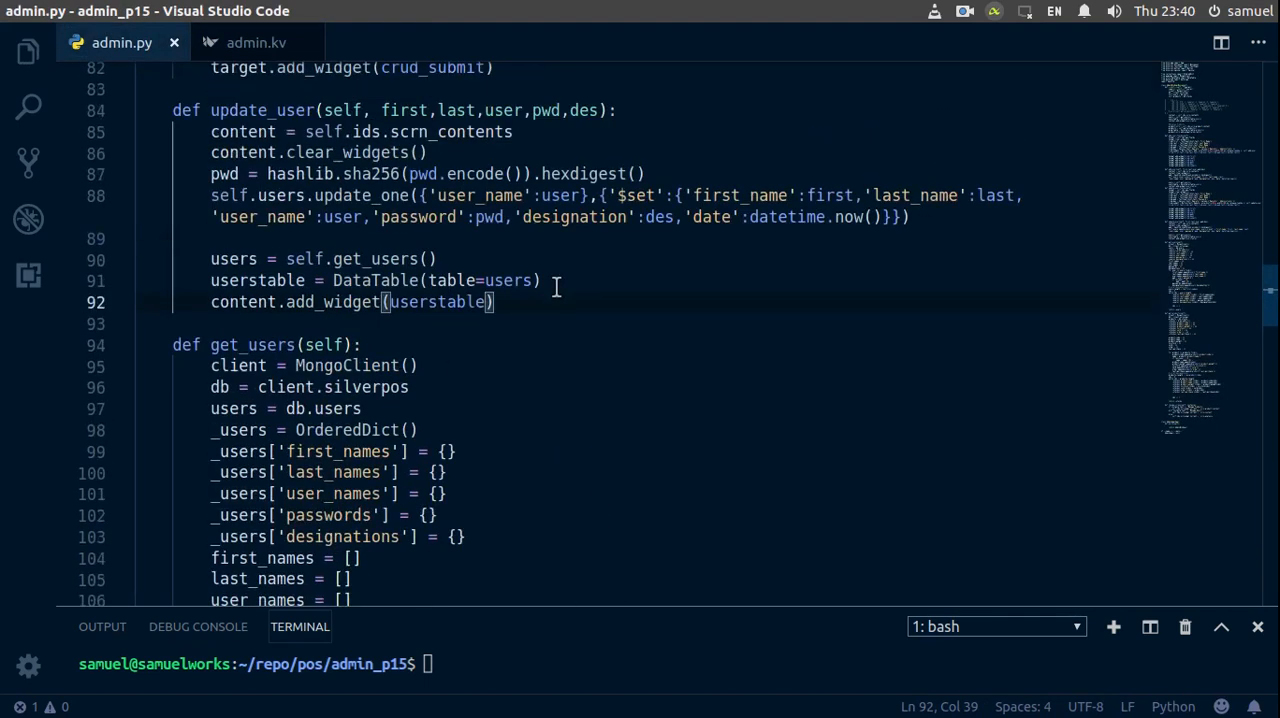
pyautogui.scroll(3)
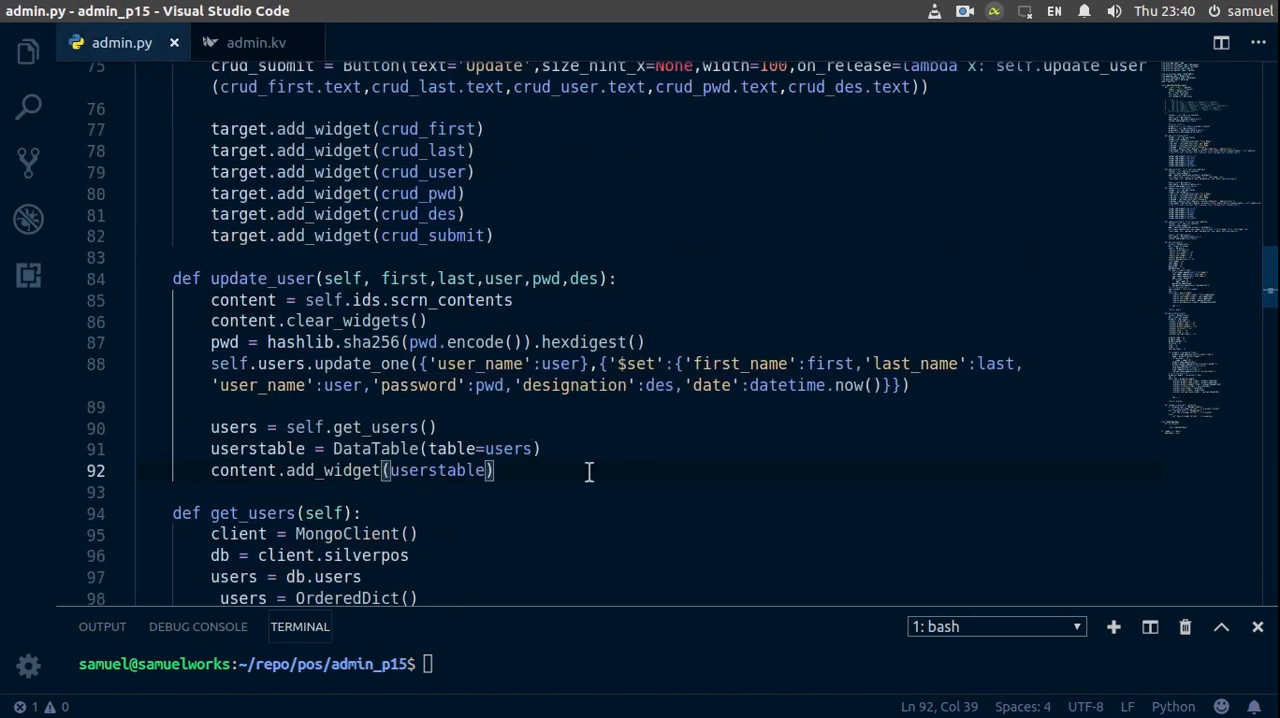
pyautogui.press('Return')
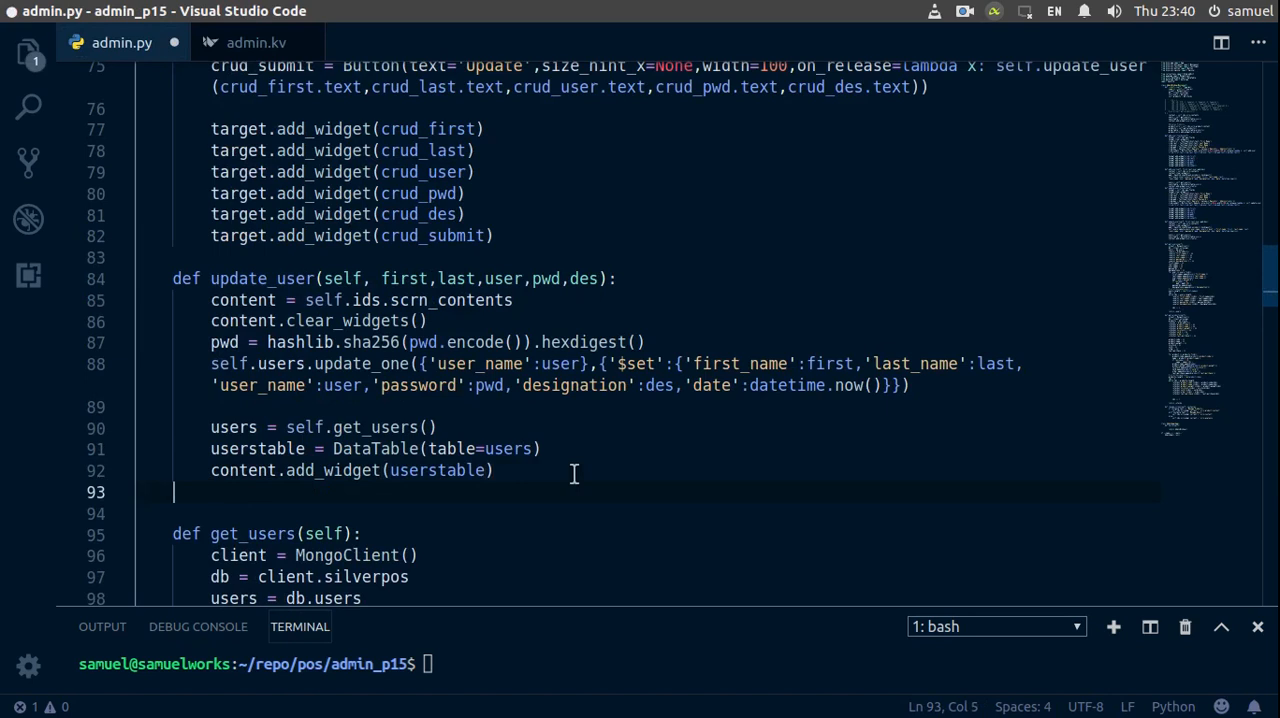
pyautogui.write('def')
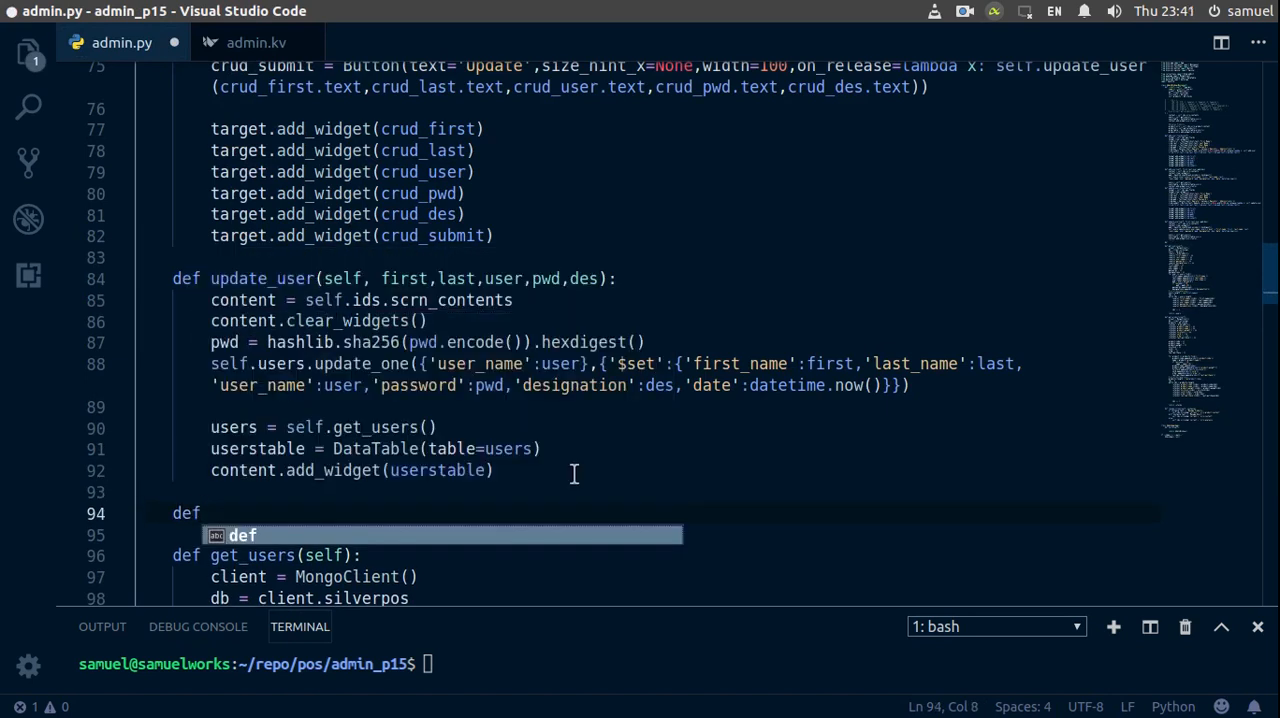
pyautogui.write('remove')
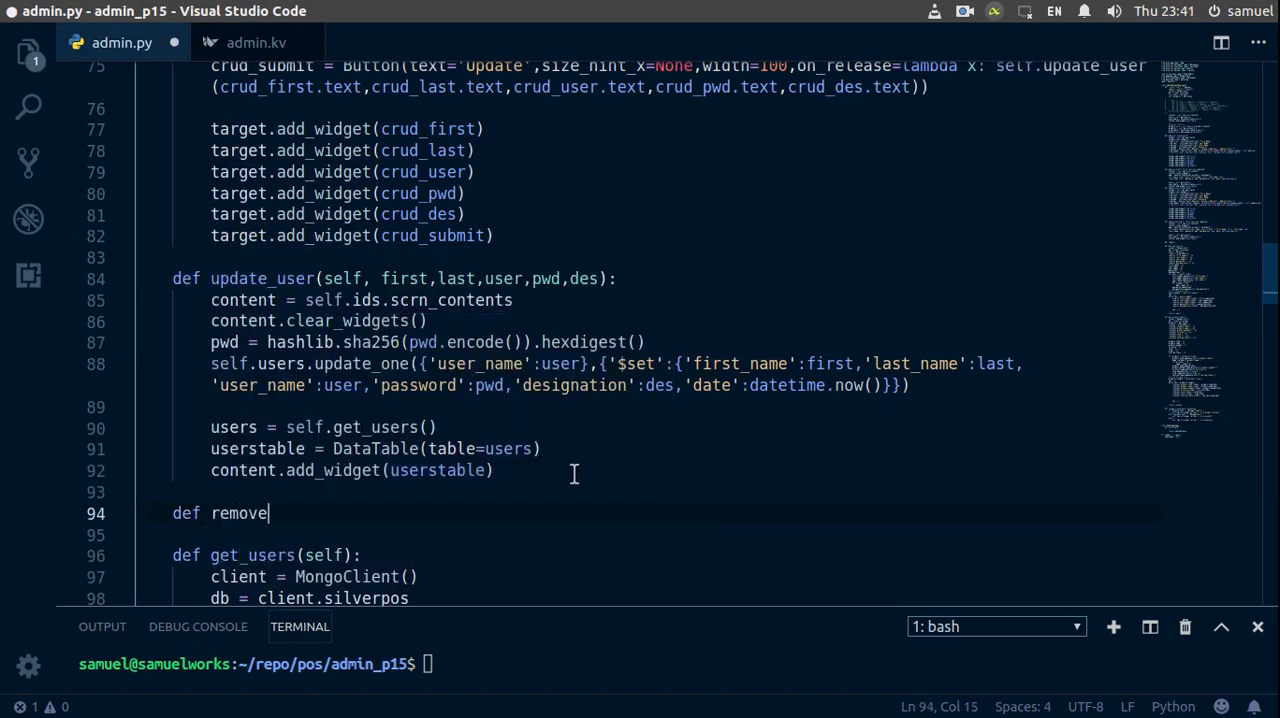
pyautogui.write('_use')
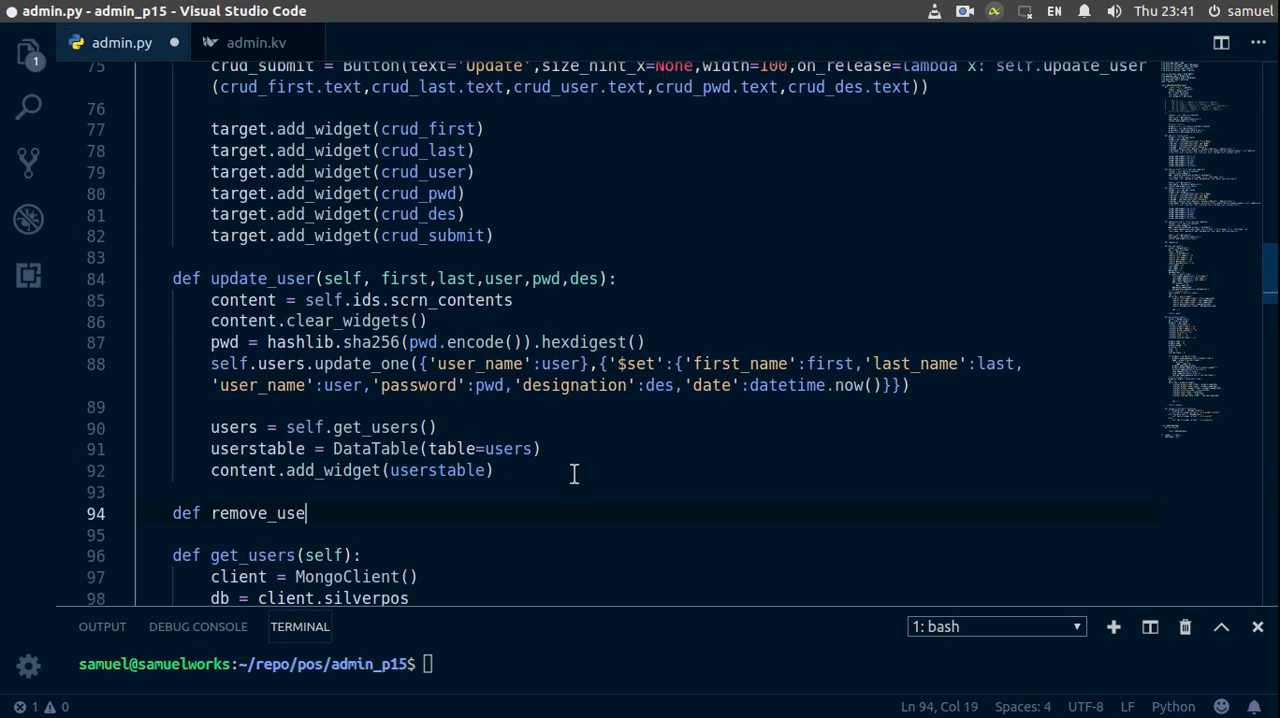
pyautogui.write('r_fi')
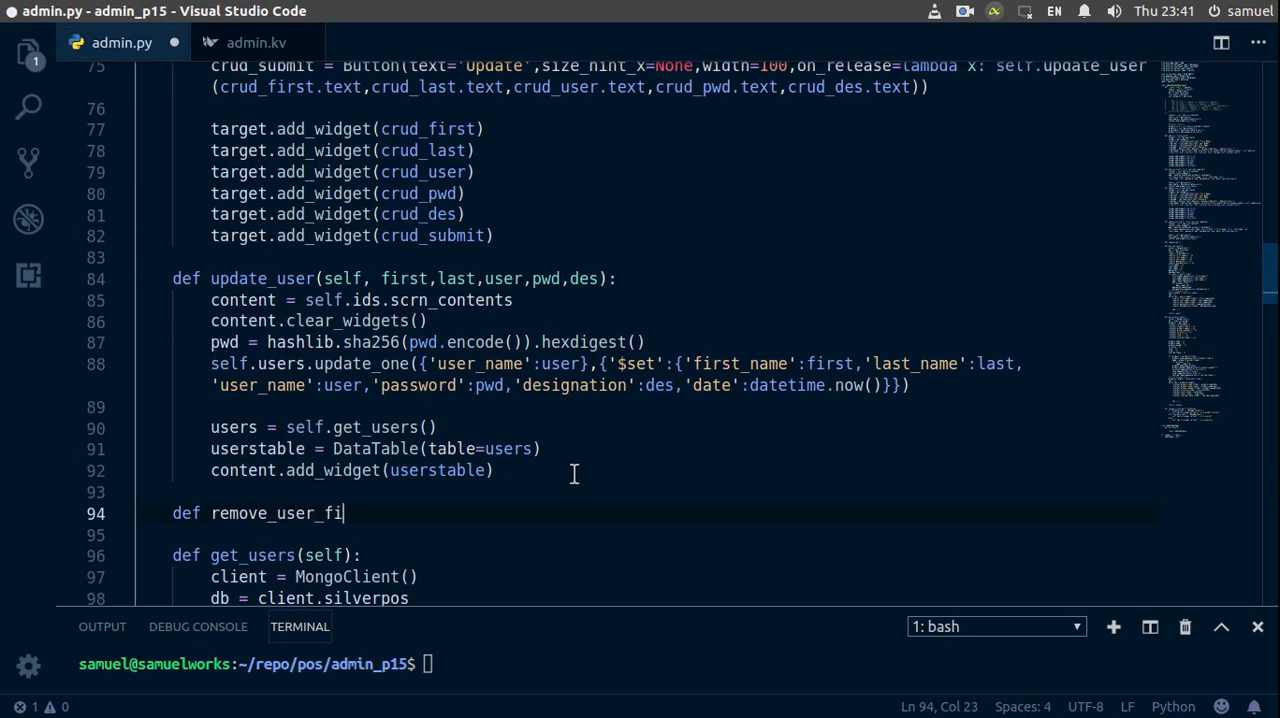
pyautogui.write('elds()')
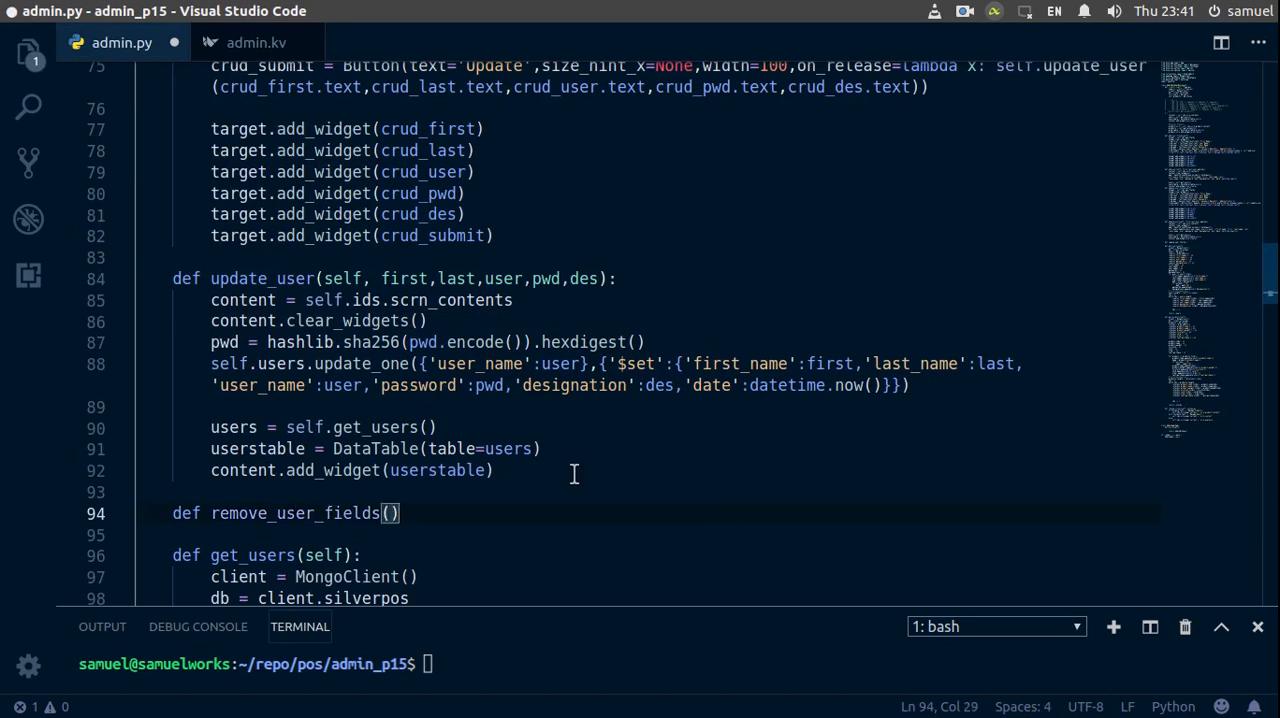
pyautogui.write('self')
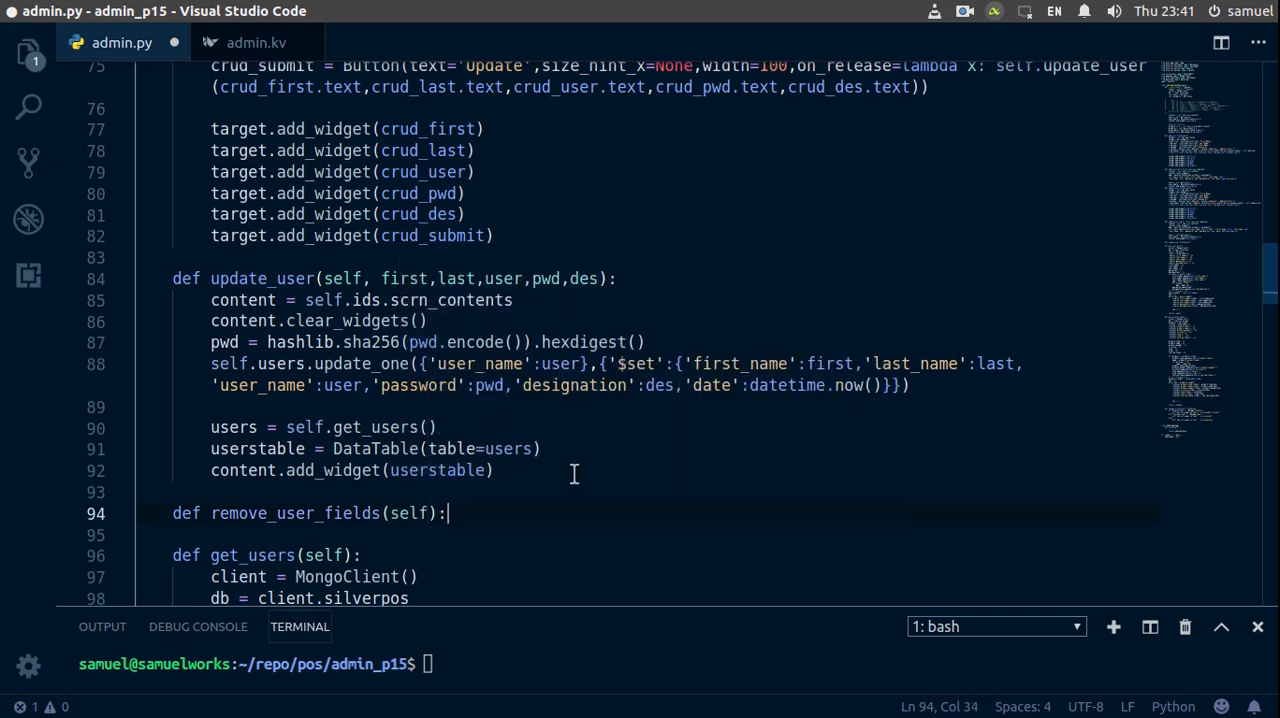
pyautogui.scroll(3)
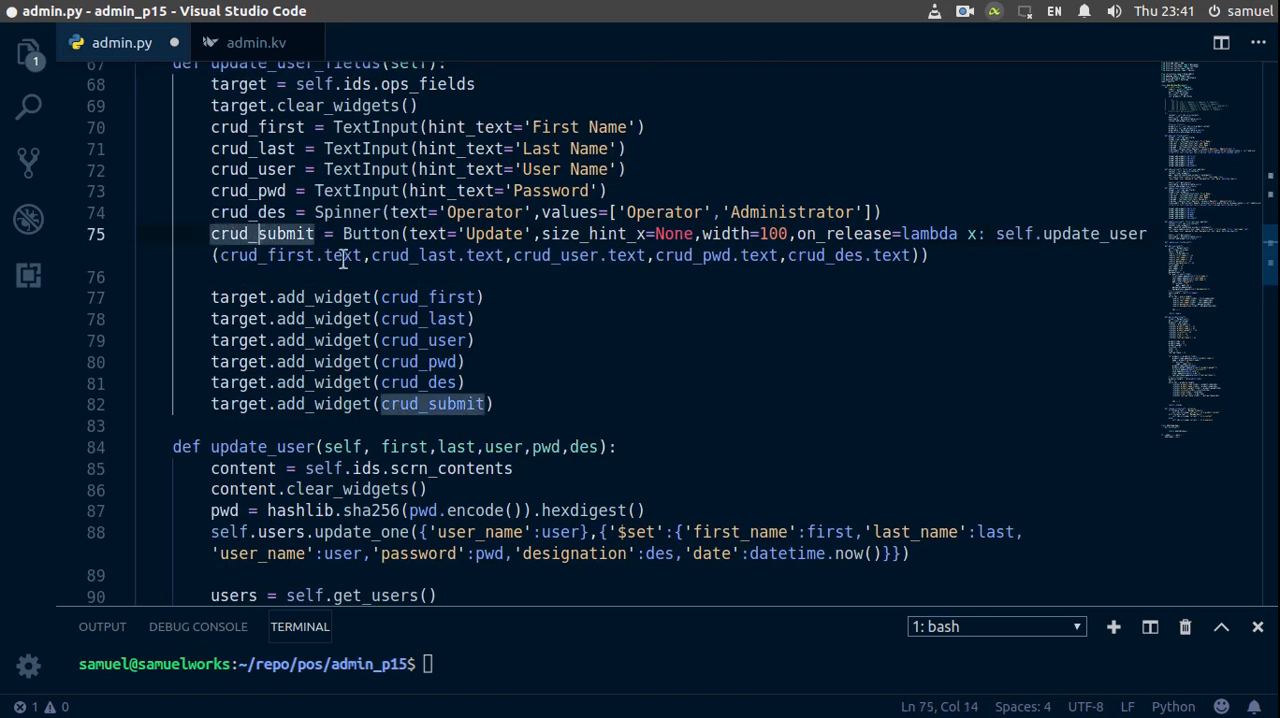
# - Add the crud_submit 'Update' Button line and a crud_user TextInput hinted 'User Name'
pyautogui.scroll(-3)
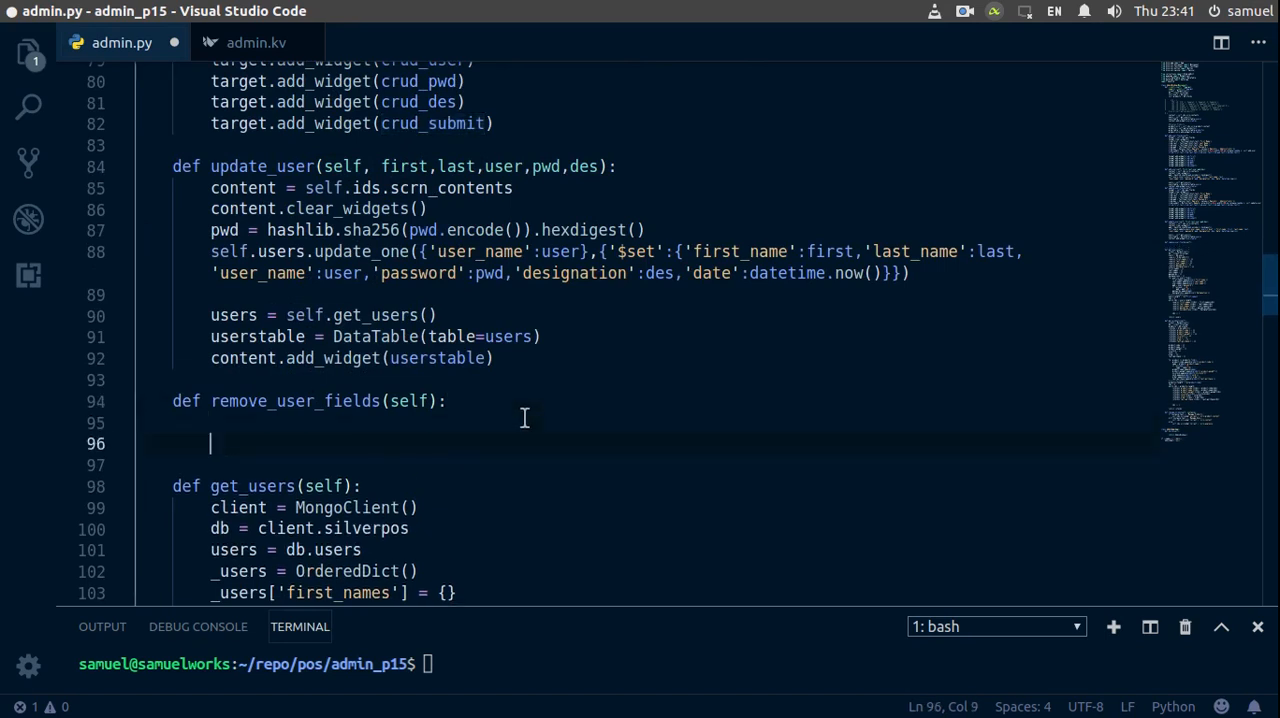
pyautogui.write("crud_submit = Button(text='Update',size_hint_x=None,width=100,on_release=lambda x: self.update_user(crud_first.text,crud_last.text,crud_user.text,crud_pwd.text,crud_des.text)")
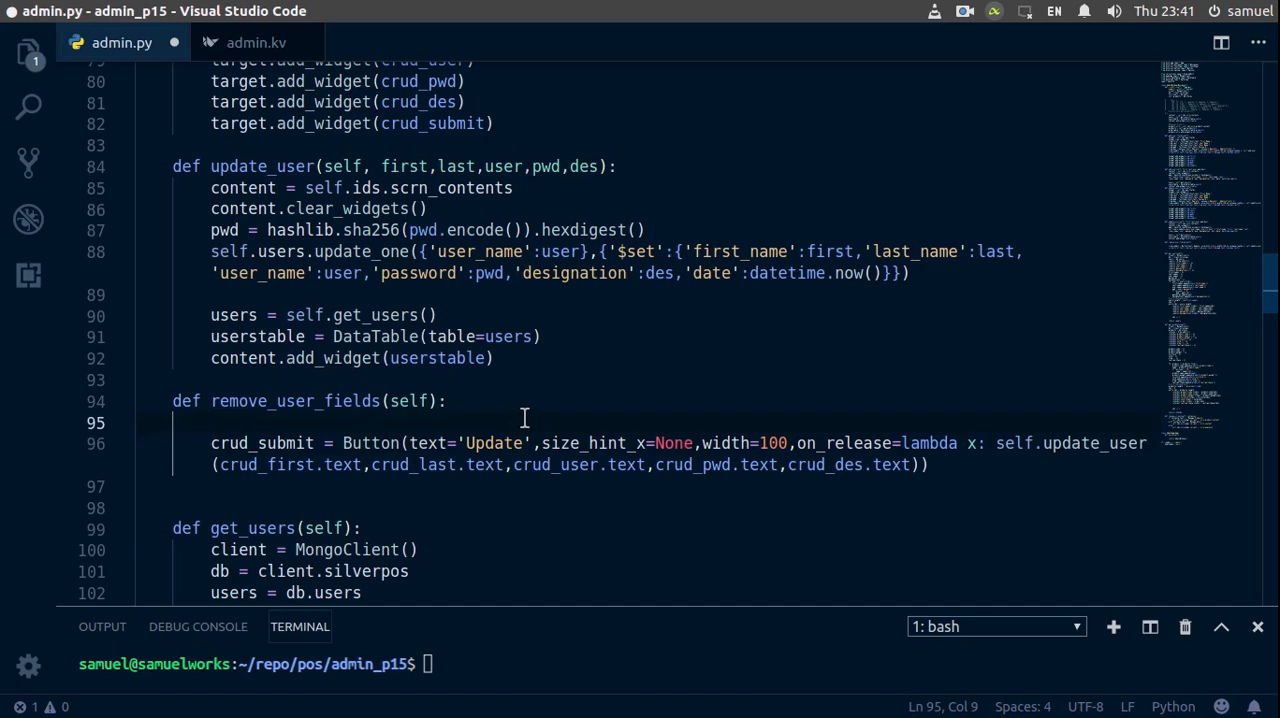
pyautogui.write('crud_user = TextInput(hint_text=')
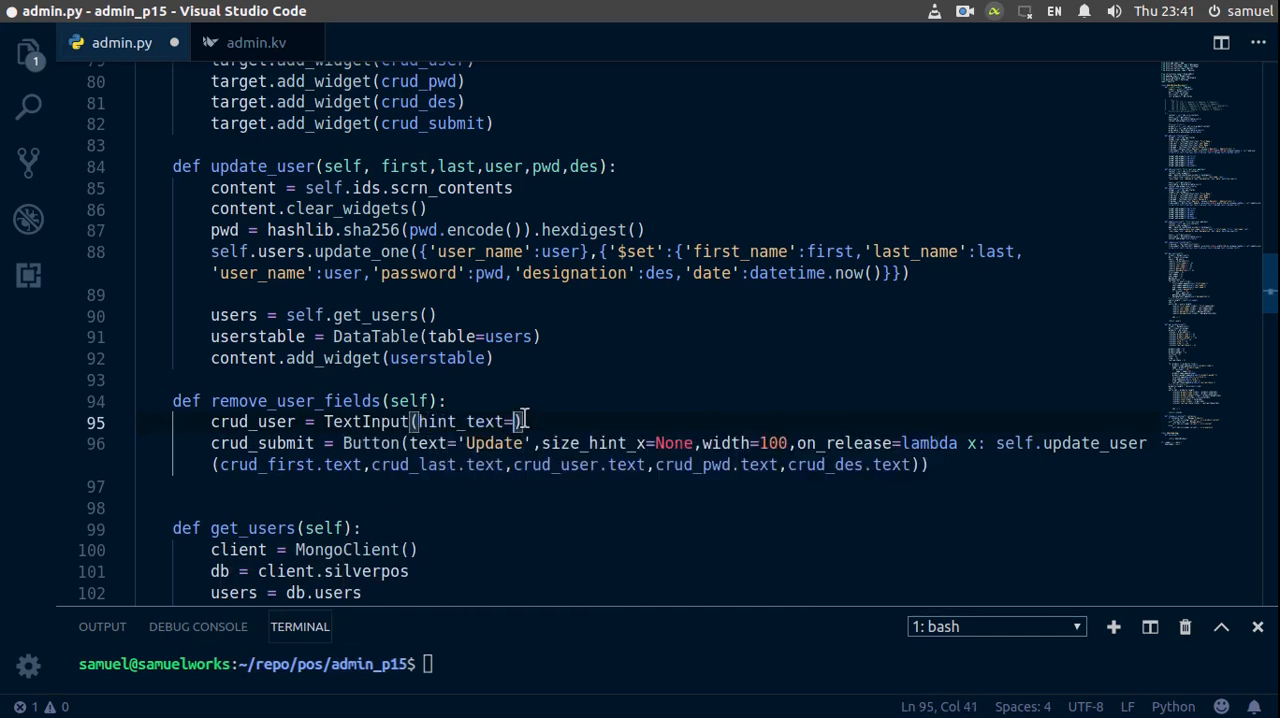
pyautogui.write("'User'")
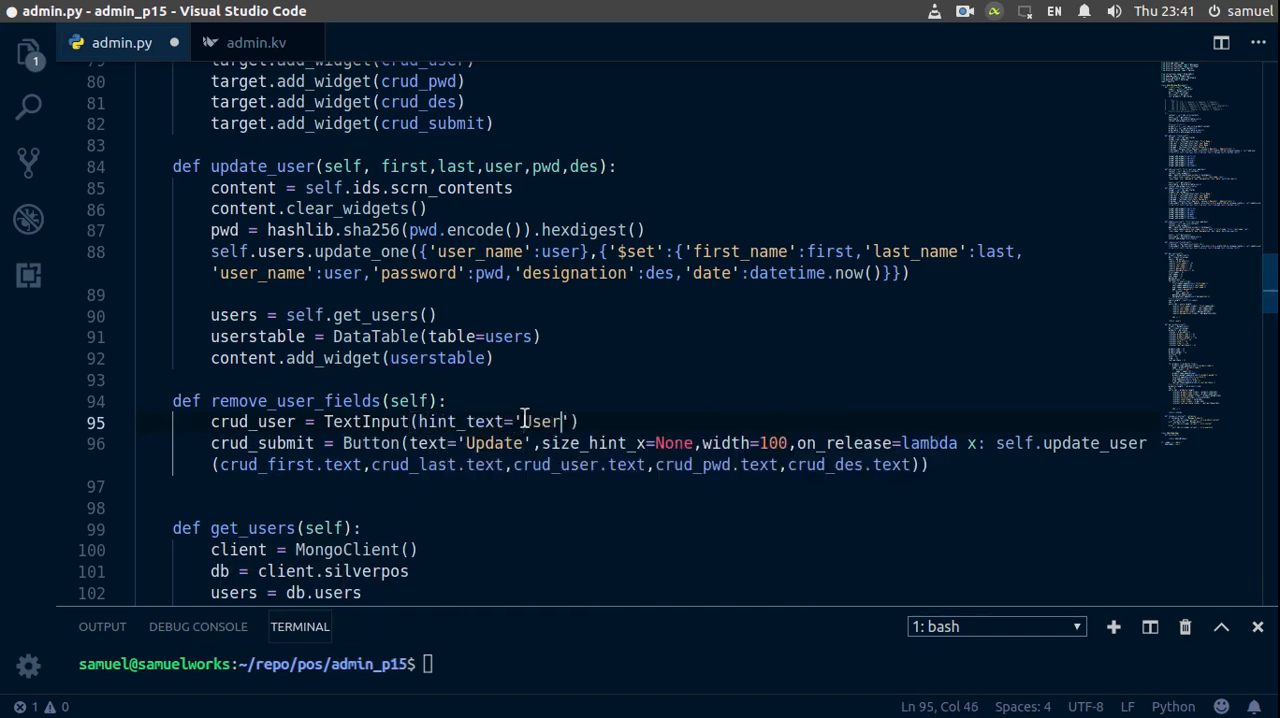
pyautogui.write('Name')
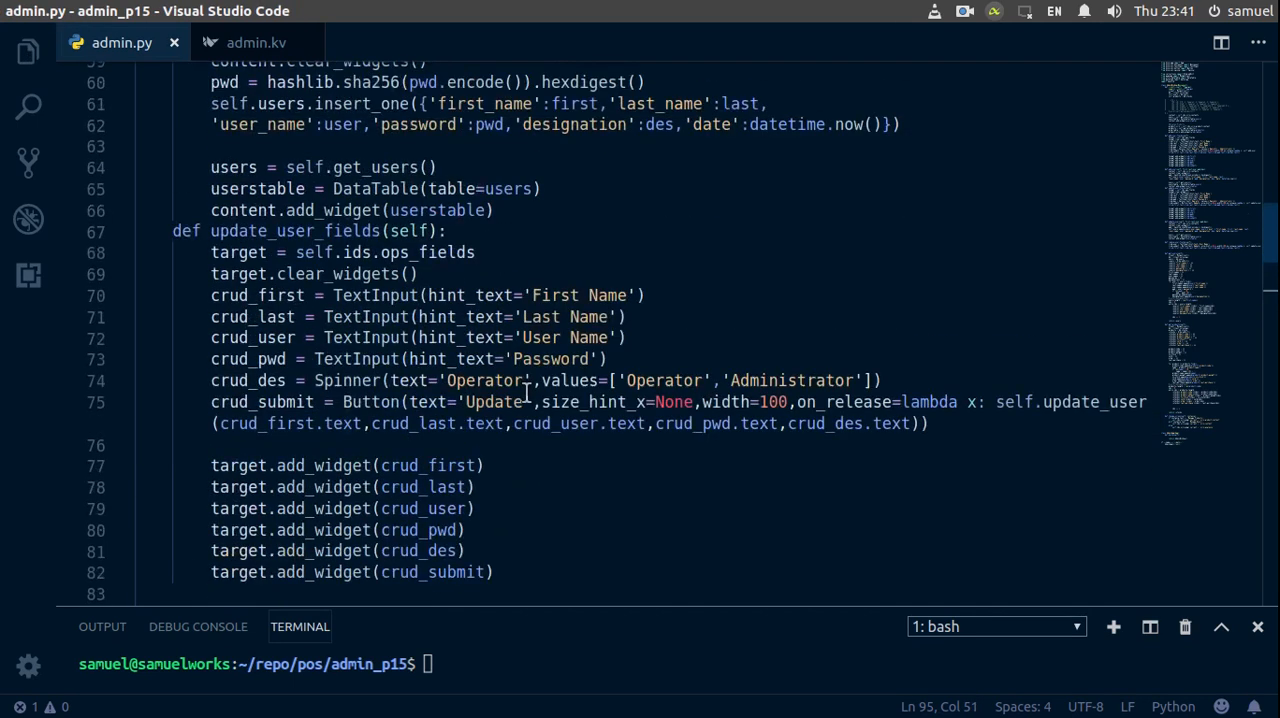
# - Start remove_user_fields with the target and clear_widgets lines, then add crud_user to the target
pyautogui.click(407, 273)
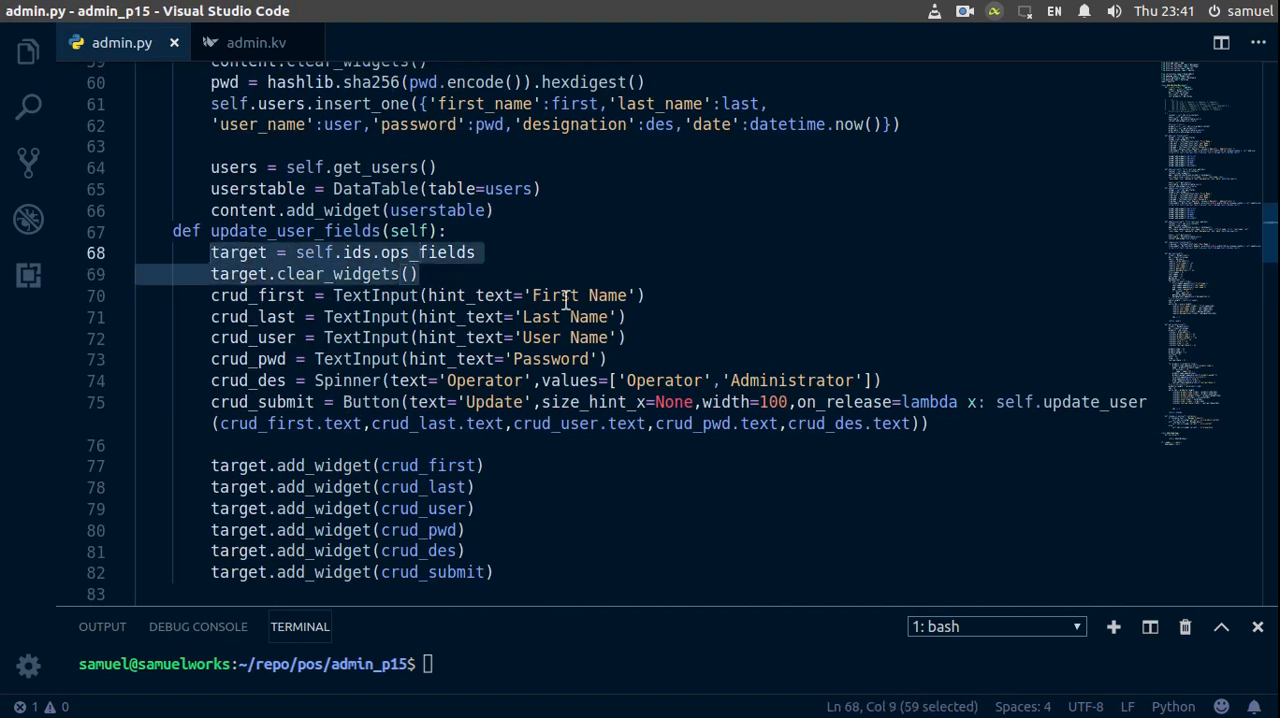
pyautogui.scroll(-3)
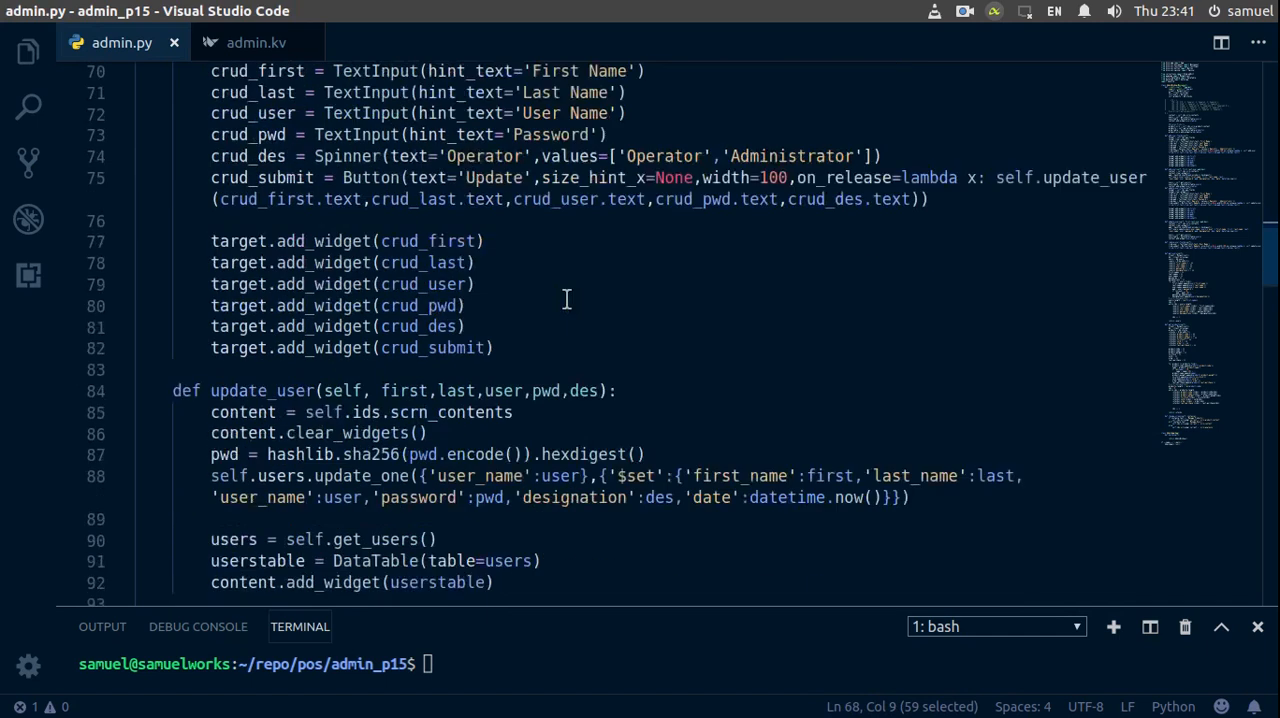
pyautogui.scroll(-3)
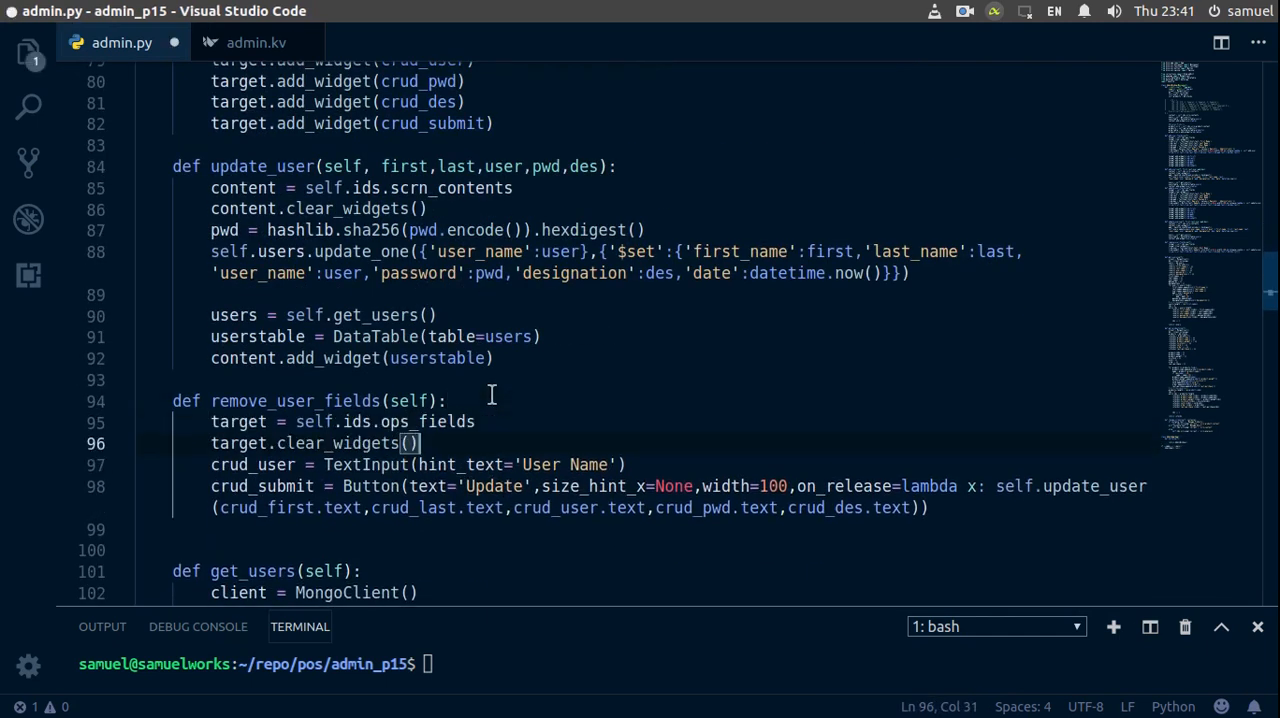
pyautogui.scroll(3)
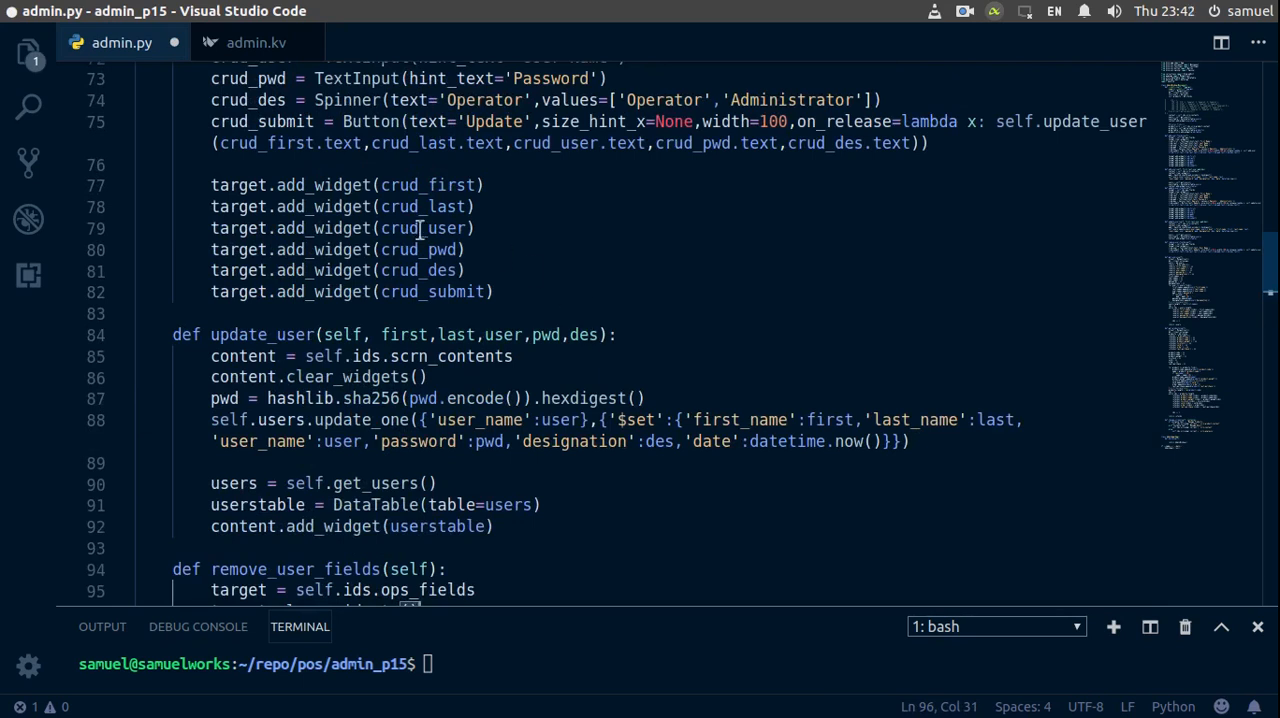
pyautogui.click(480, 228)
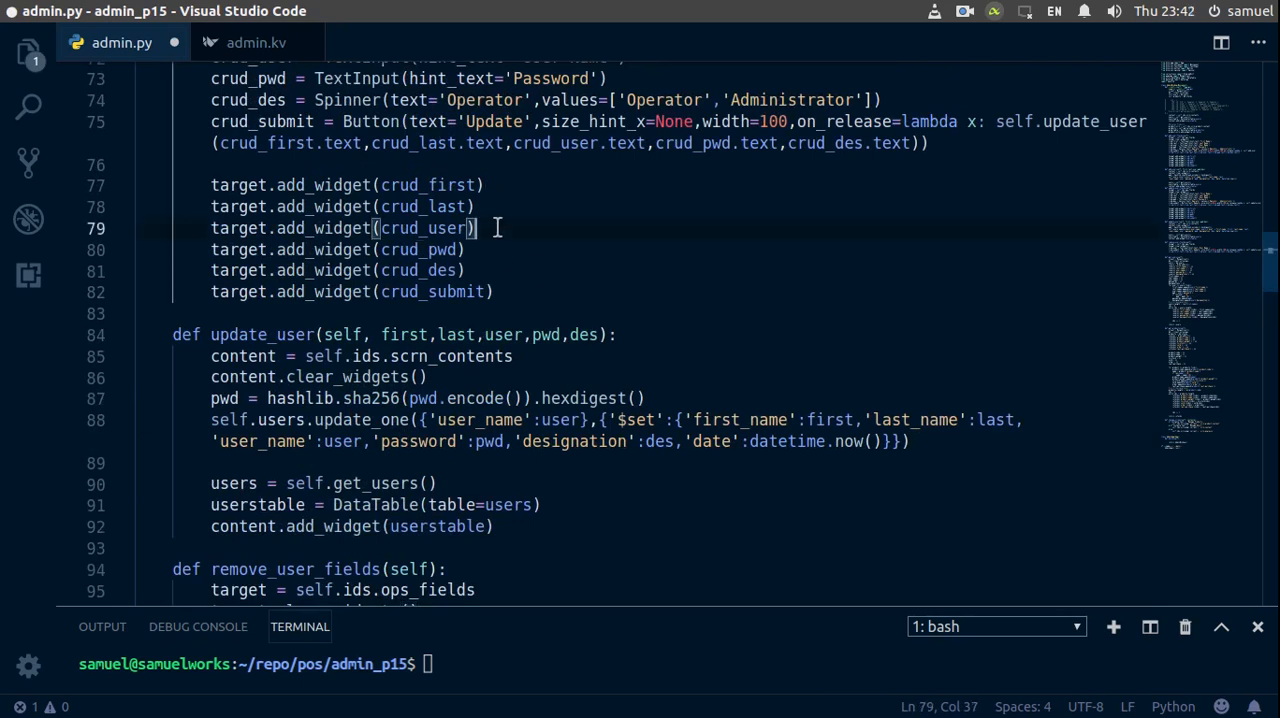
pyautogui.scroll(-3)
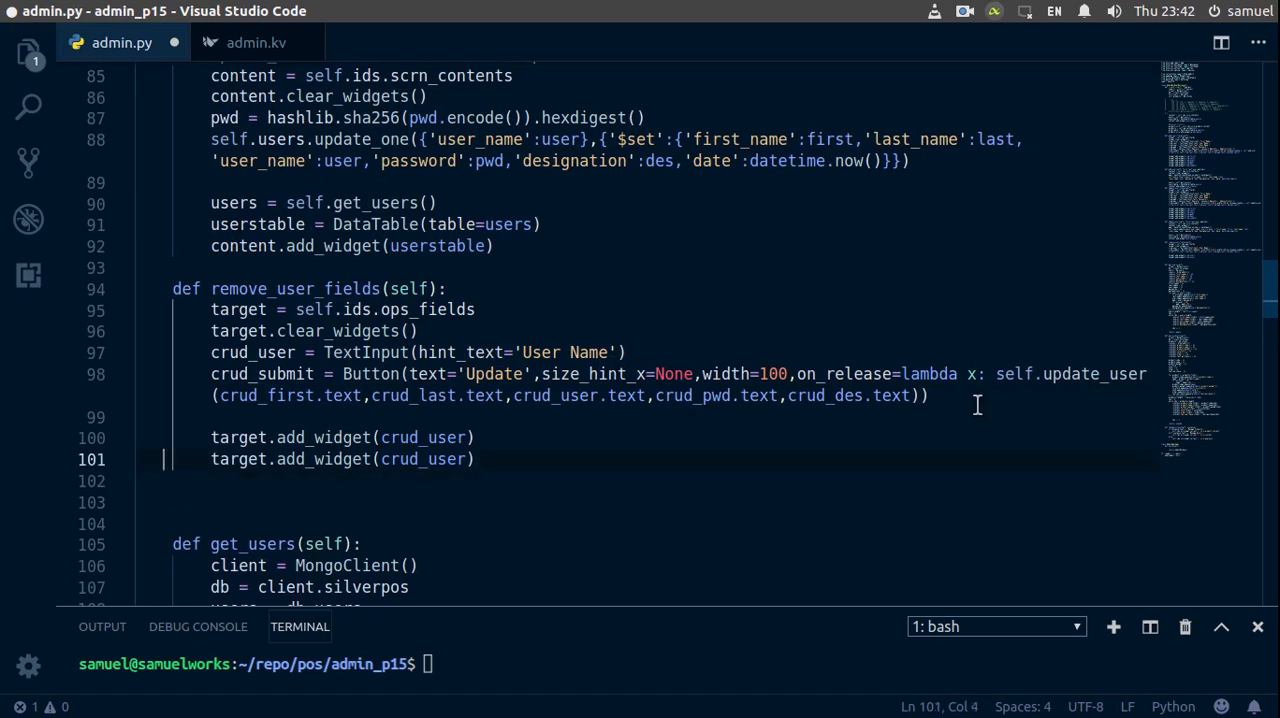
# - Add crud_submit to the target and change its lambda to self.remove_user(crud_user.text)
pyautogui.doubleClick(423, 459)
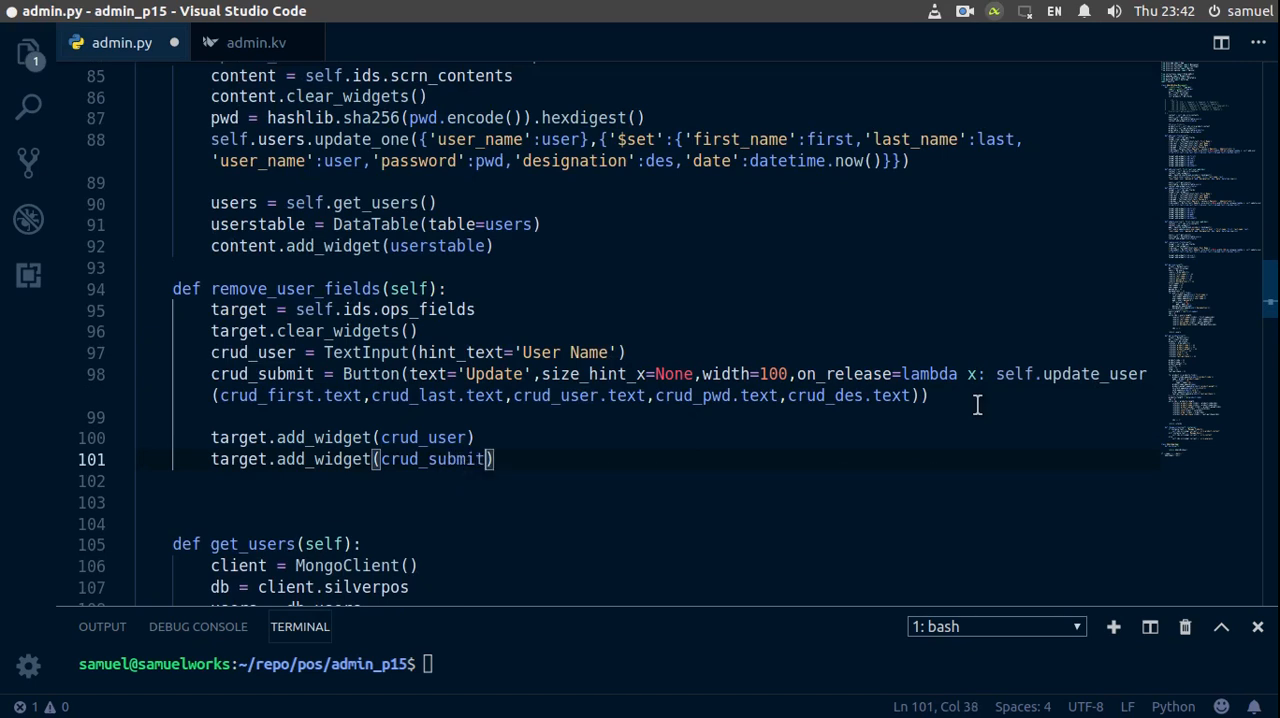
pyautogui.press('ctrl+s')
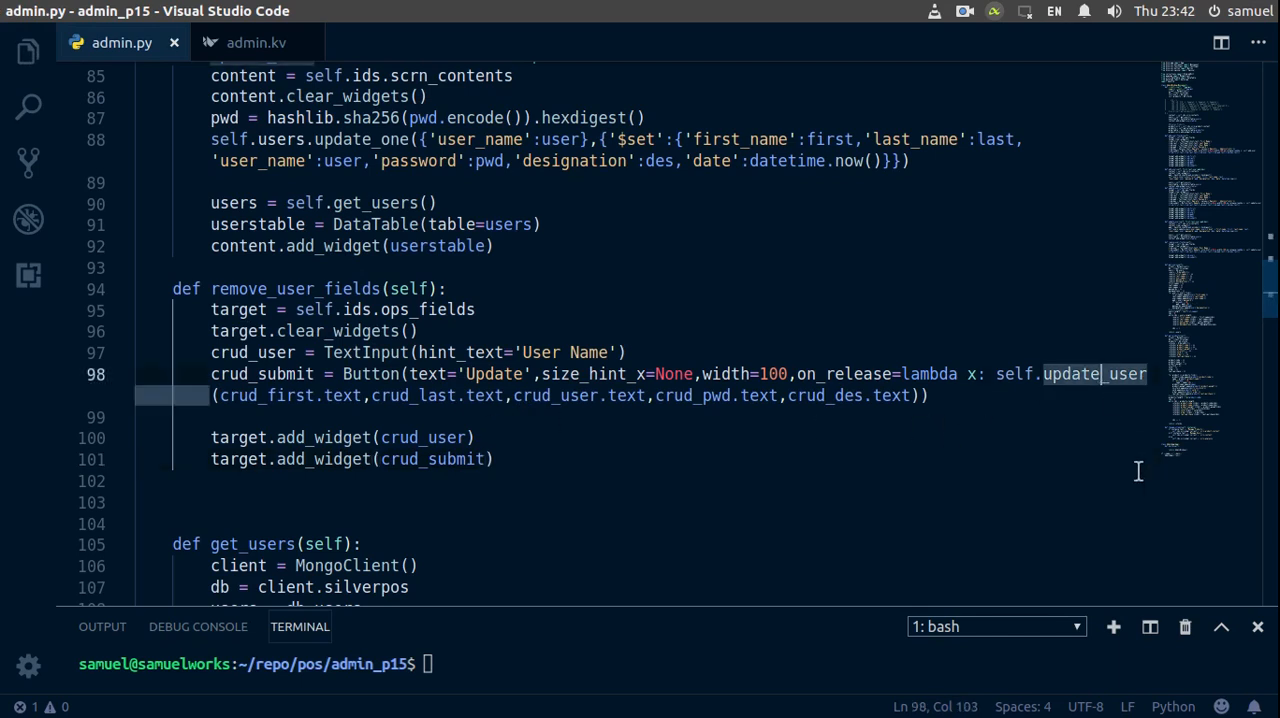
pyautogui.press('BackSpace')
pyautogui.write('remov')
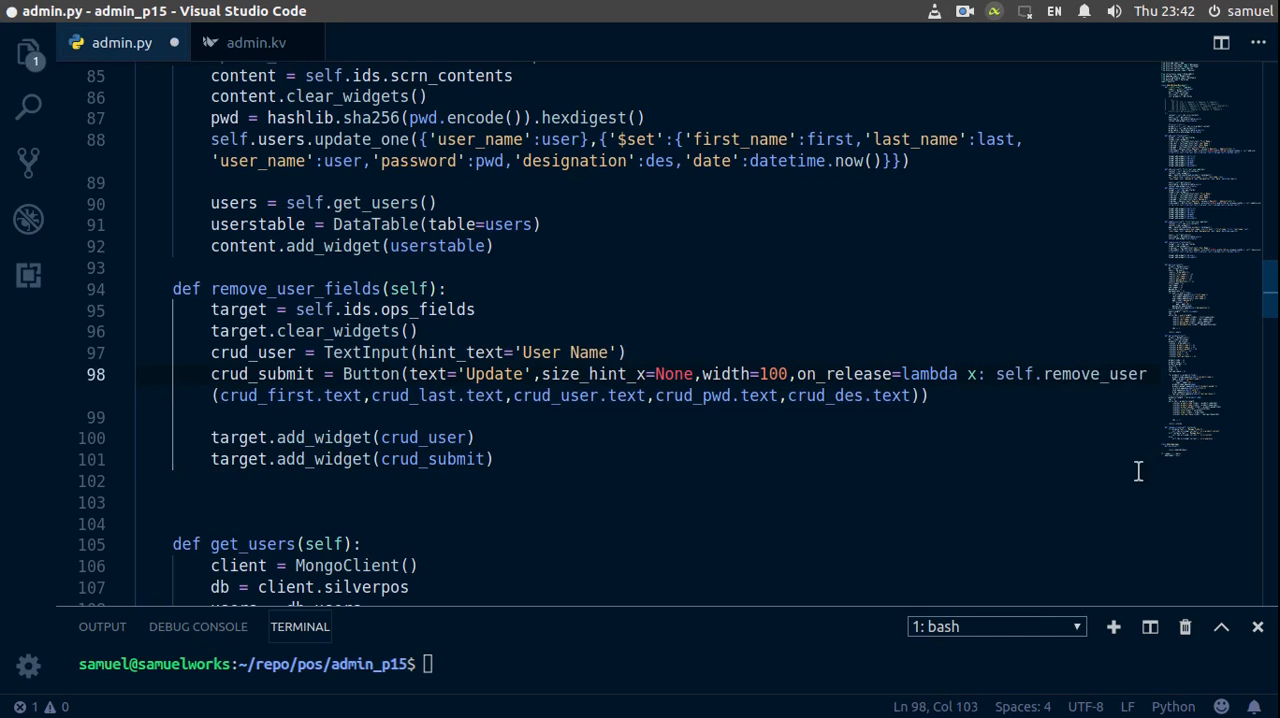
pyautogui.moveTo(825, 387)
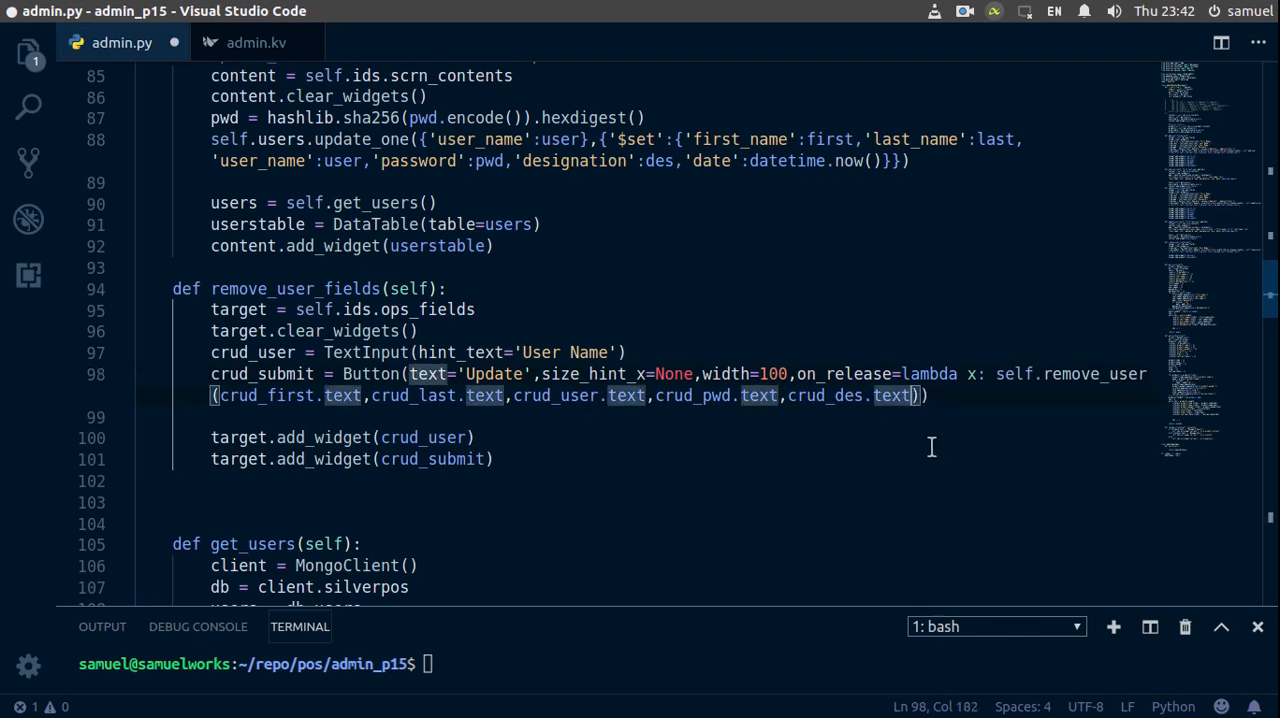
pyautogui.press('BackSpace')
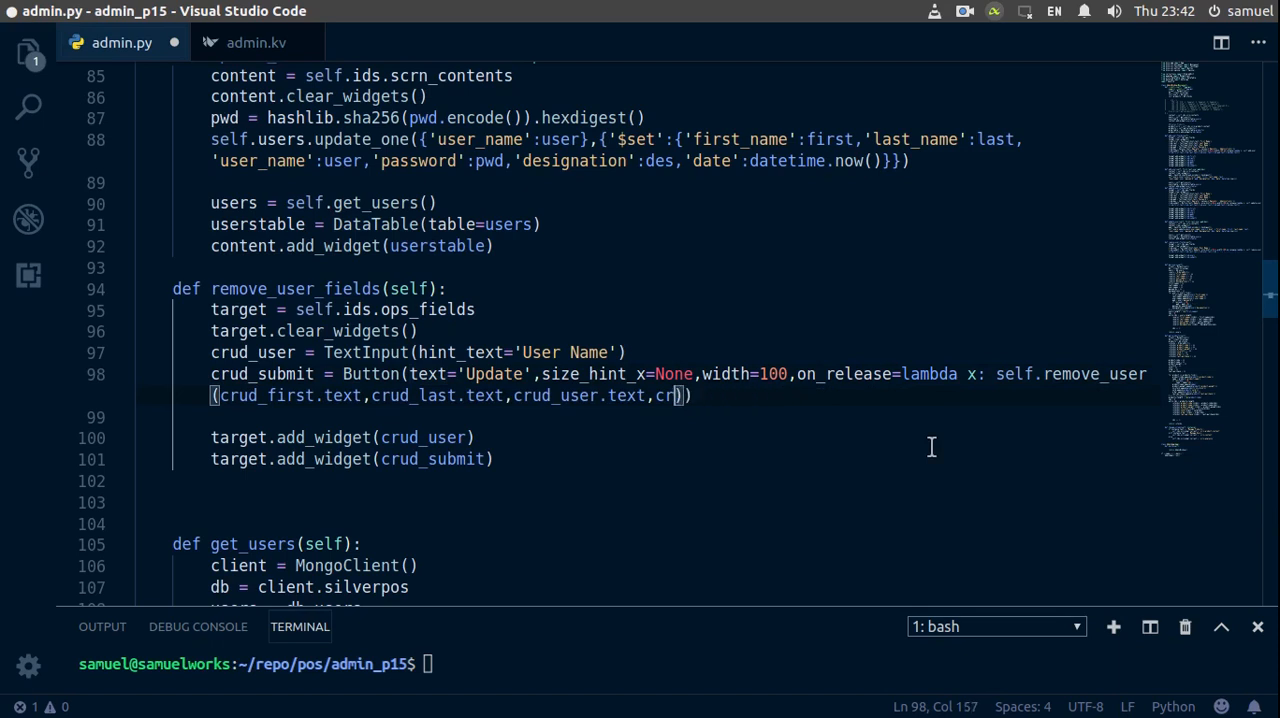
pyautogui.press('BackSpace')
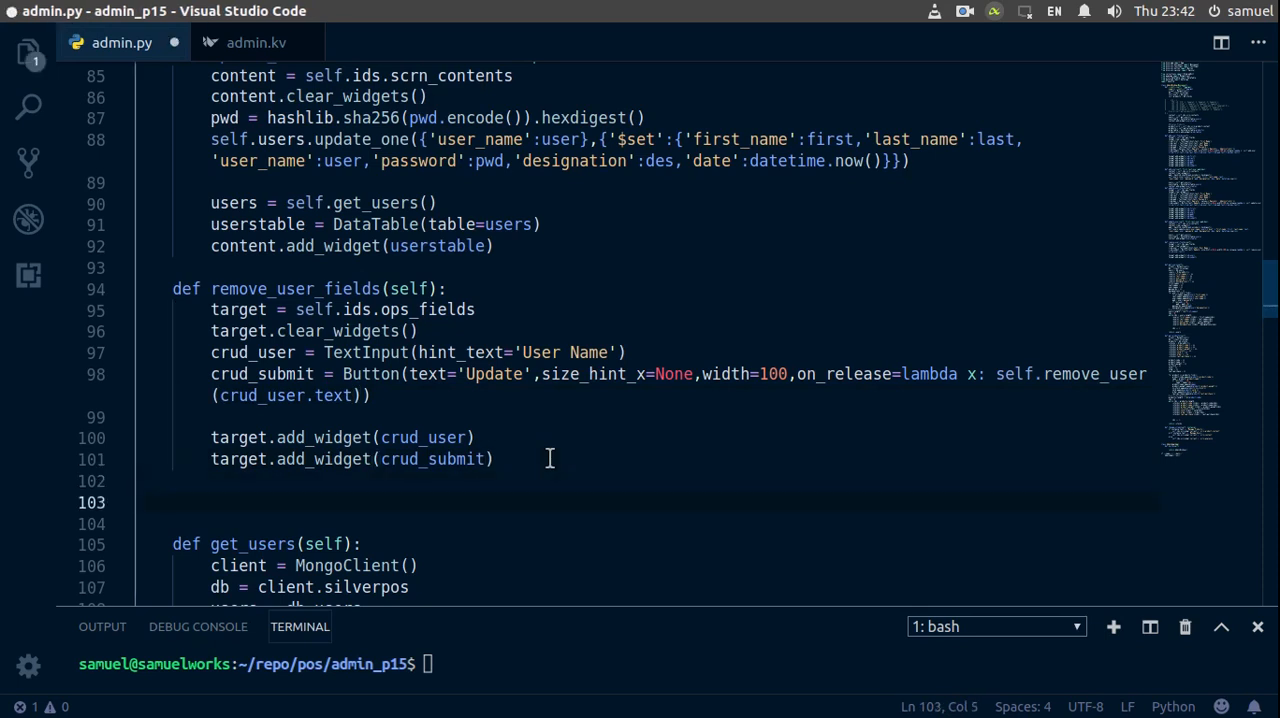
# - Write the def remove_user(self,user): header and start its indented body line
pyautogui.write('def')
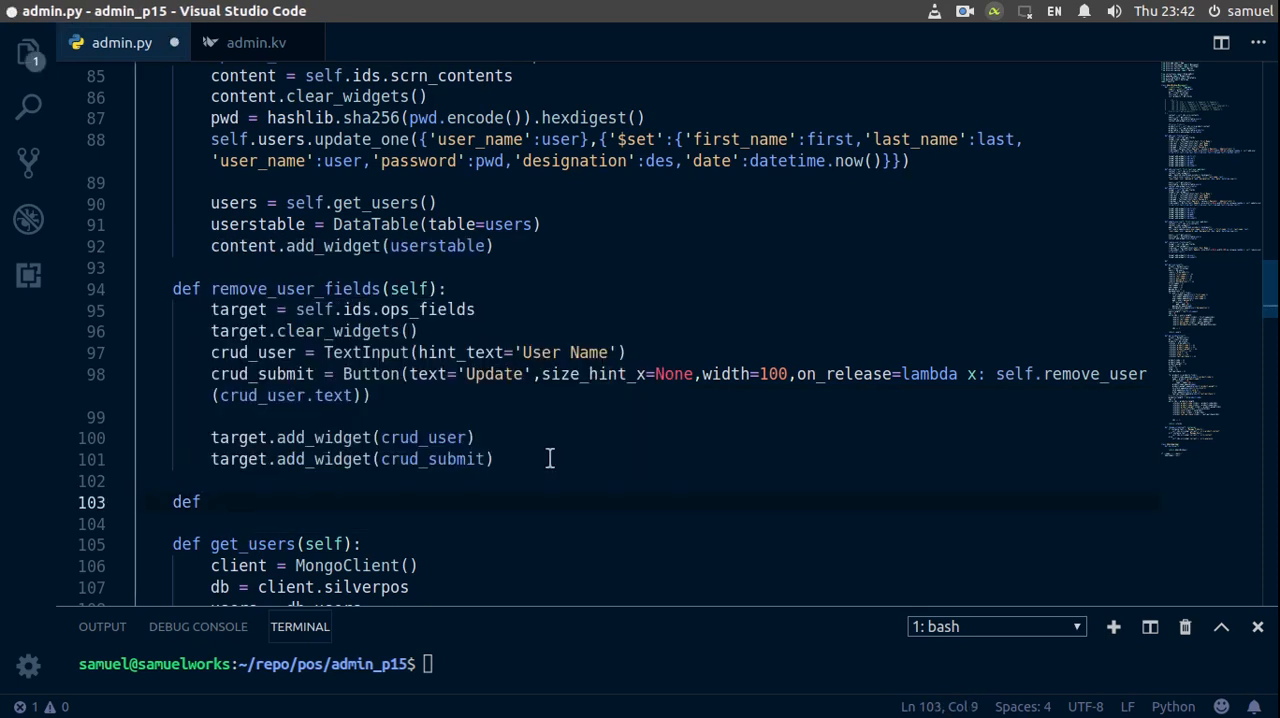
pyautogui.write('remove_user')
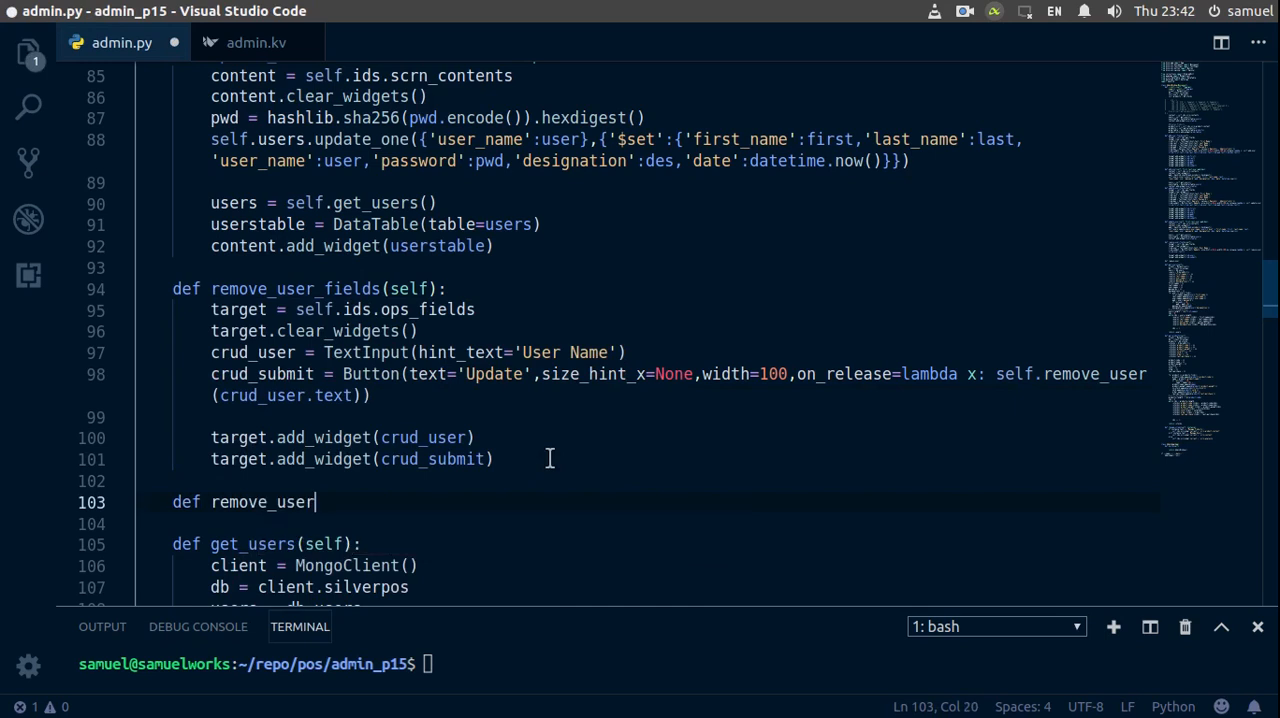
pyautogui.write('(self,)')
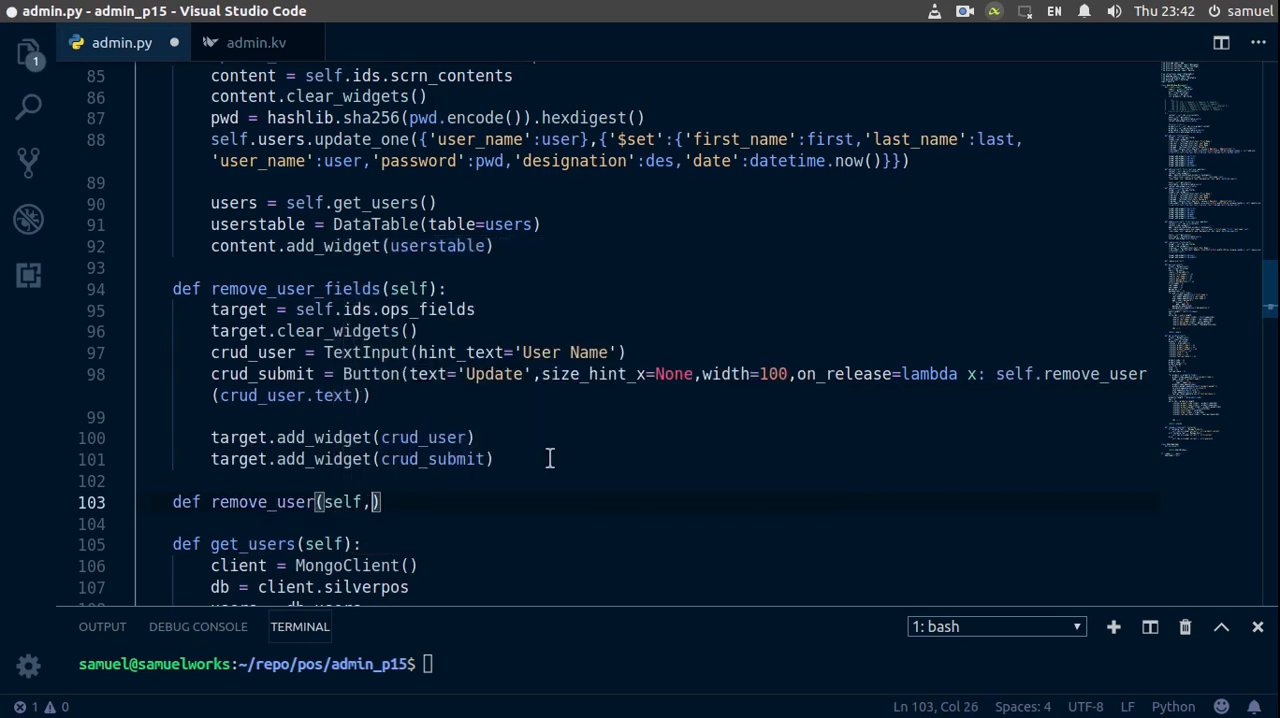
pyautogui.write('use')
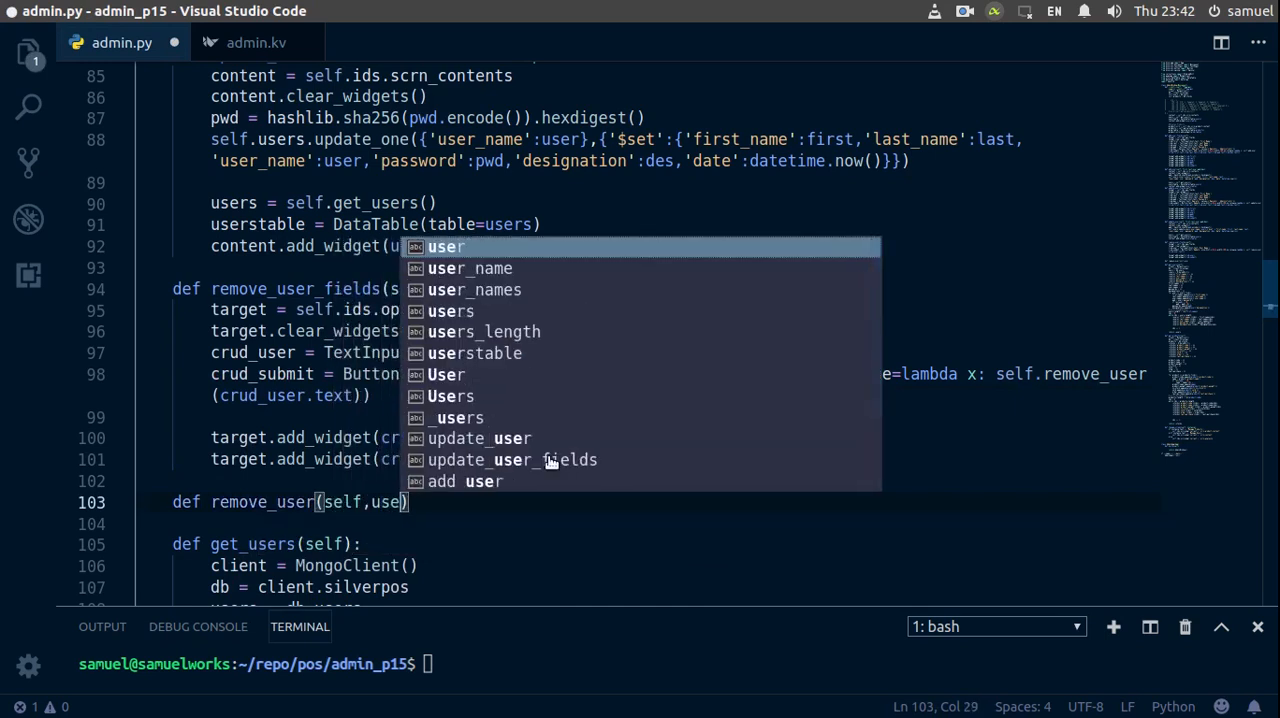
pyautogui.write('r')
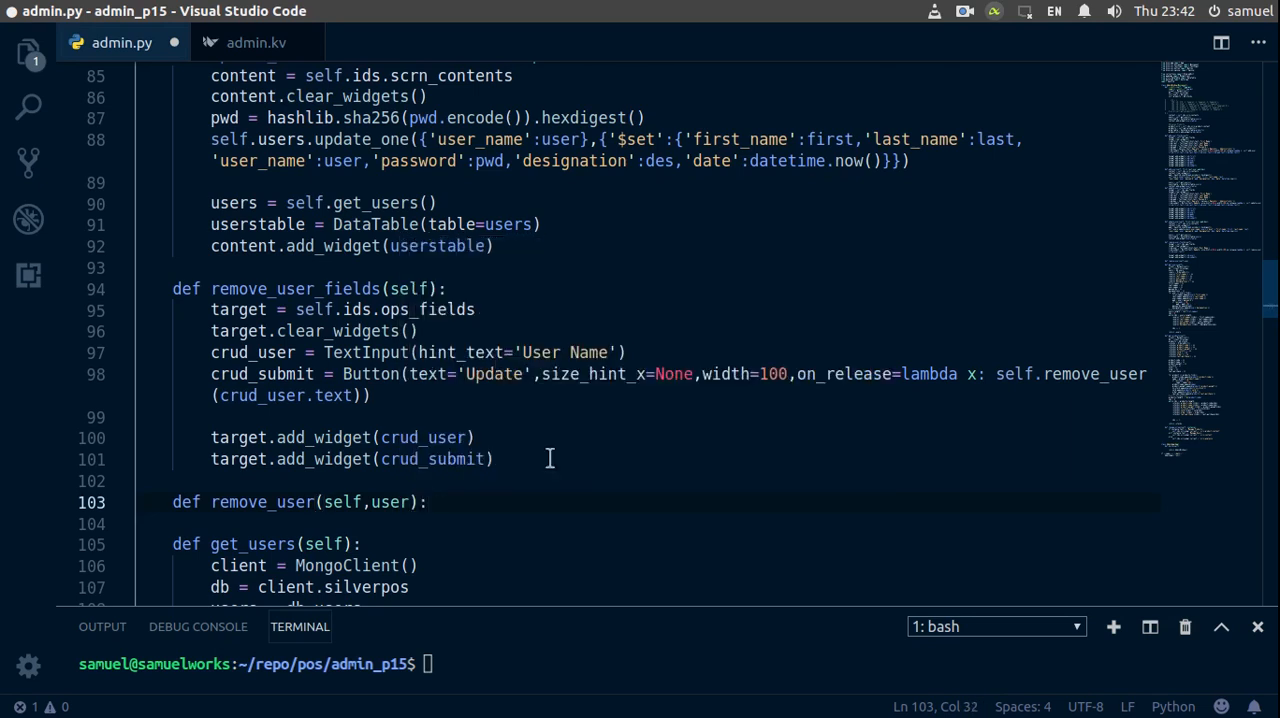
pyautogui.press('Return')
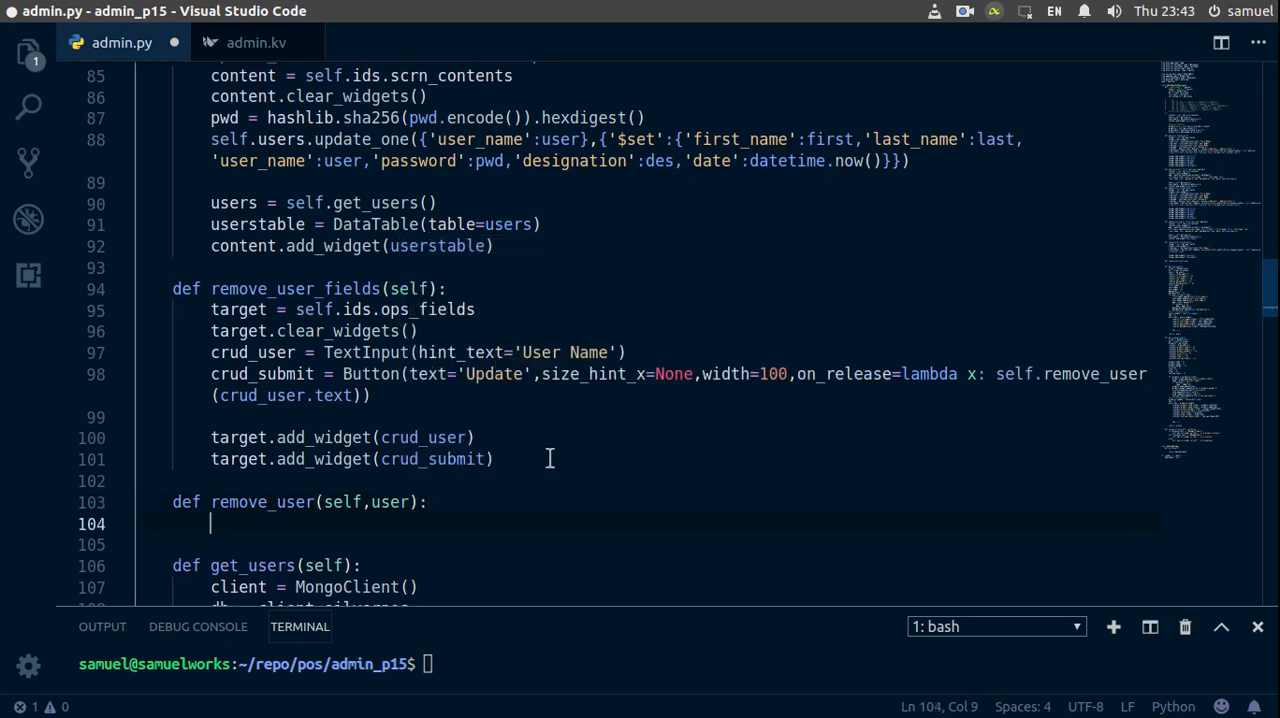
pyautogui.moveTo(327, 501)
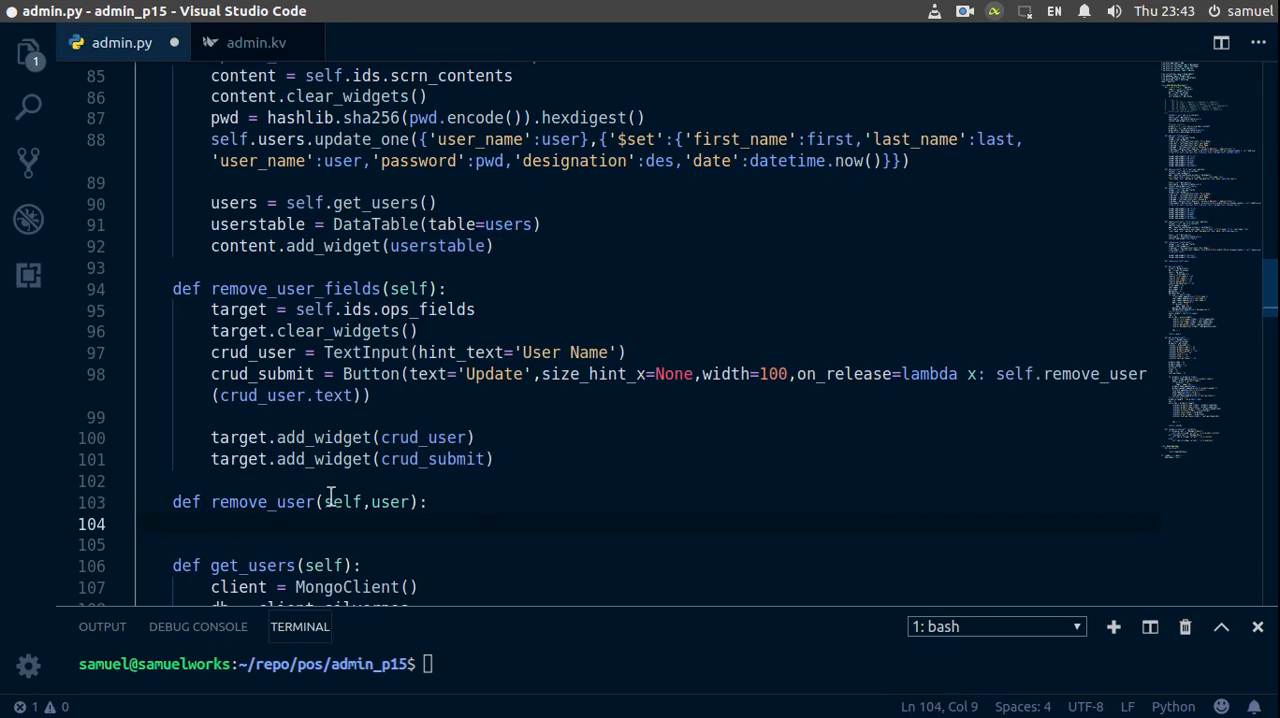
pyautogui.scroll(3)
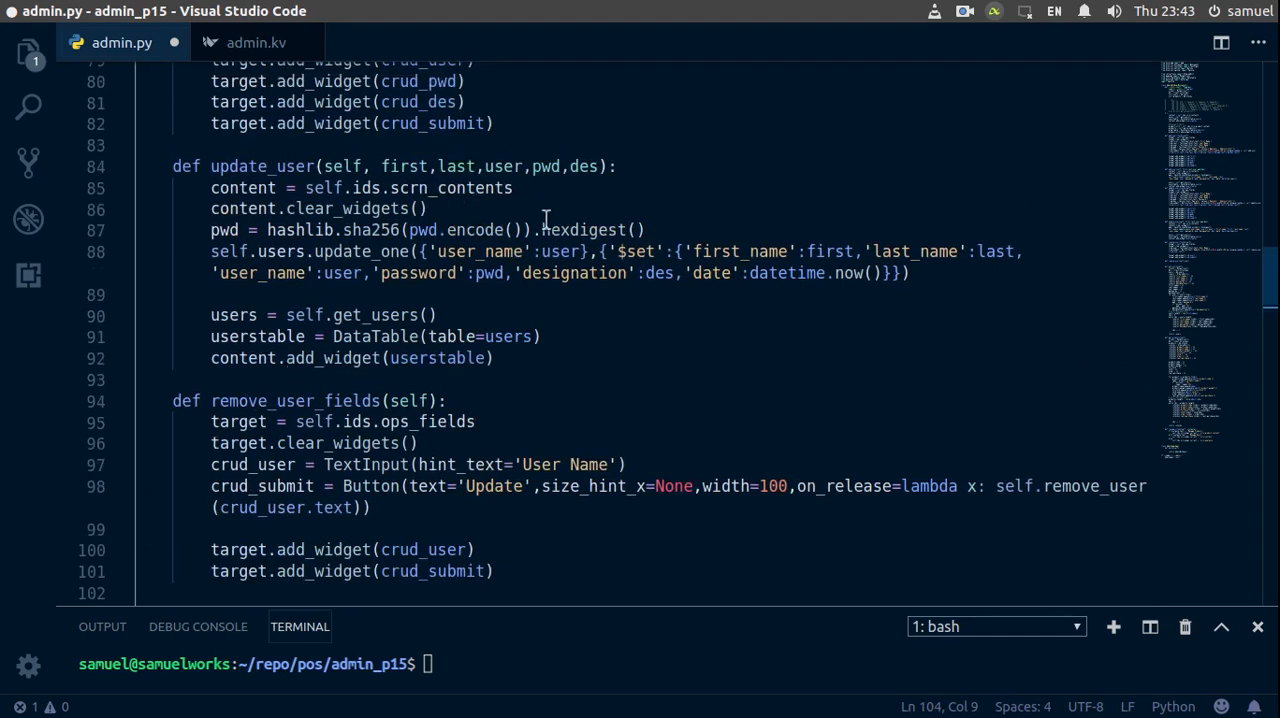
pyautogui.moveTo(519, 336)
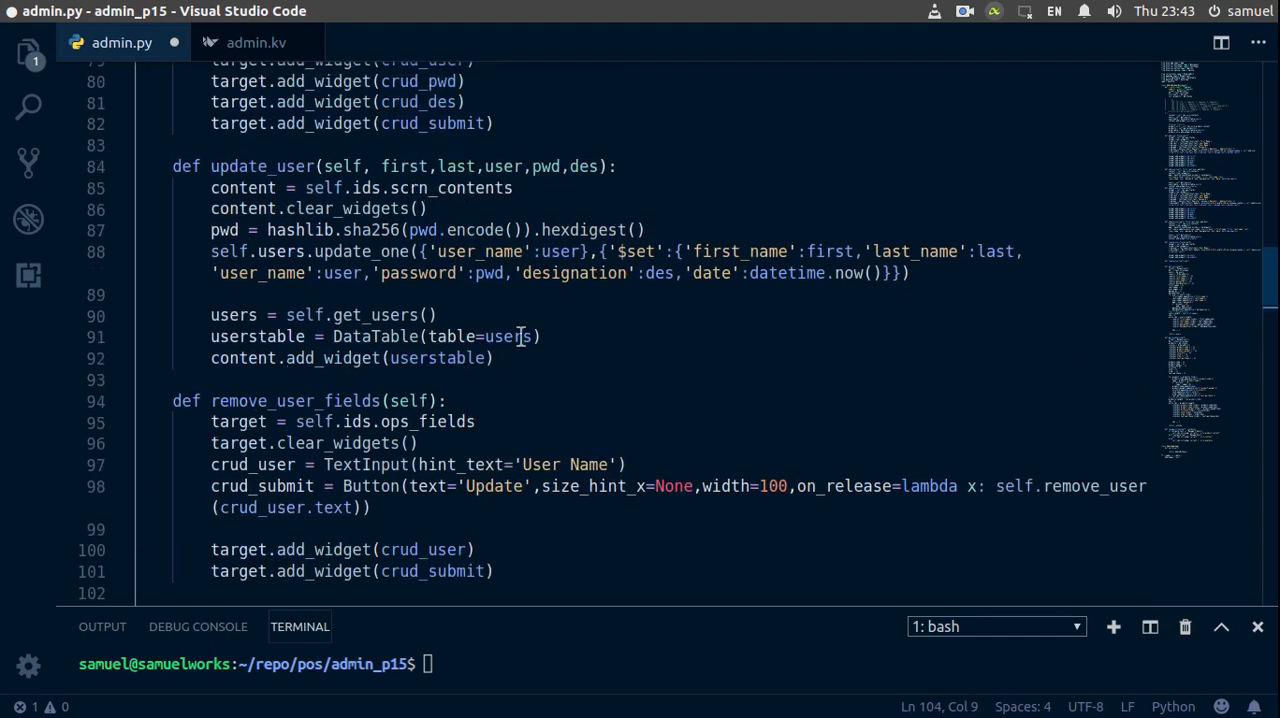
# - Reuse the scrn_contents clearing lines and call self.users.remove({'user_name': user}) in remove_user
pyautogui.click(425, 209)
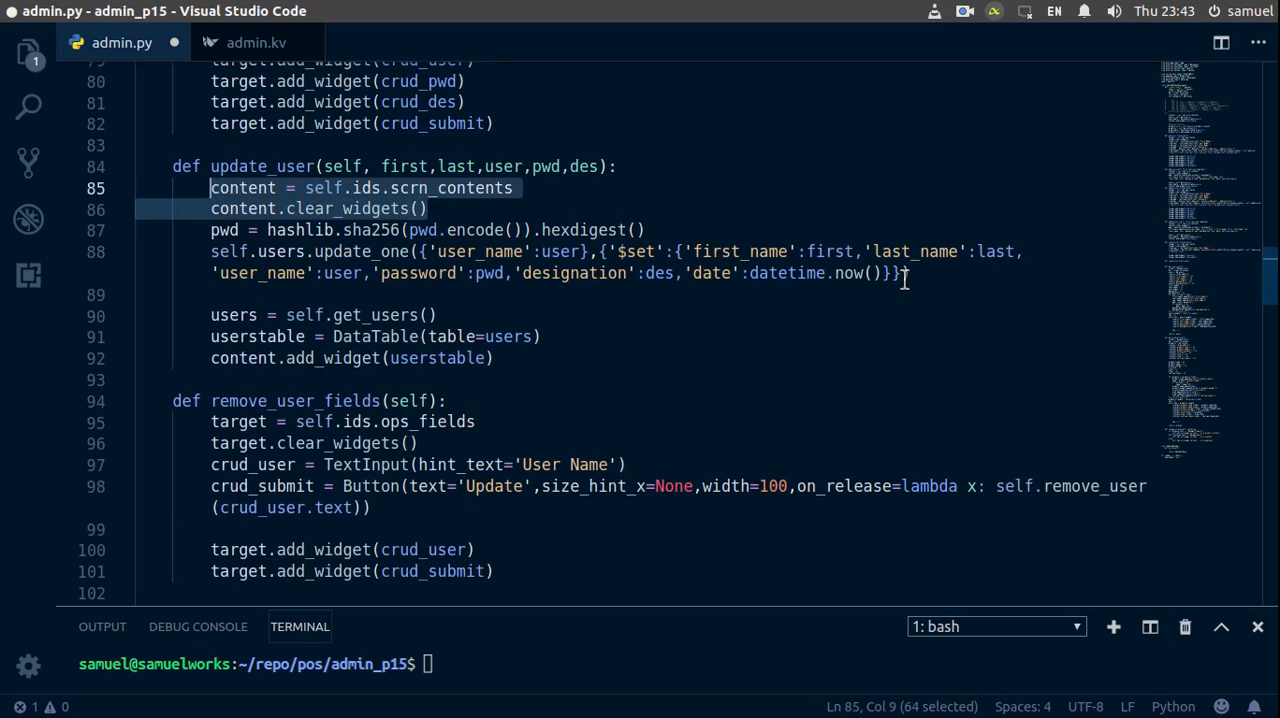
pyautogui.scroll(-3)
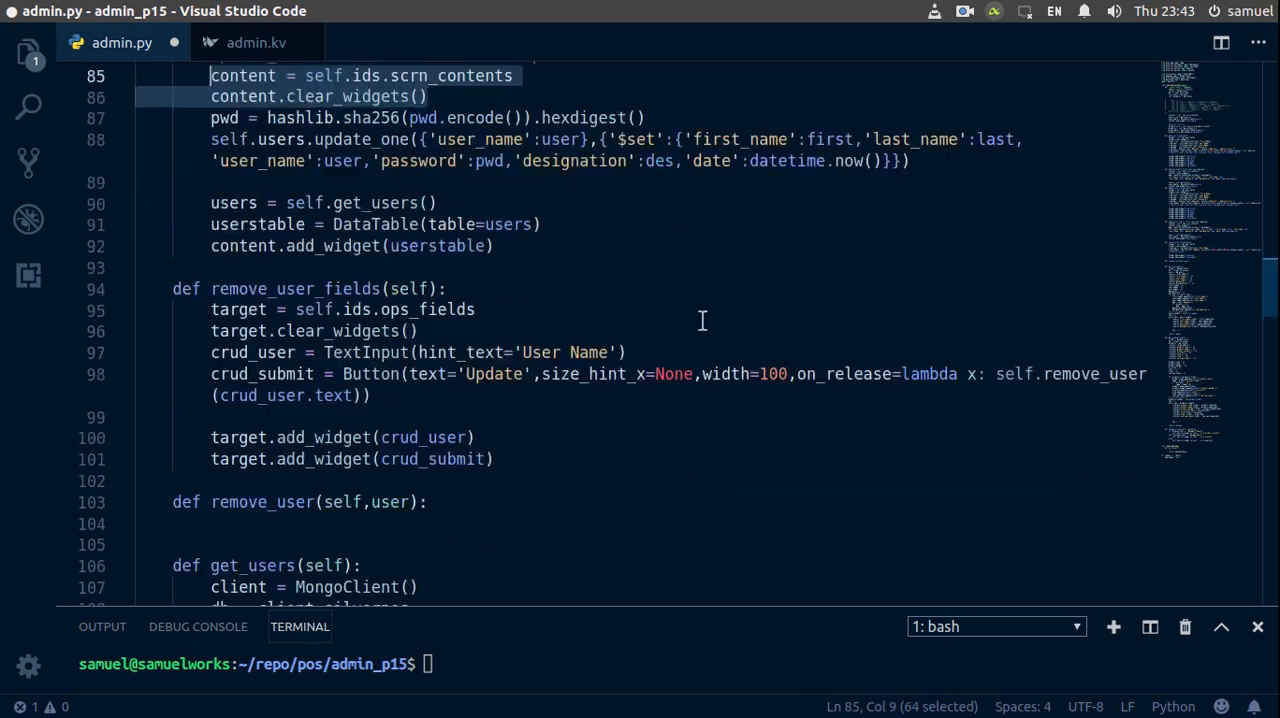
pyautogui.scroll(-3)
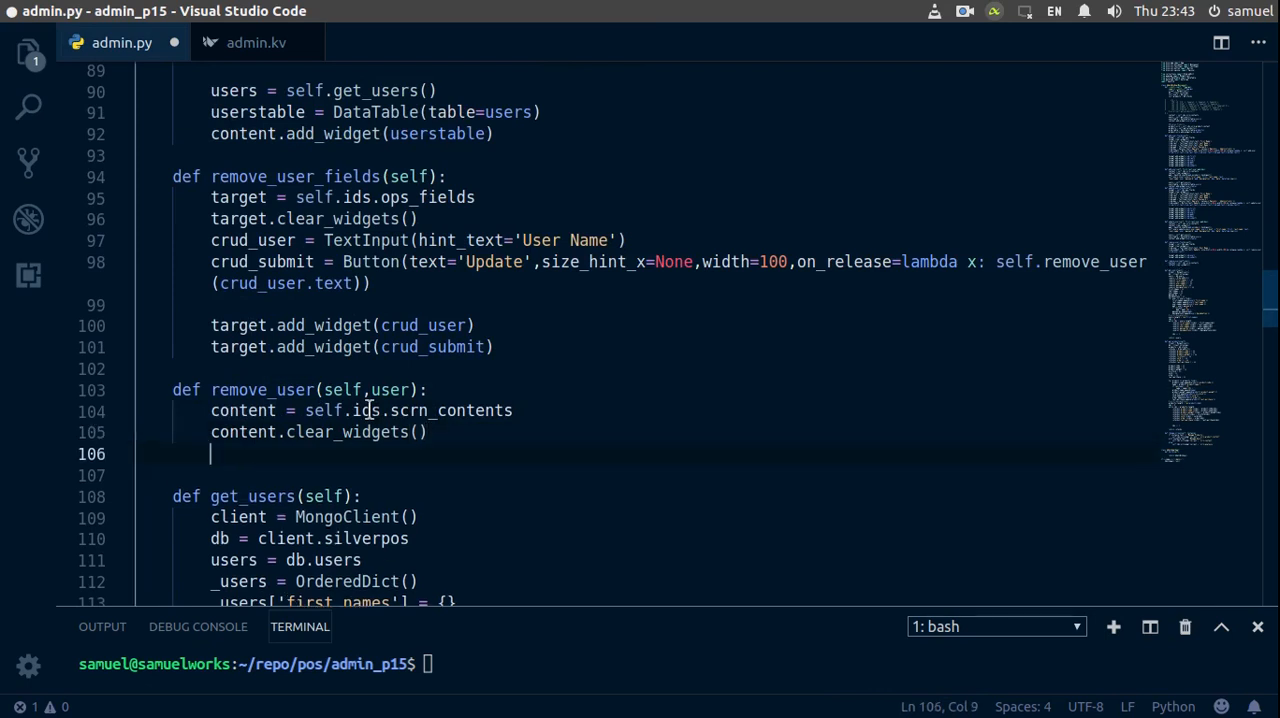
pyautogui.write('self.')
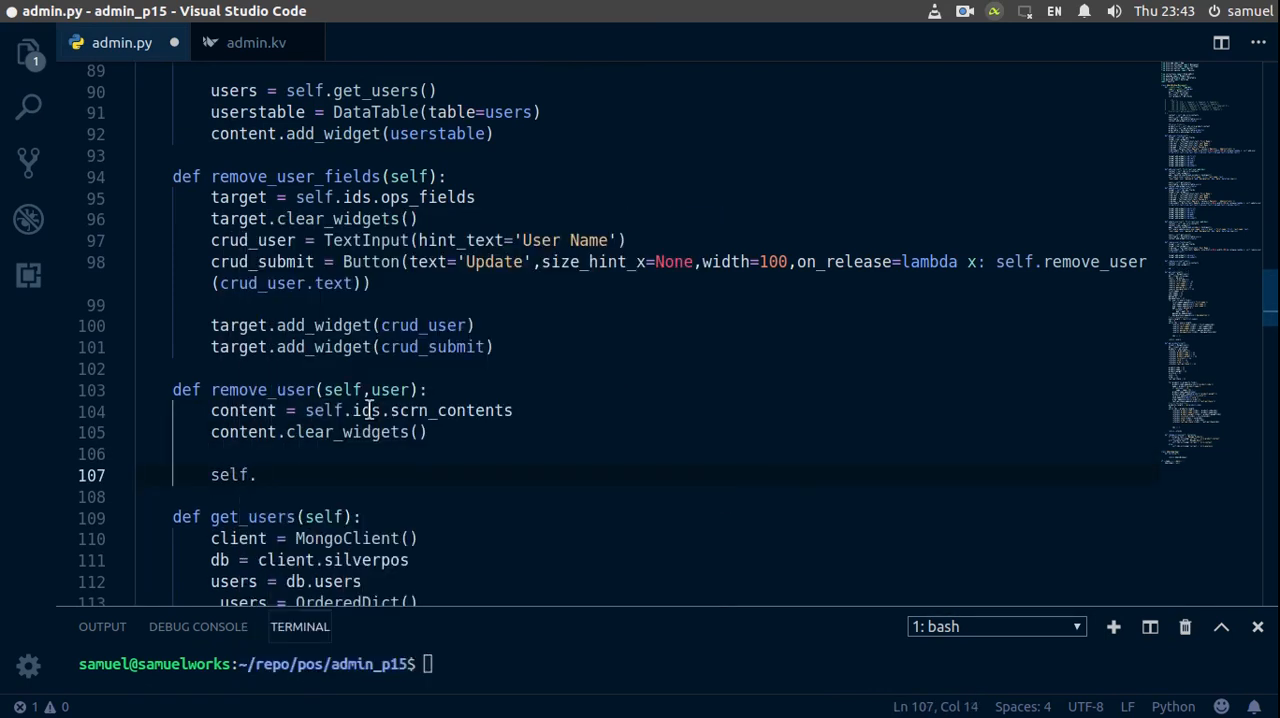
pyautogui.write('users.')
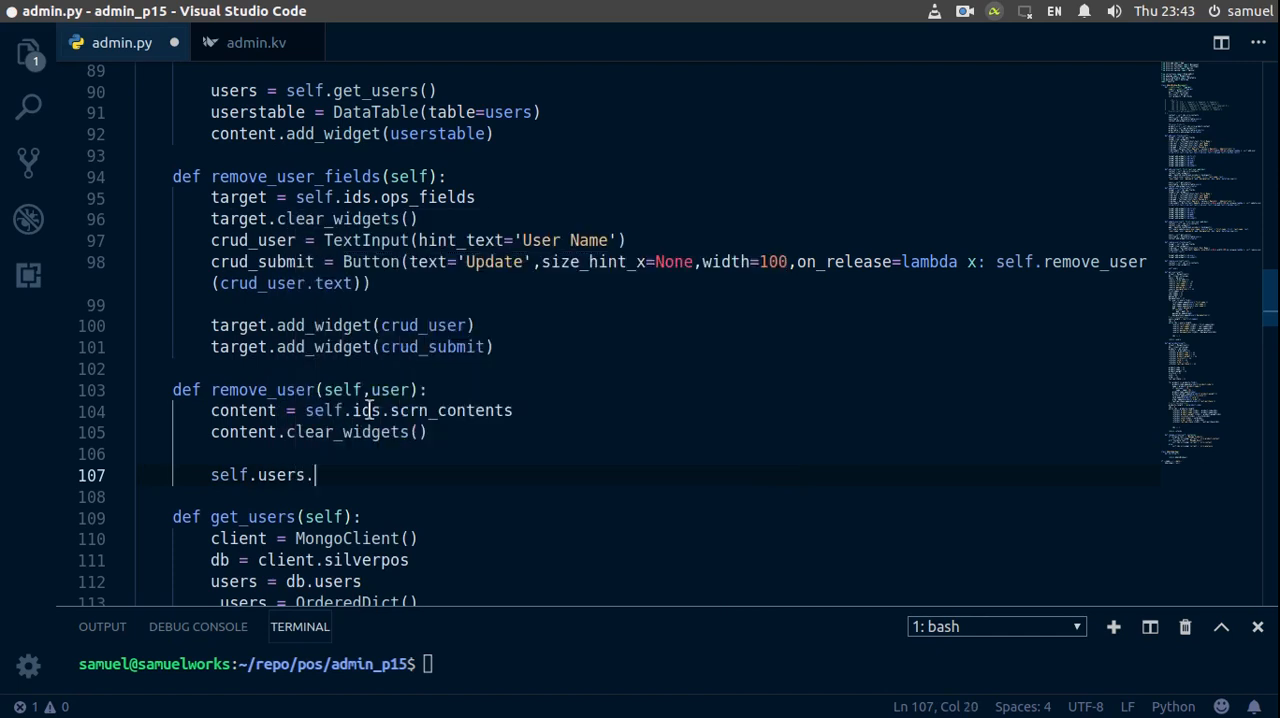
pyautogui.write('remove(')
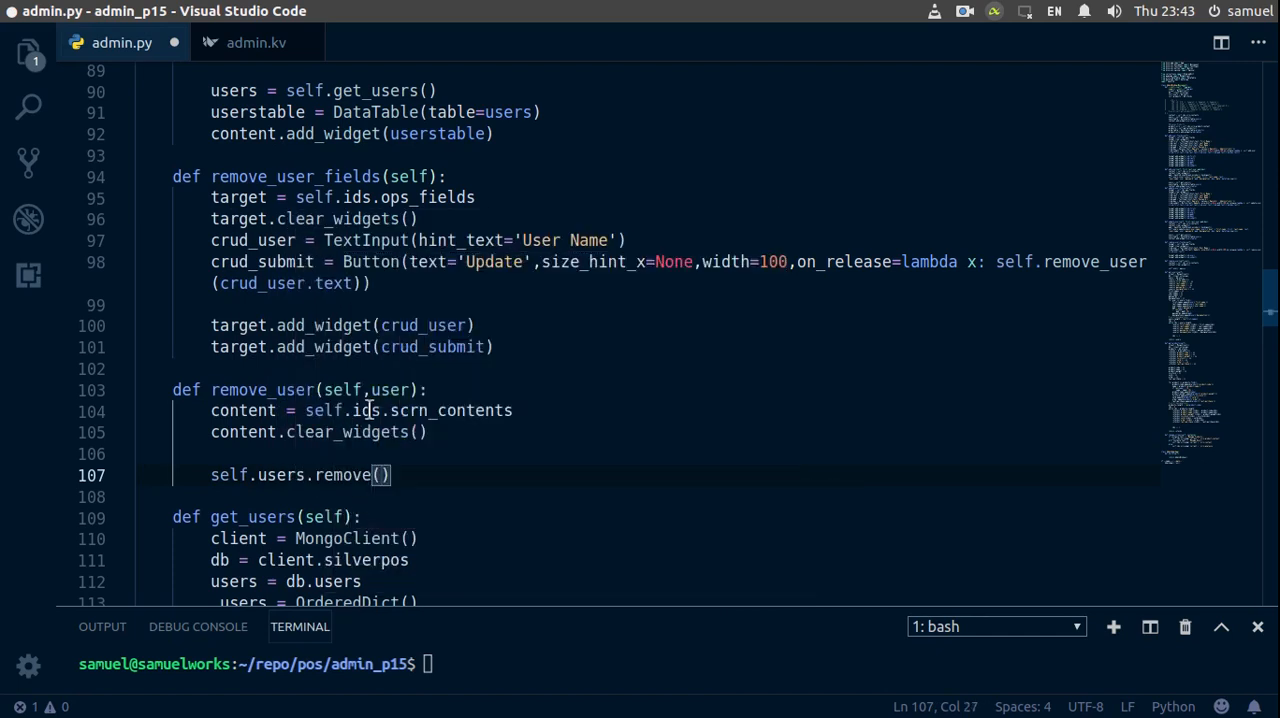
pyautogui.write("{'us'")
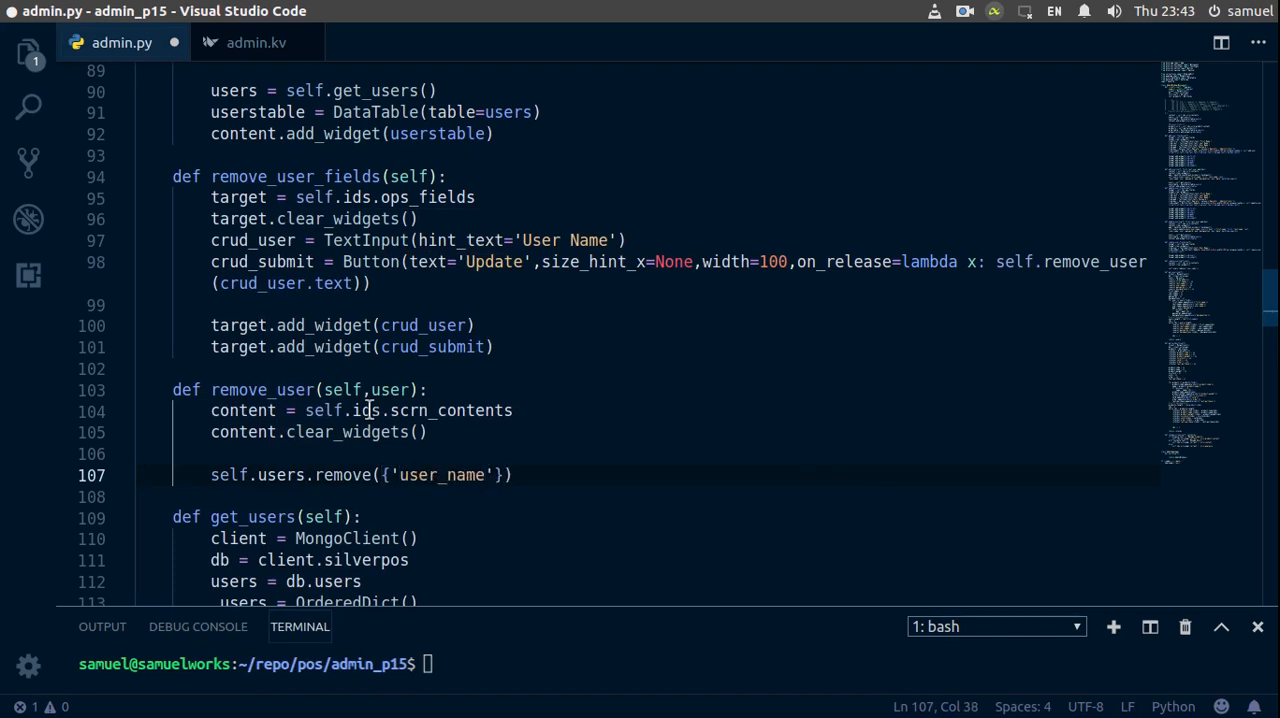
pyautogui.write('L')
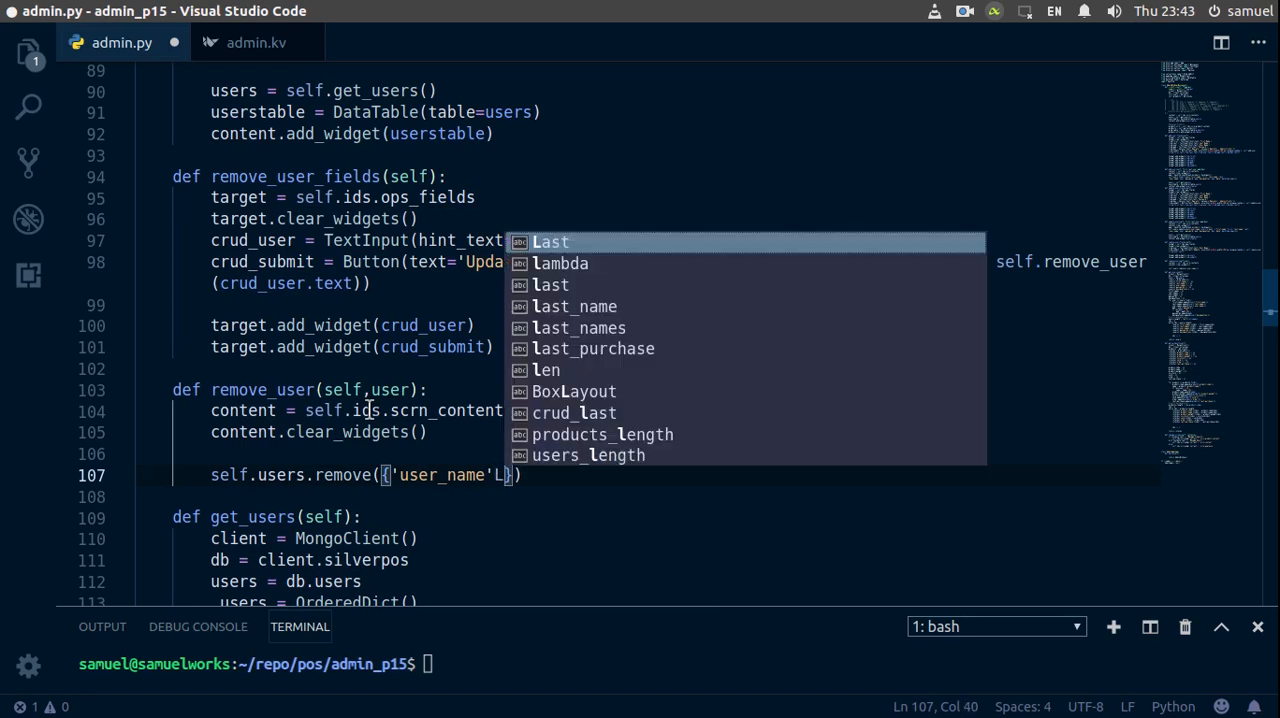
pyautogui.write('user')
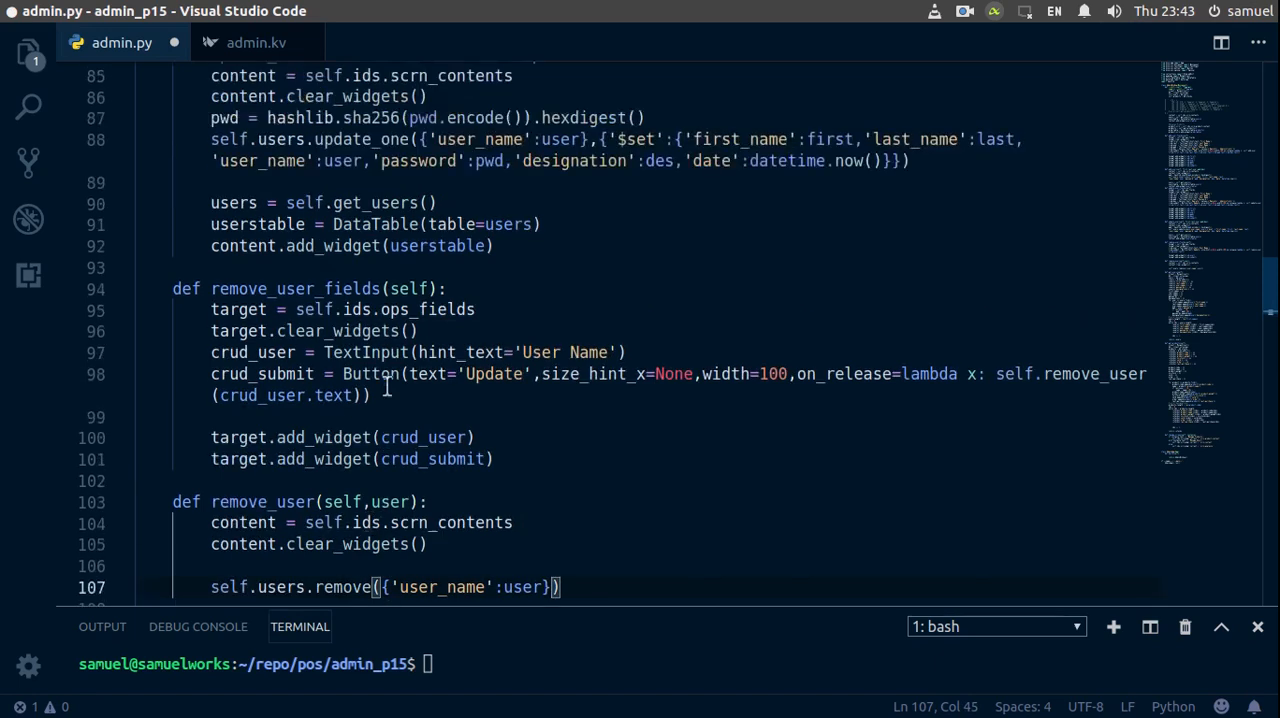
# - Copy update_user's get_users, DataTable and add_widget refresh lines into the end of remove_user
pyautogui.scroll(3)
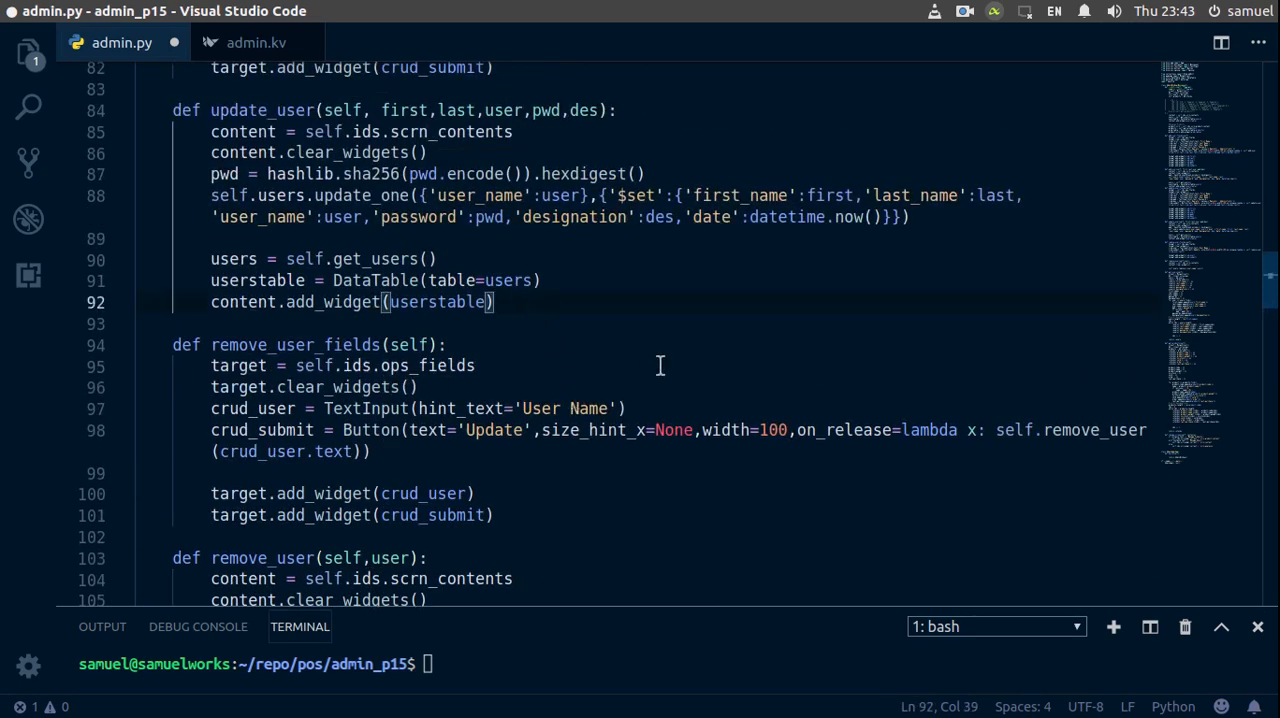
pyautogui.moveTo(493, 302); pyautogui.dragTo(287, 259)
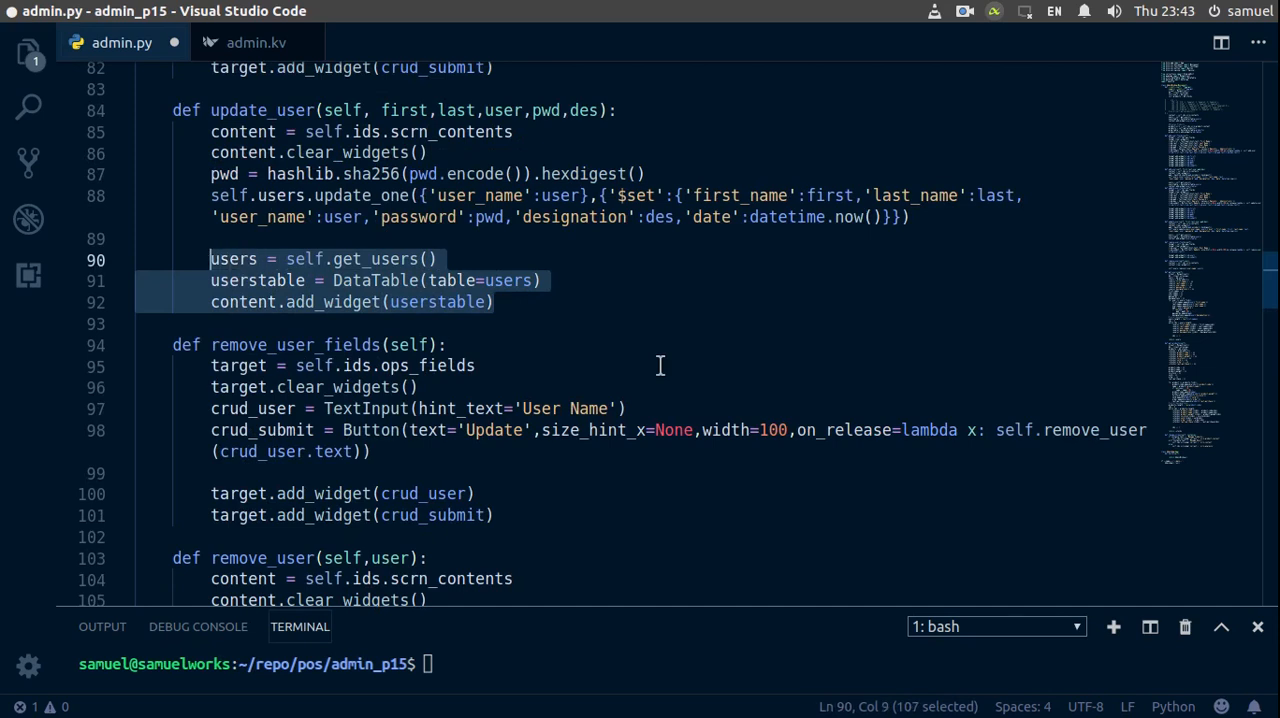
pyautogui.scroll(-3)
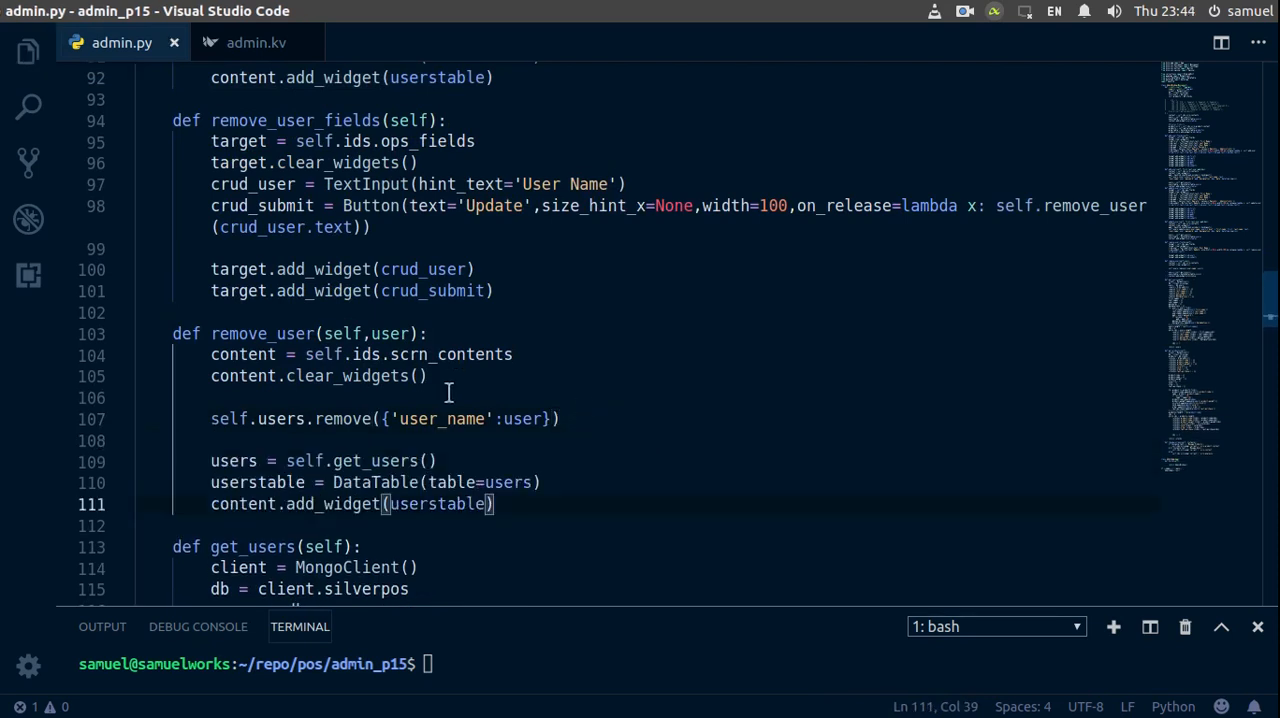
pyautogui.scroll(-3)
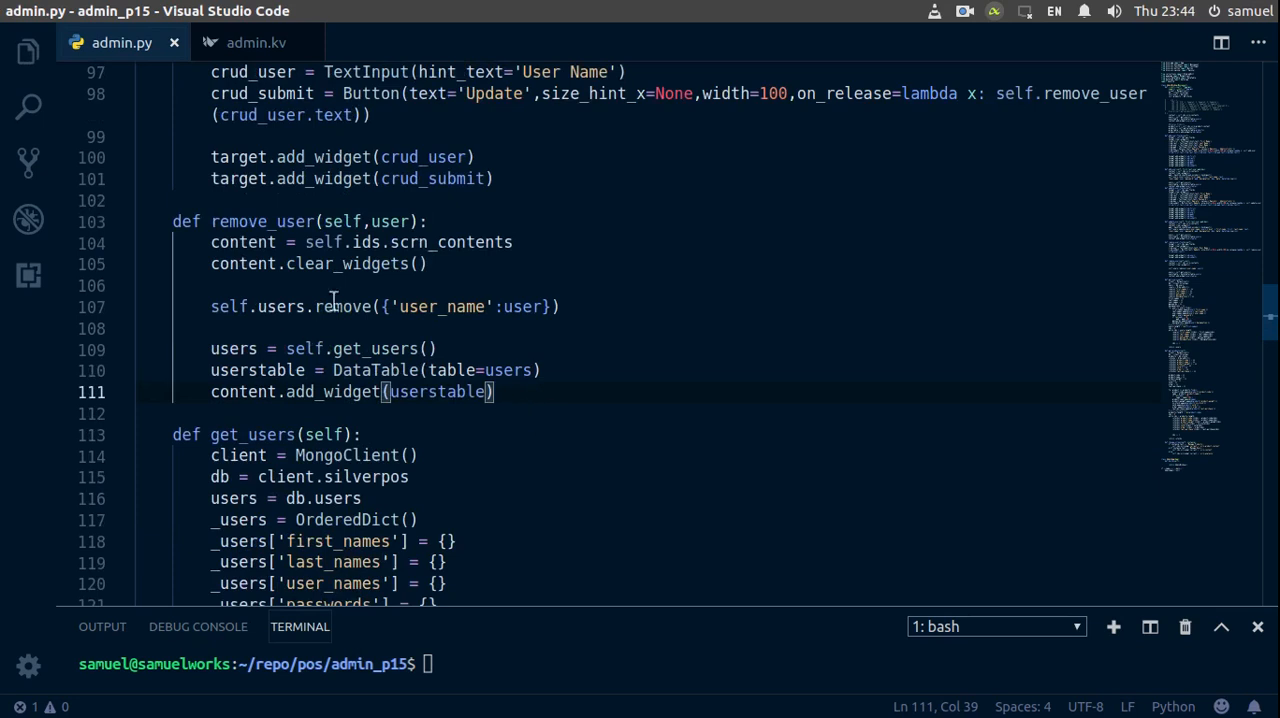
pyautogui.click(580, 663)
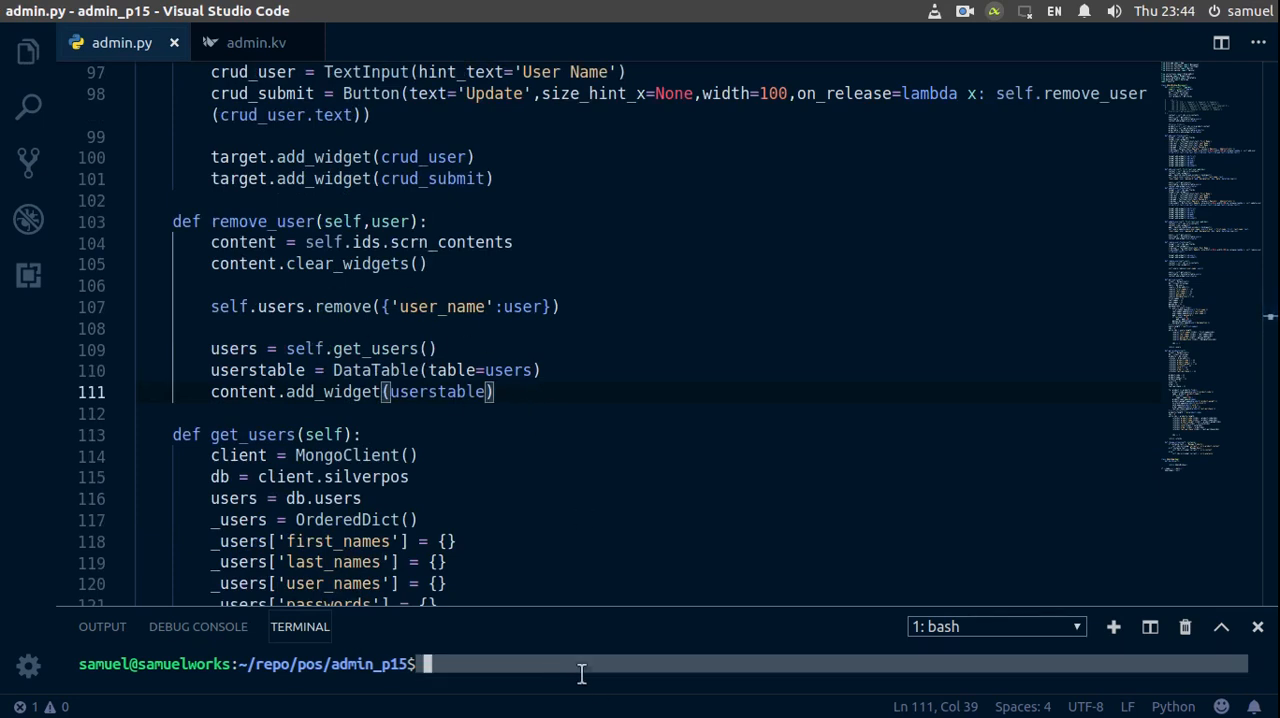
# - Launch the admin app, remove user 'jtest' through the Remove User form, then close it
pyautogui.press('Return')
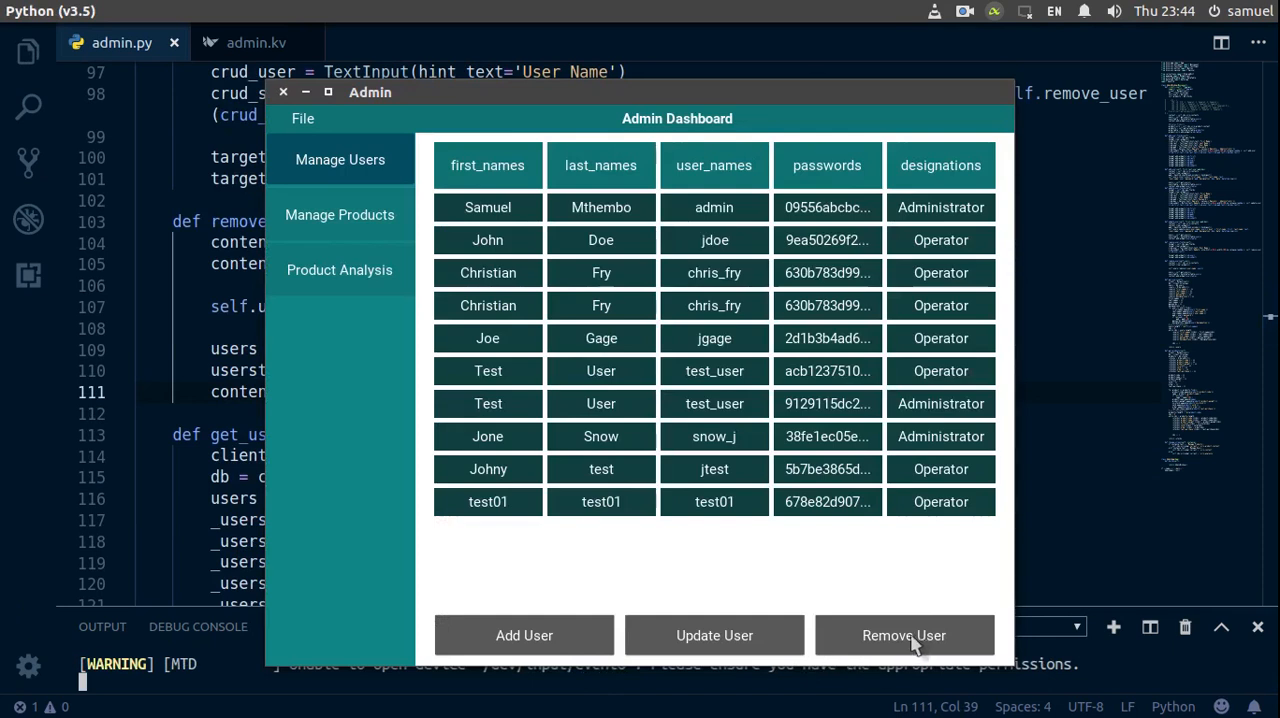
pyautogui.click(903, 635)
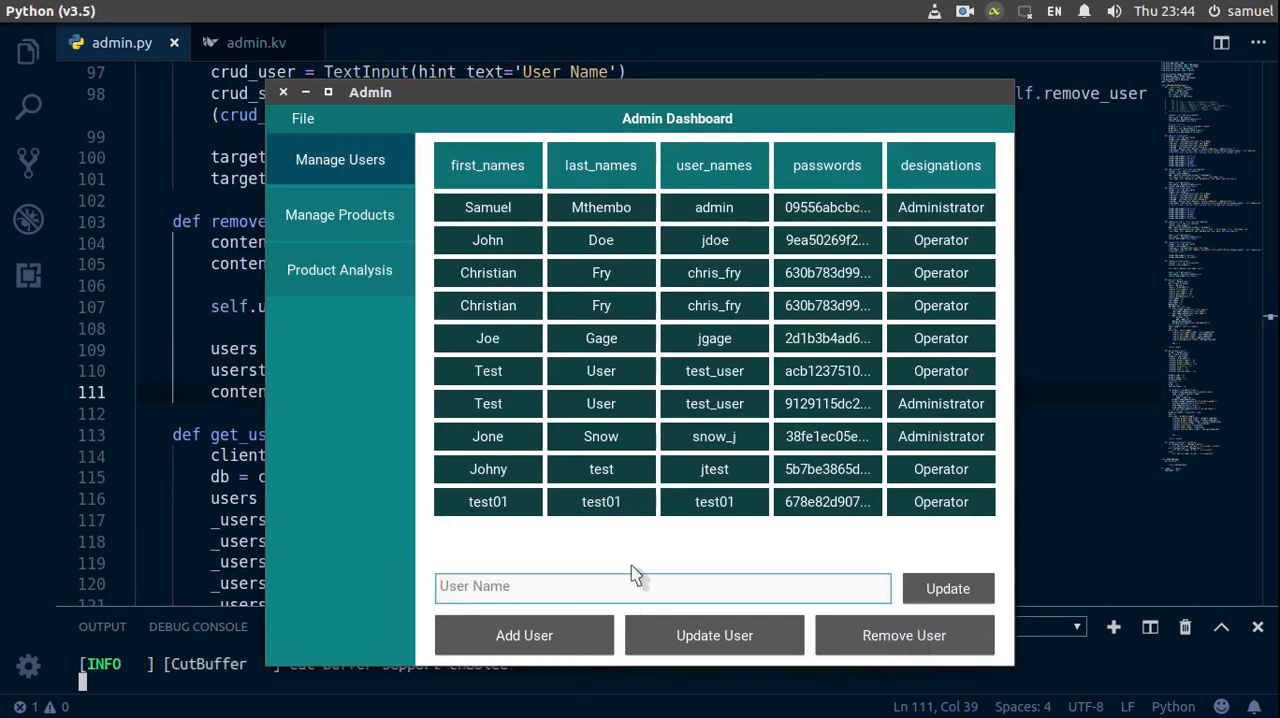
pyautogui.moveTo(798, 483)
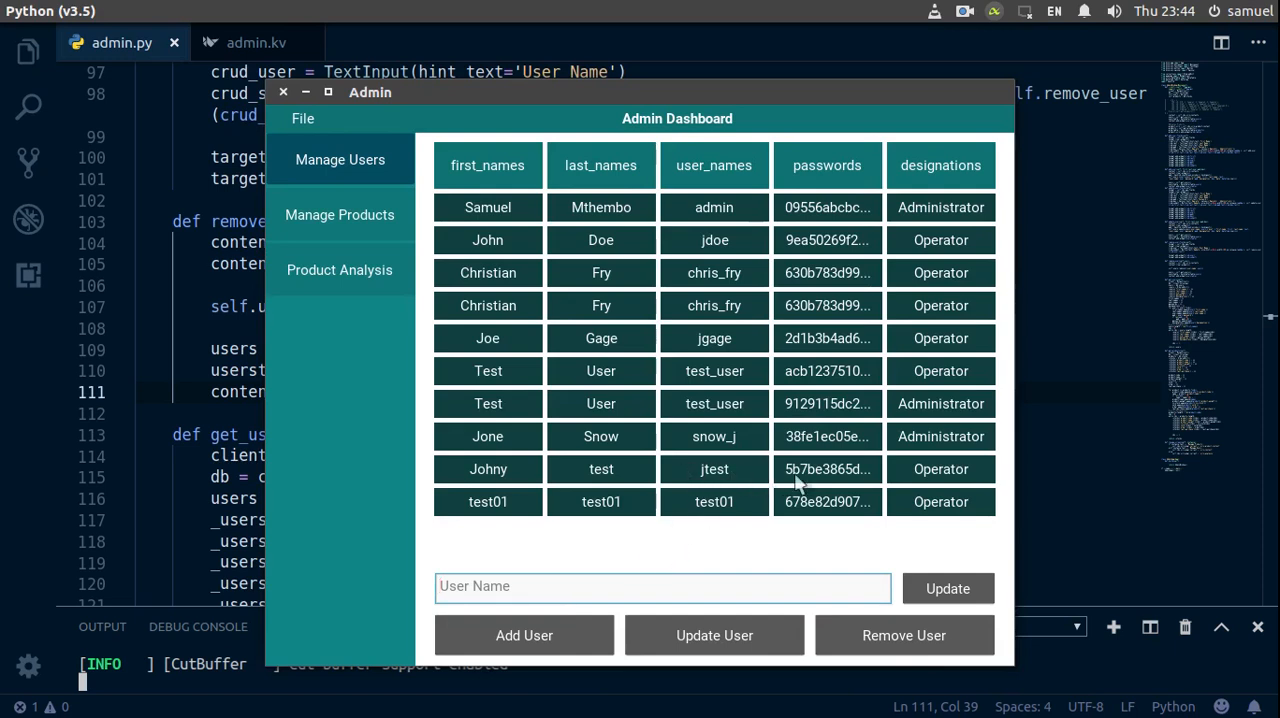
pyautogui.write('jtest')
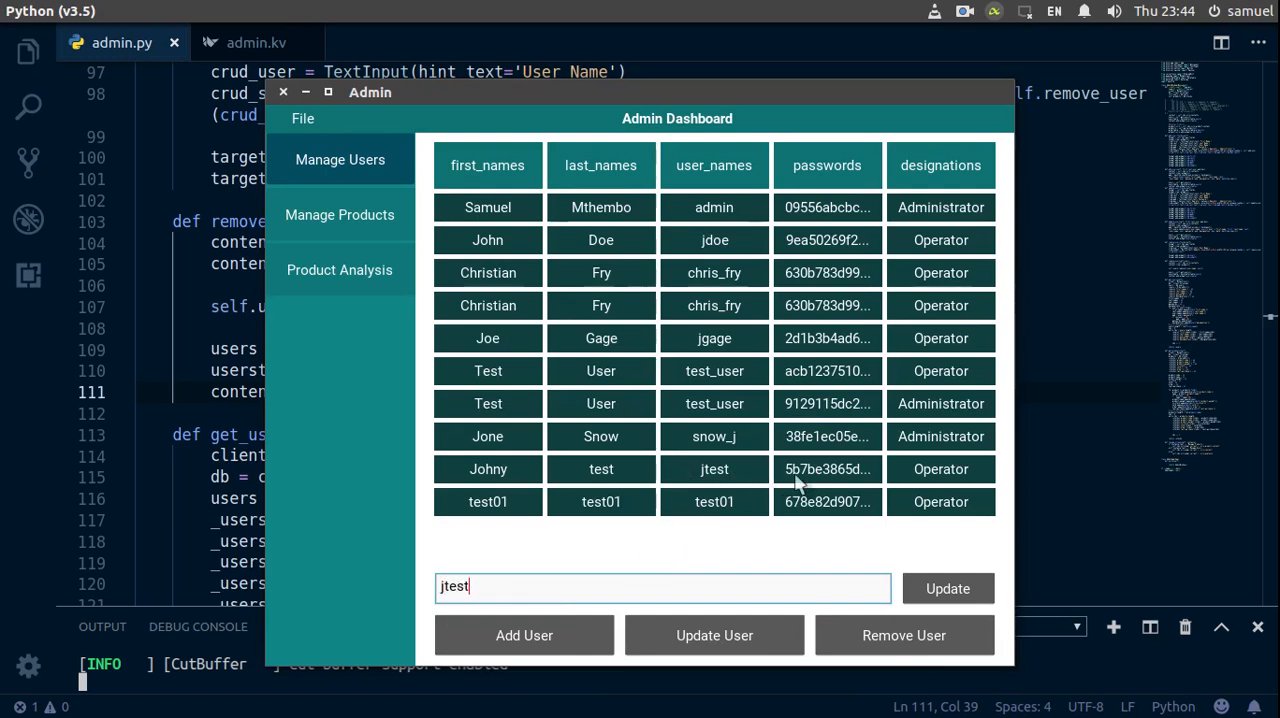
pyautogui.moveTo(947, 588)
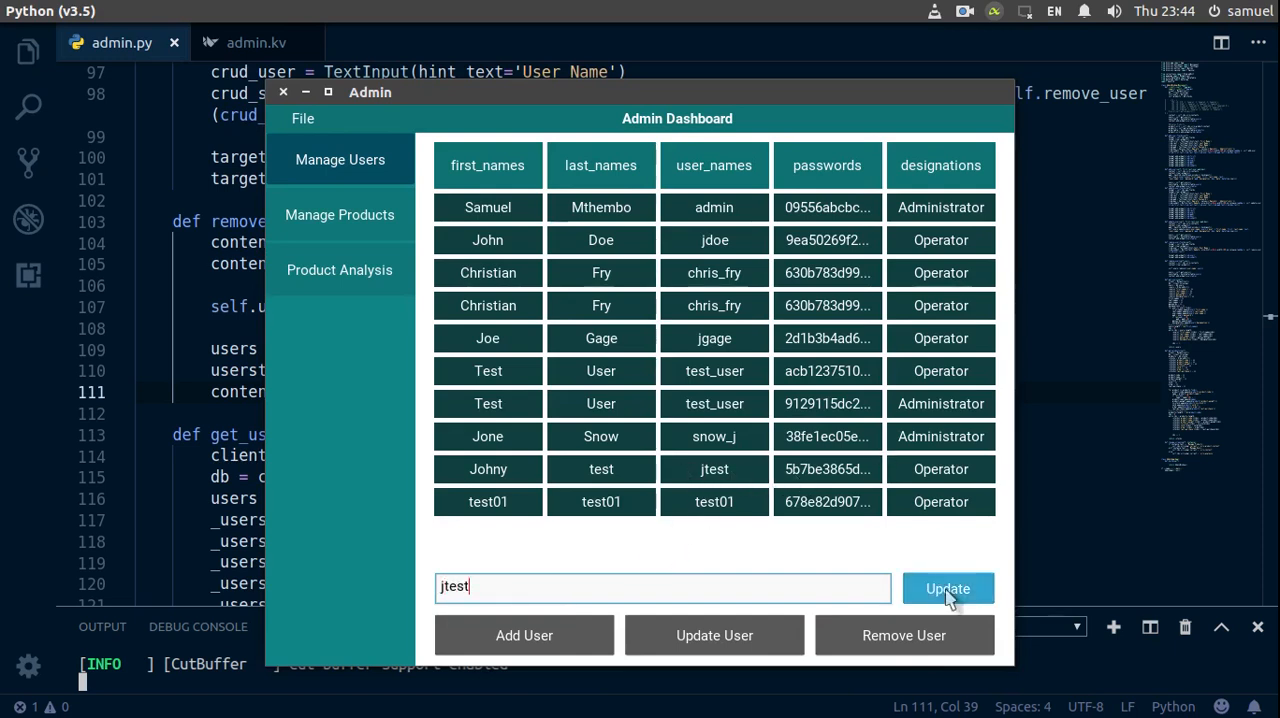
pyautogui.click(947, 588)
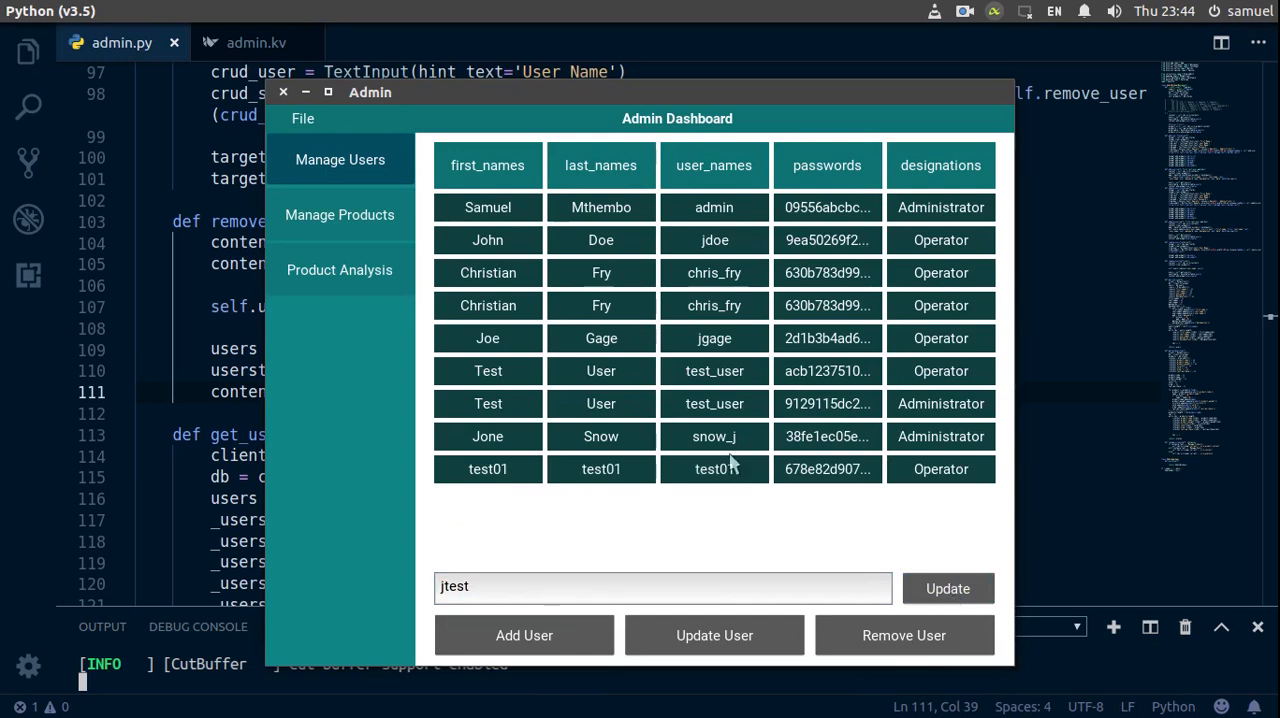
pyautogui.click(283, 92)
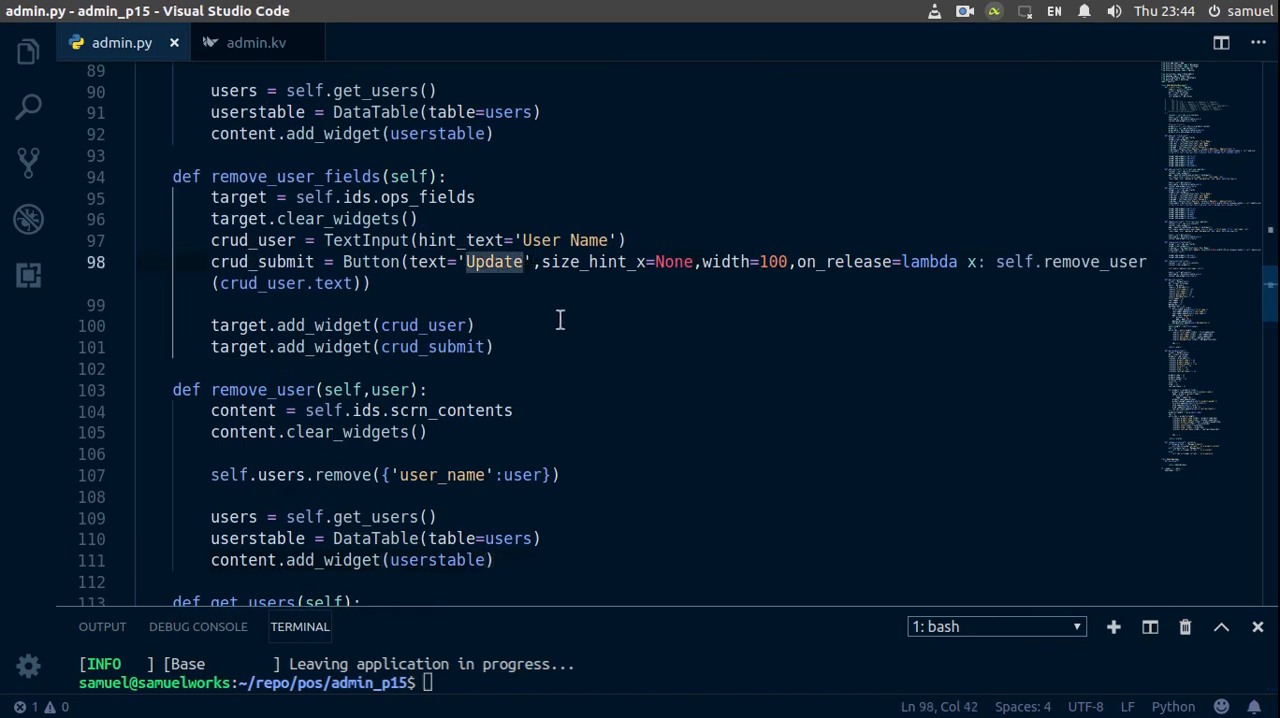
# - Change the remove button label from 'Update' to 'Remove', save admin.py, and rerun the app
pyautogui.write('R')
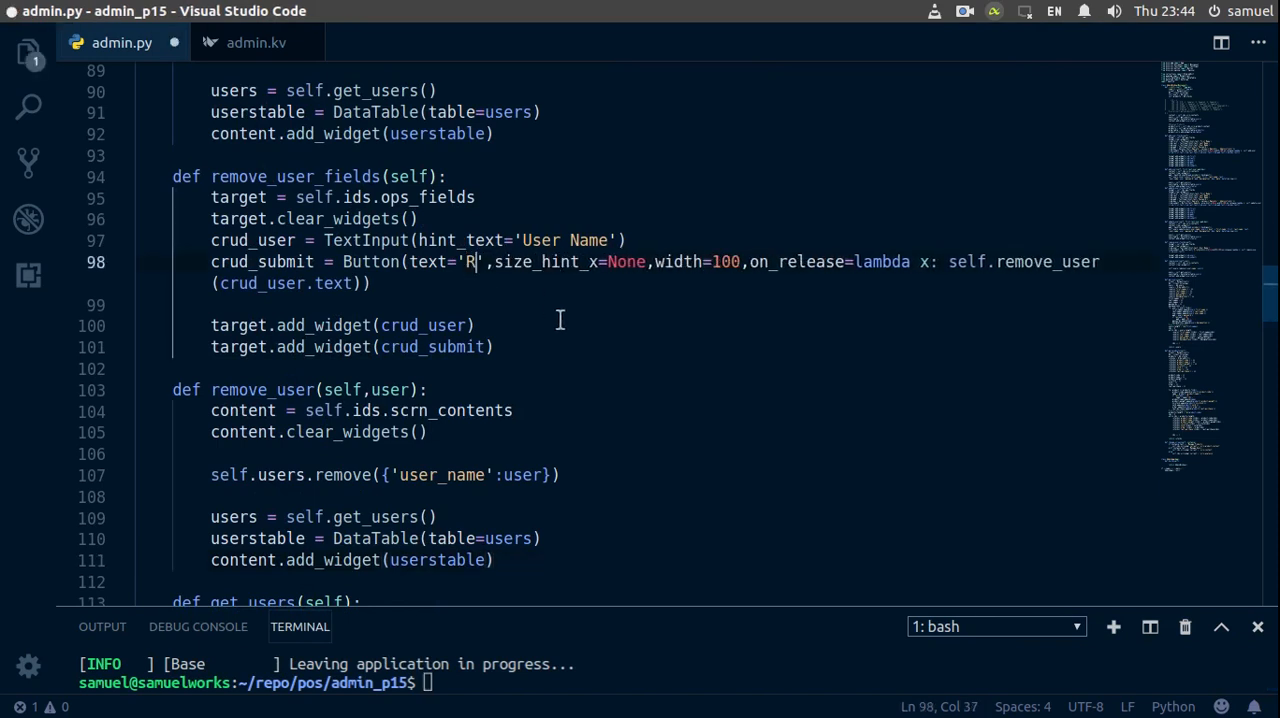
pyautogui.write('emove')
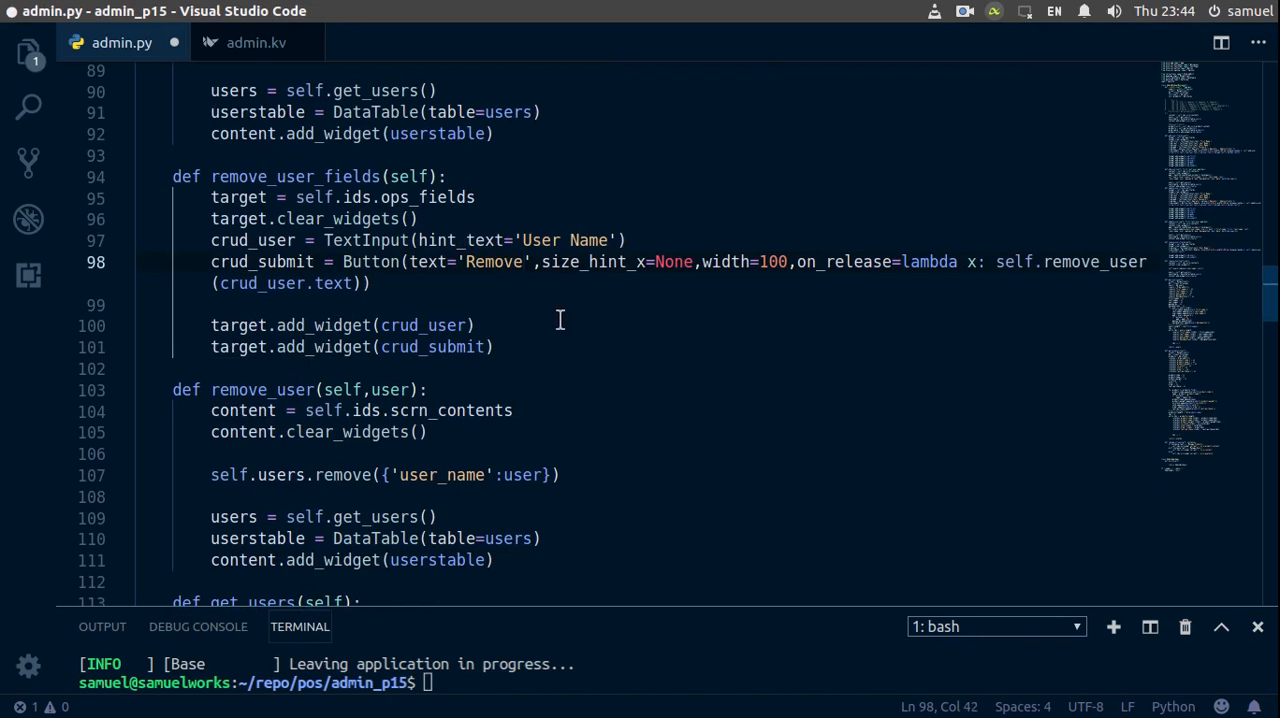
pyautogui.press('ctrl+s')
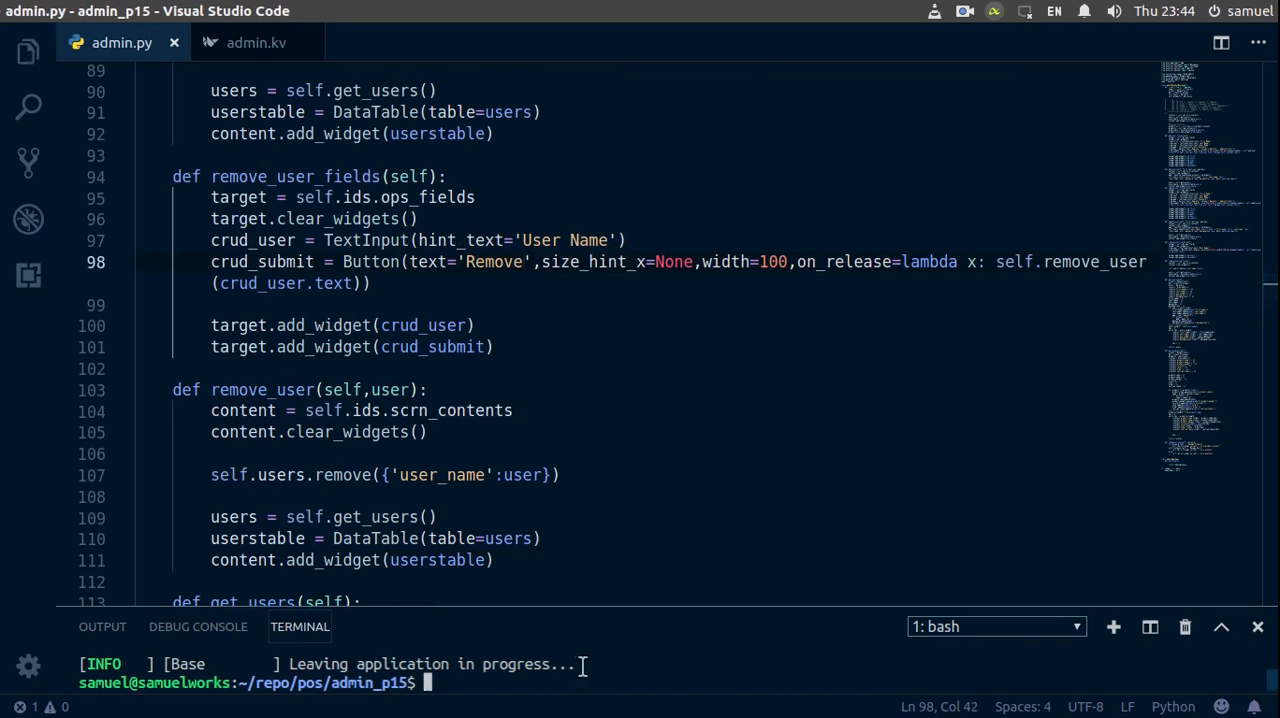
pyautogui.press('Return')
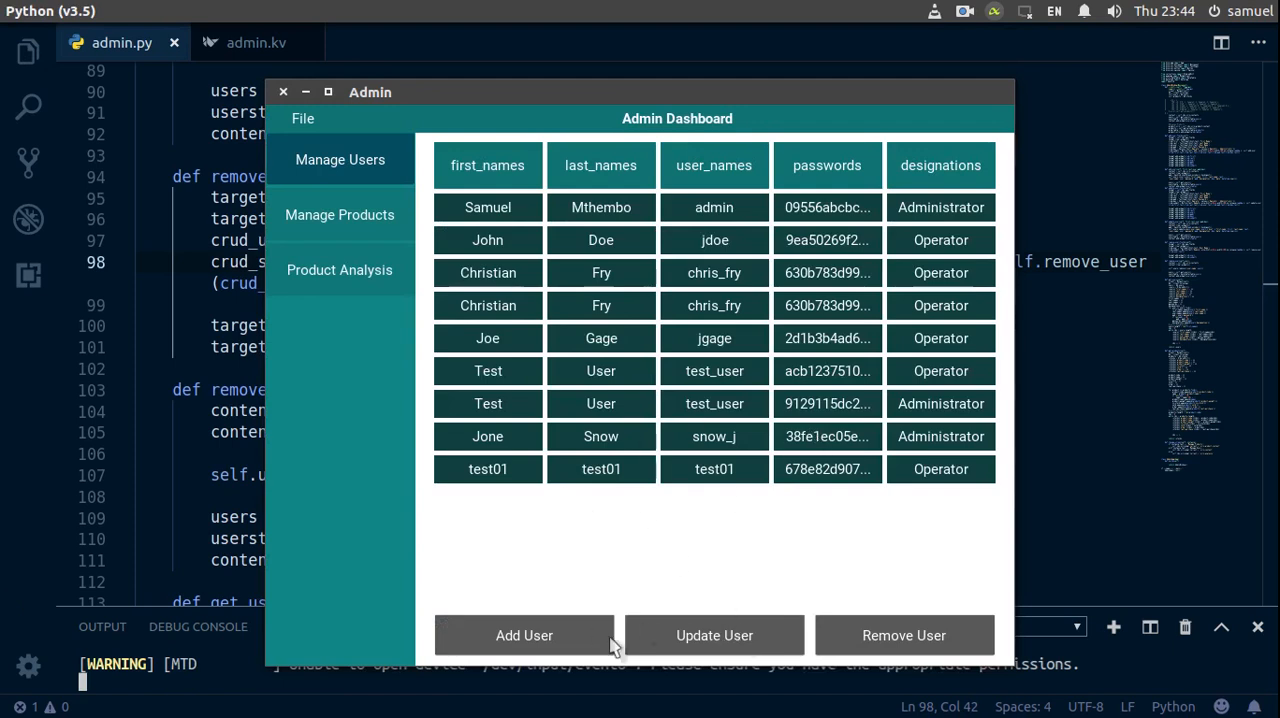
# - Remove the user 'snow_j' through the Remove User form in the Kivy dashboard
pyautogui.click(903, 635)
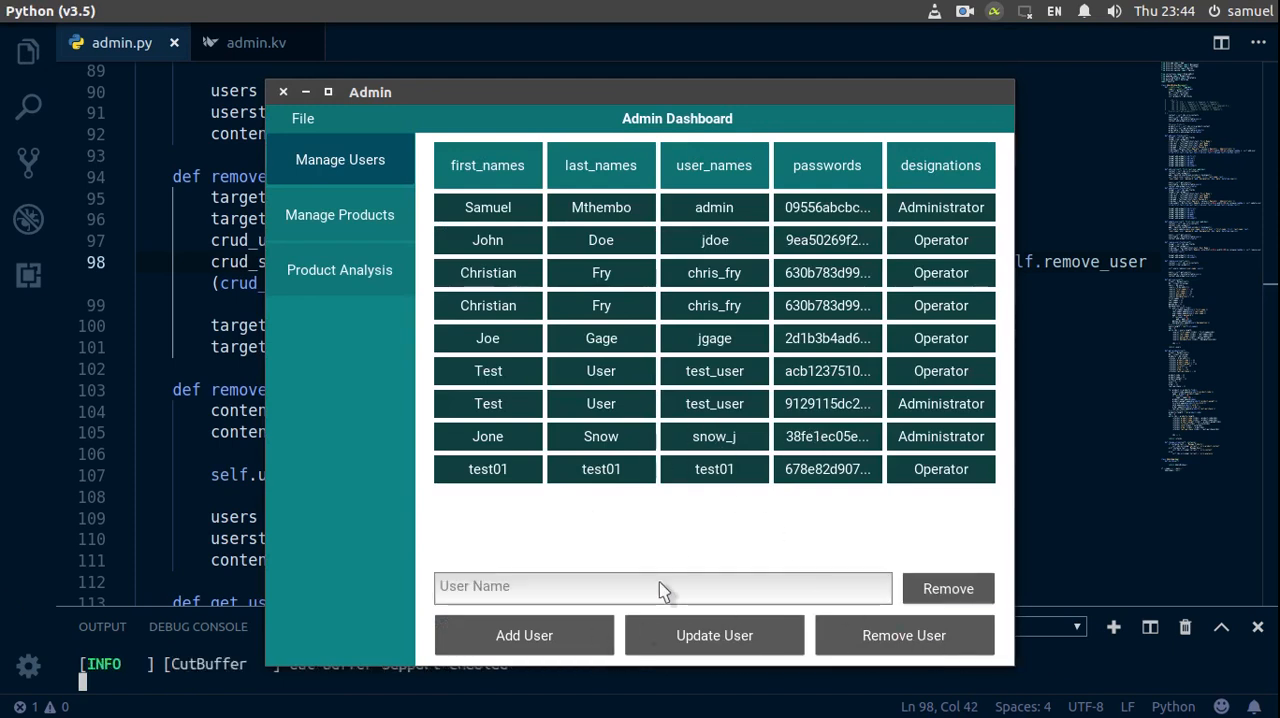
pyautogui.write('snow')
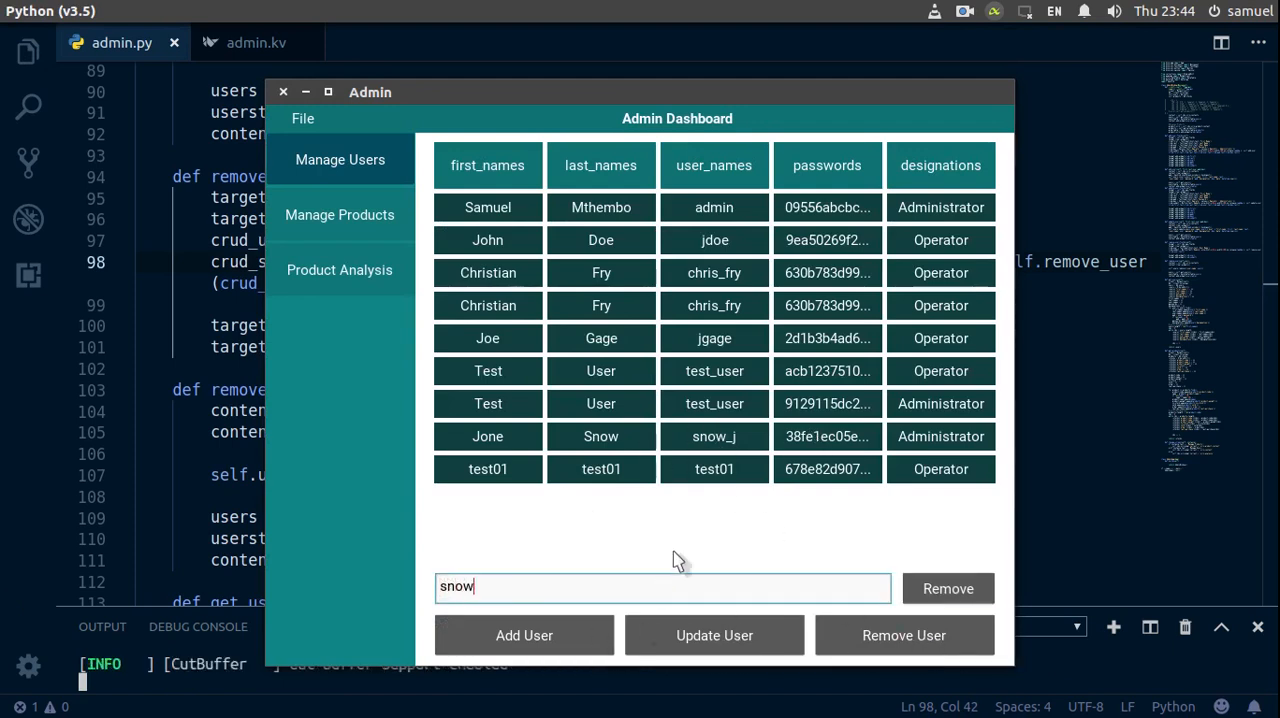
pyautogui.write('_j')
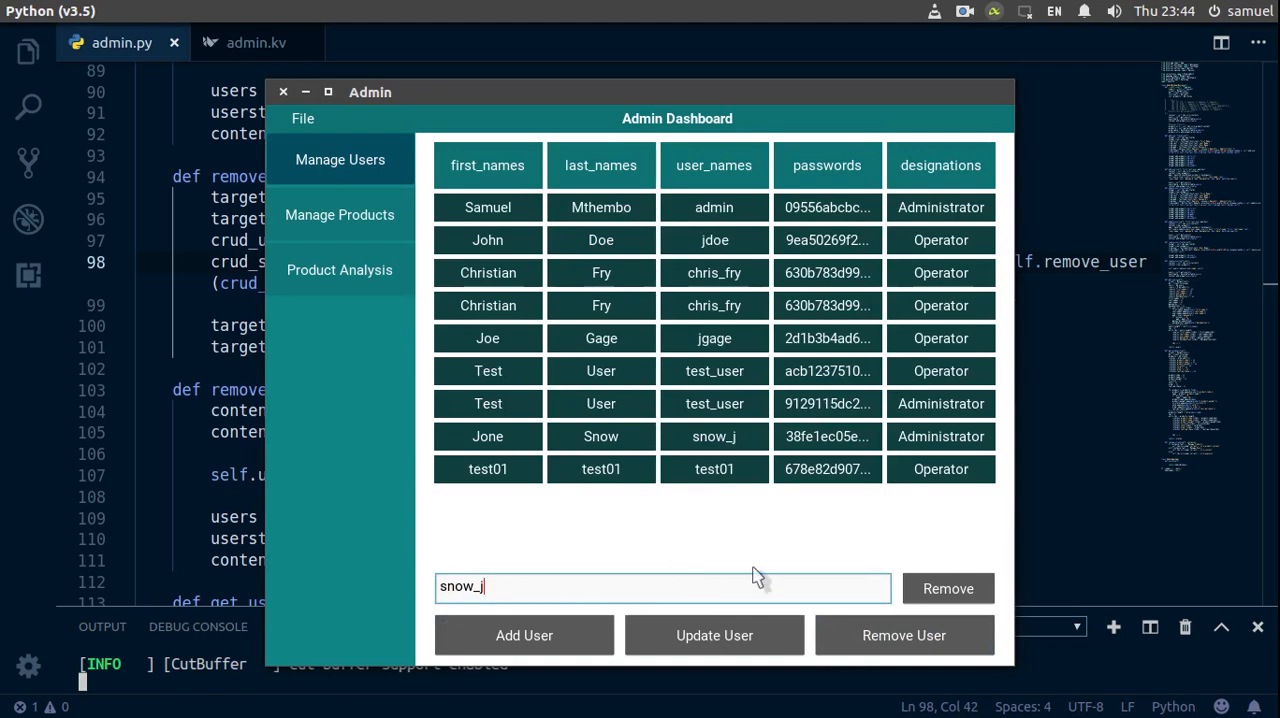
pyautogui.click(947, 588)
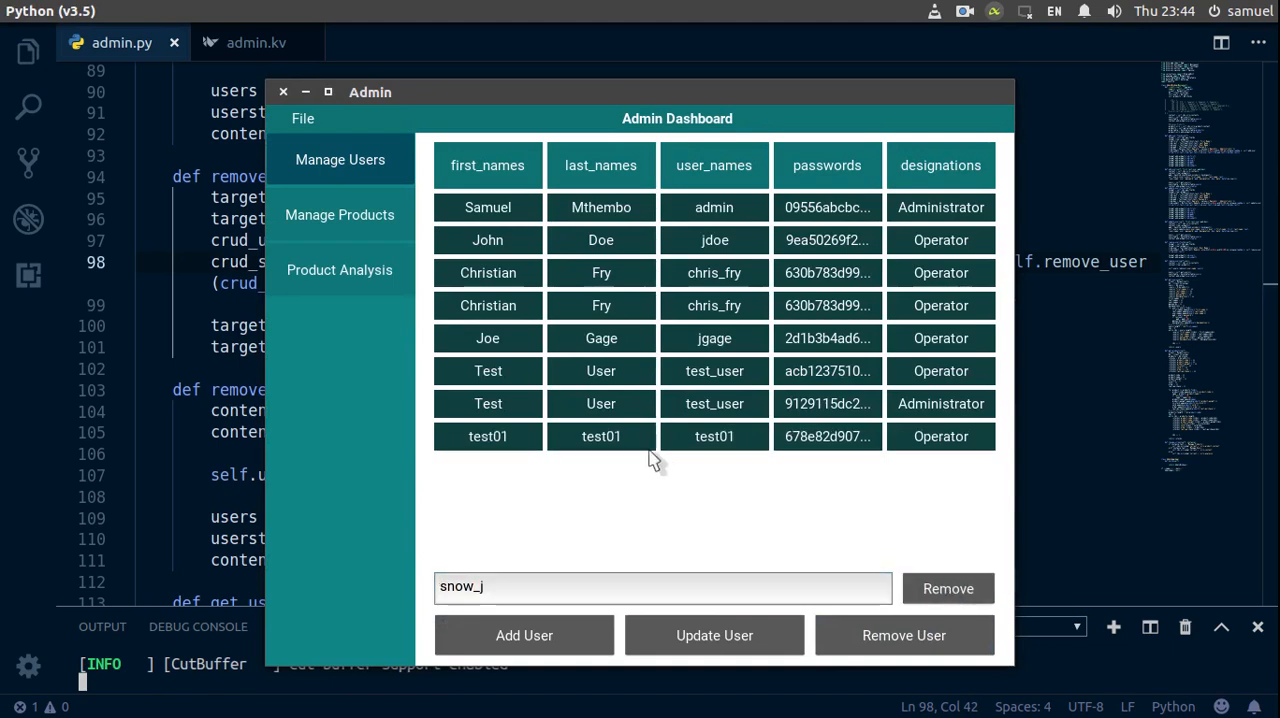
pyautogui.moveTo(330, 145)
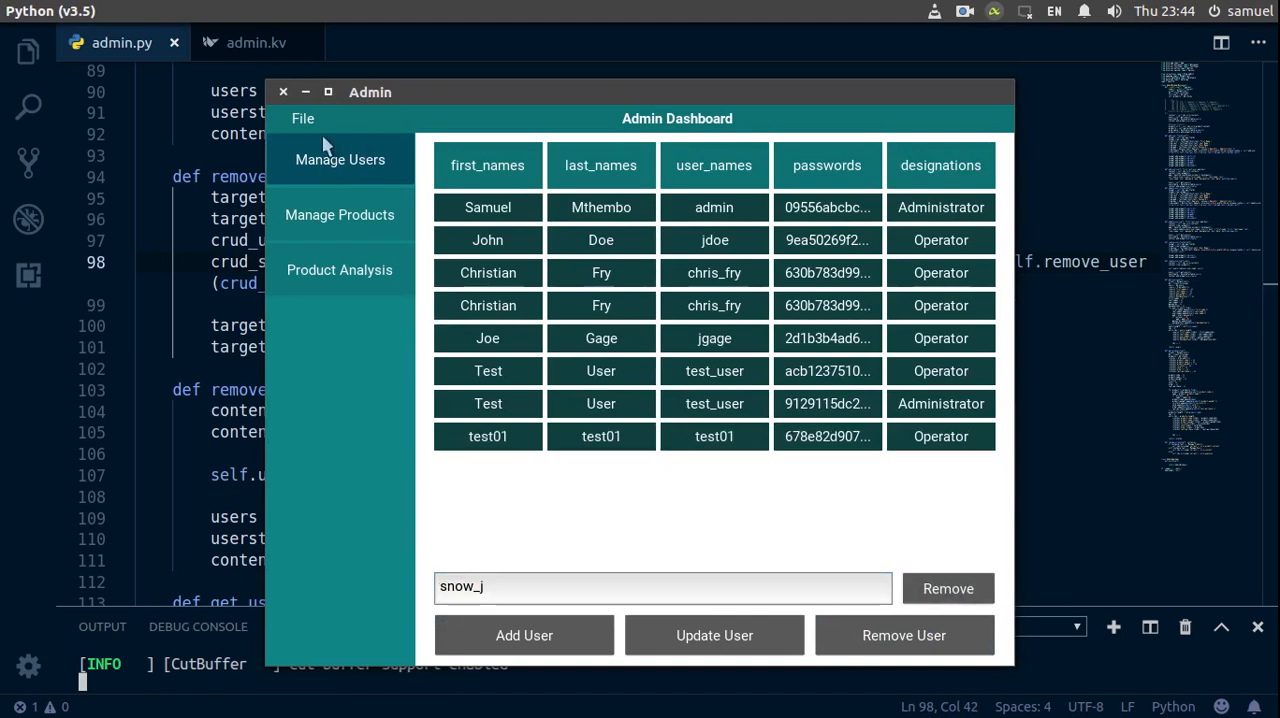